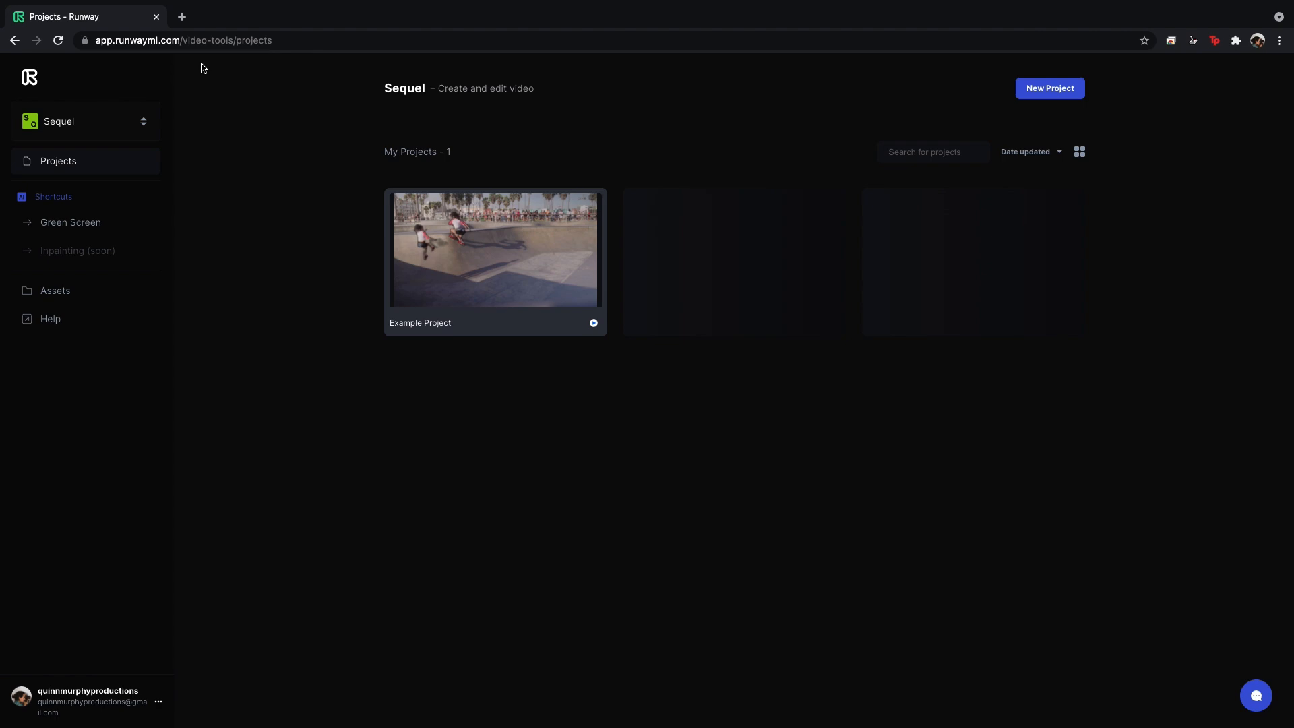
mouse_move(337, 36)
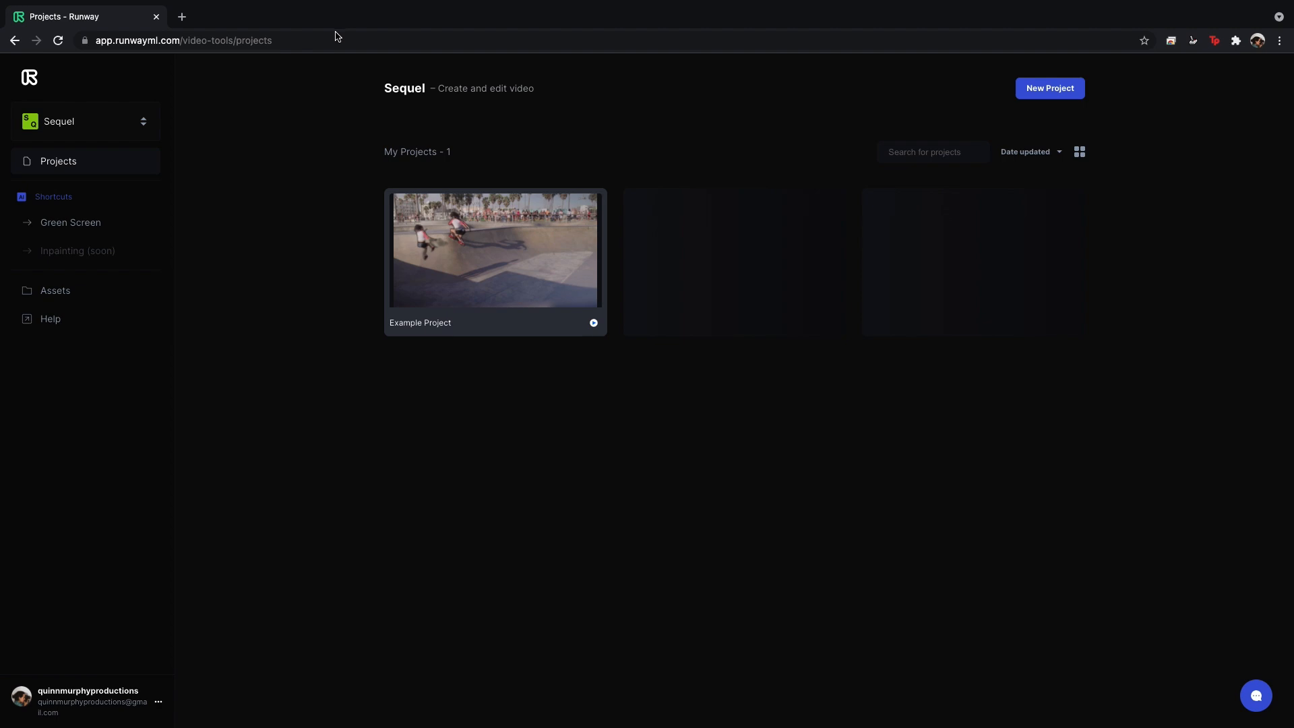
mouse_move(788, 356)
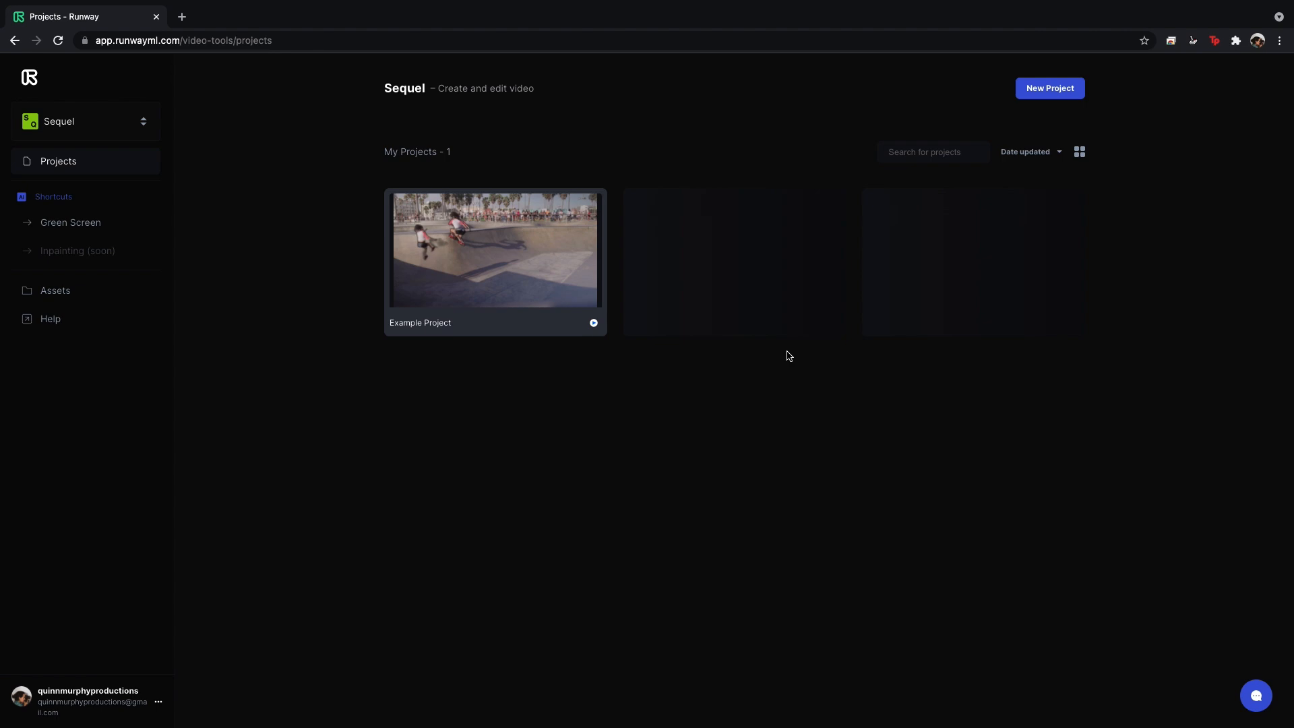
mouse_move(279, 133)
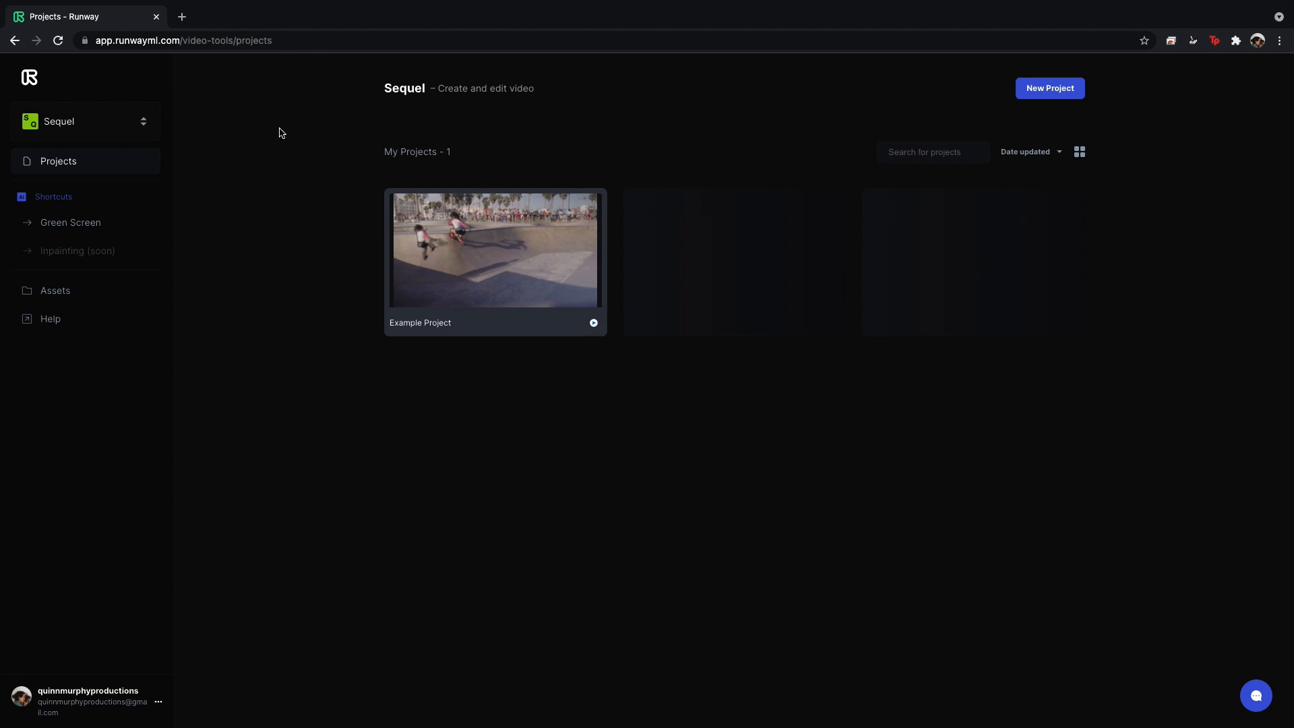
mouse_move(249, 171)
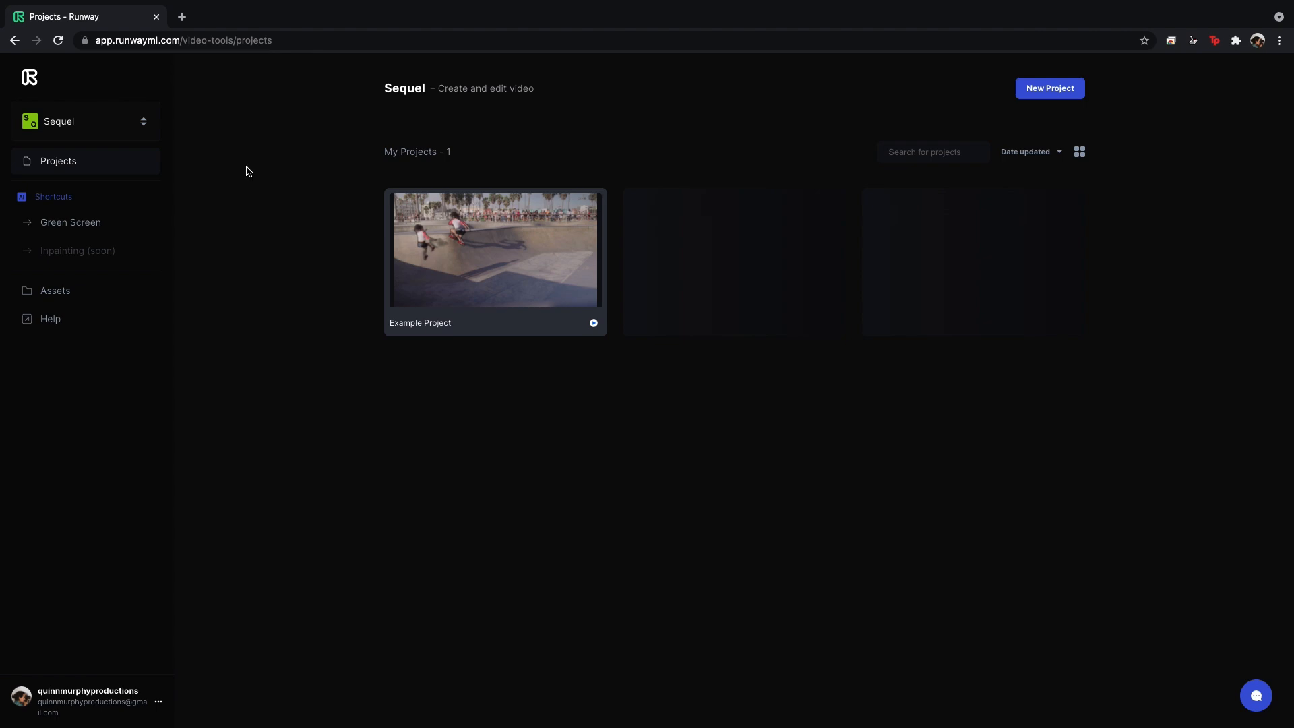
mouse_move(228, 168)
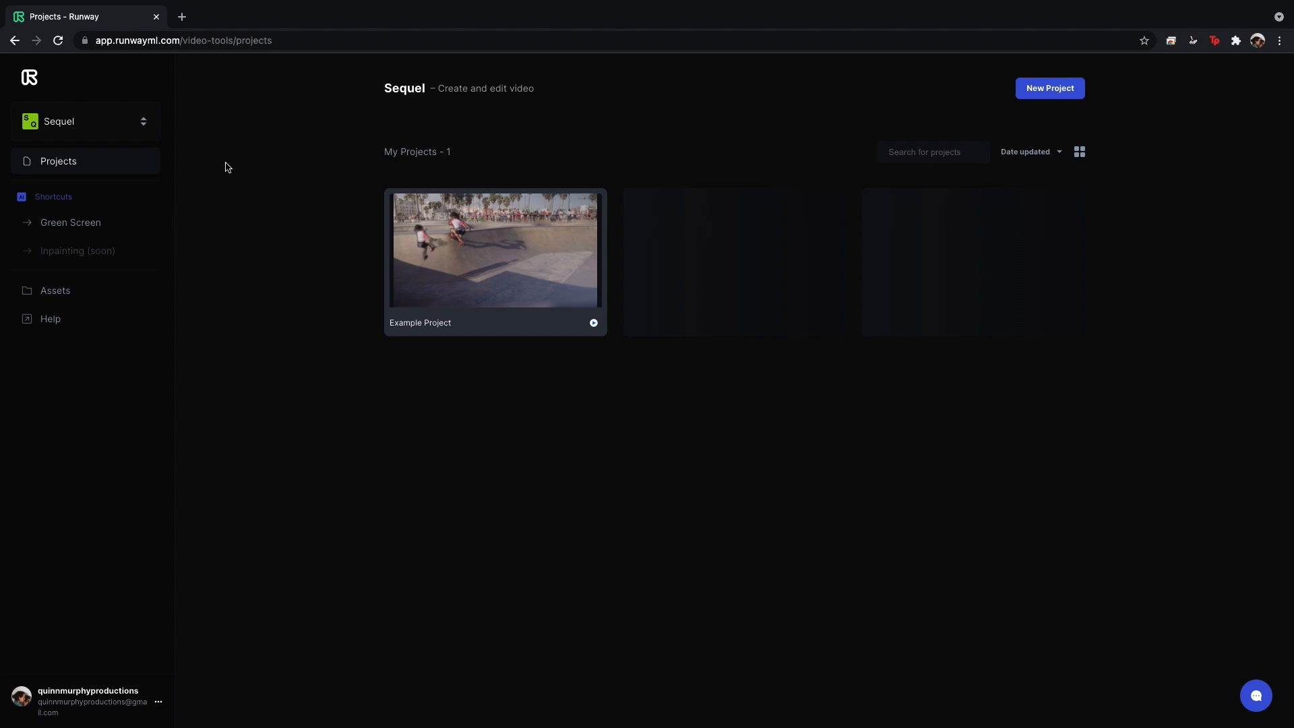
mouse_move(168, 240)
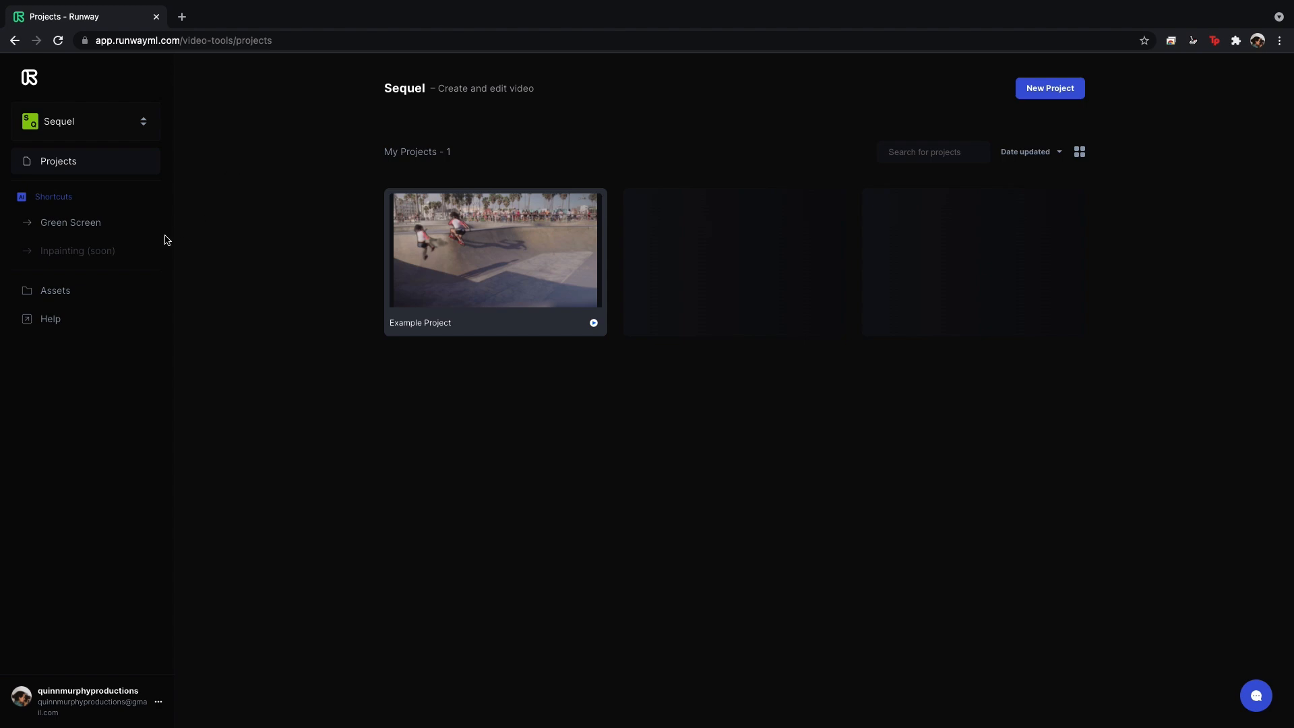
Upload the 12-file 'trident footage' folder to the asset library and confirm it.
left_click(55, 291)
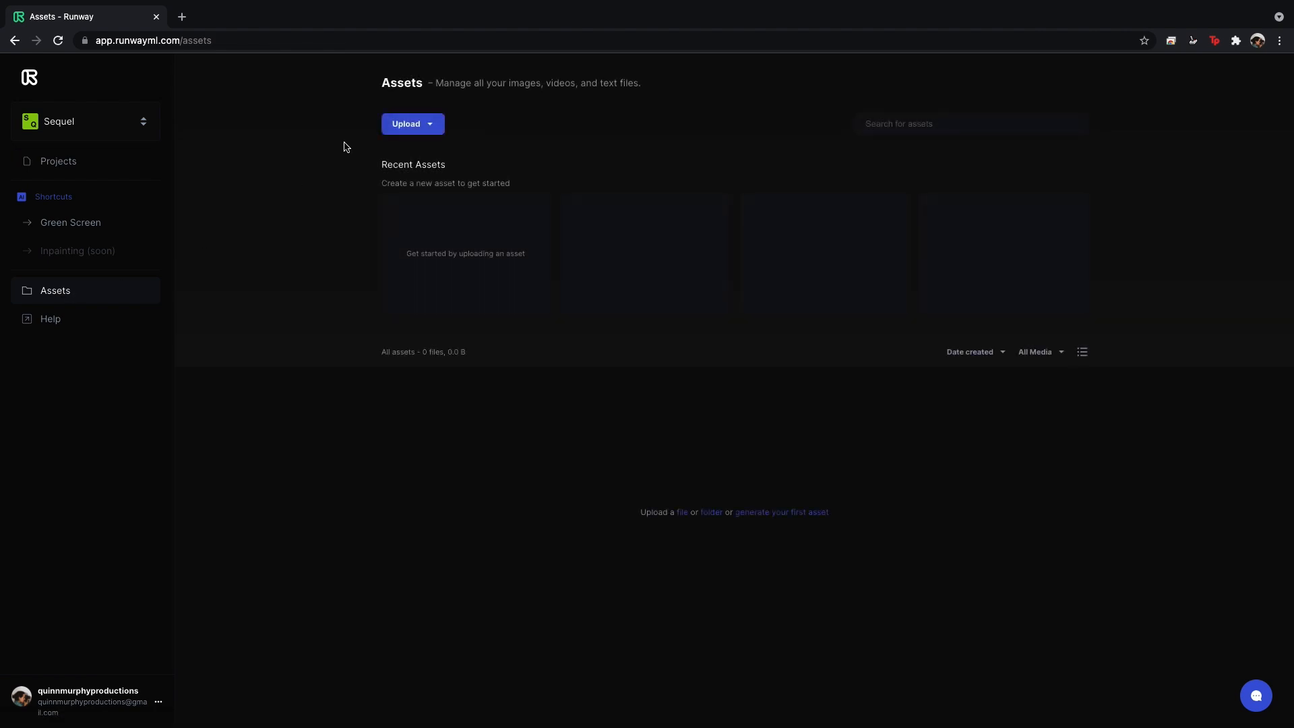
left_click(412, 124)
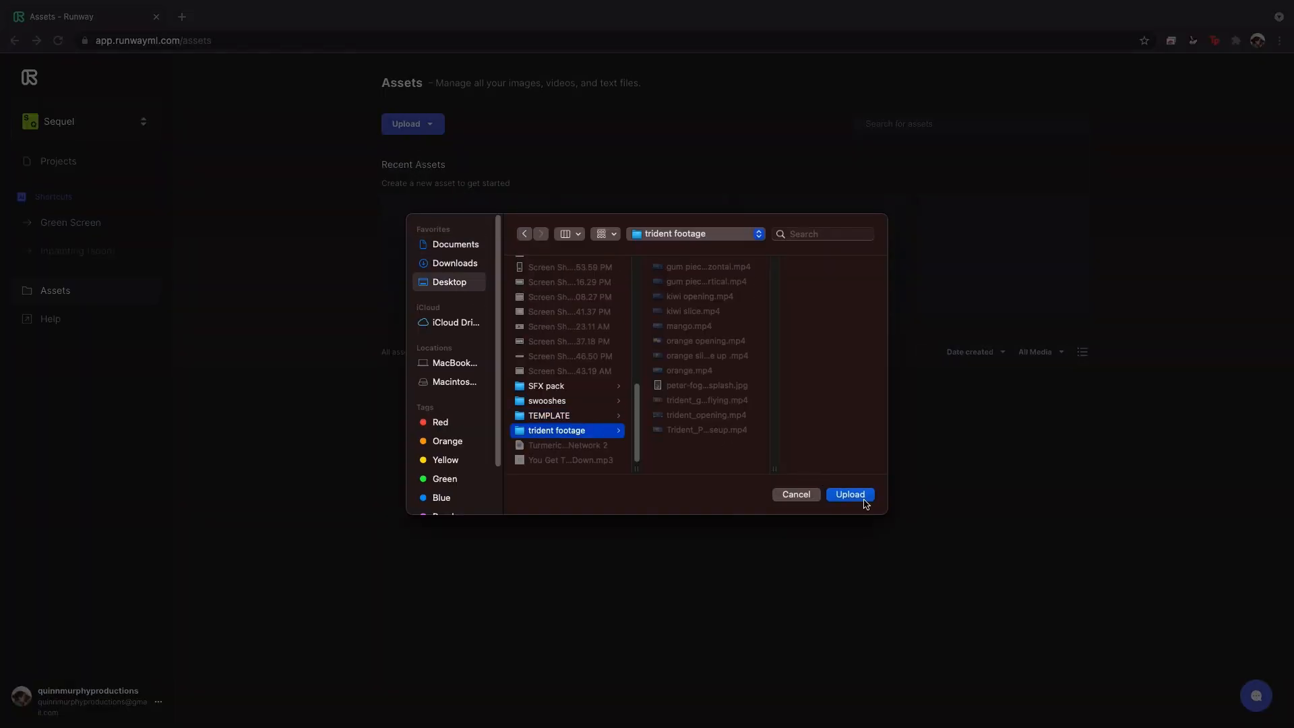
left_click(849, 494)
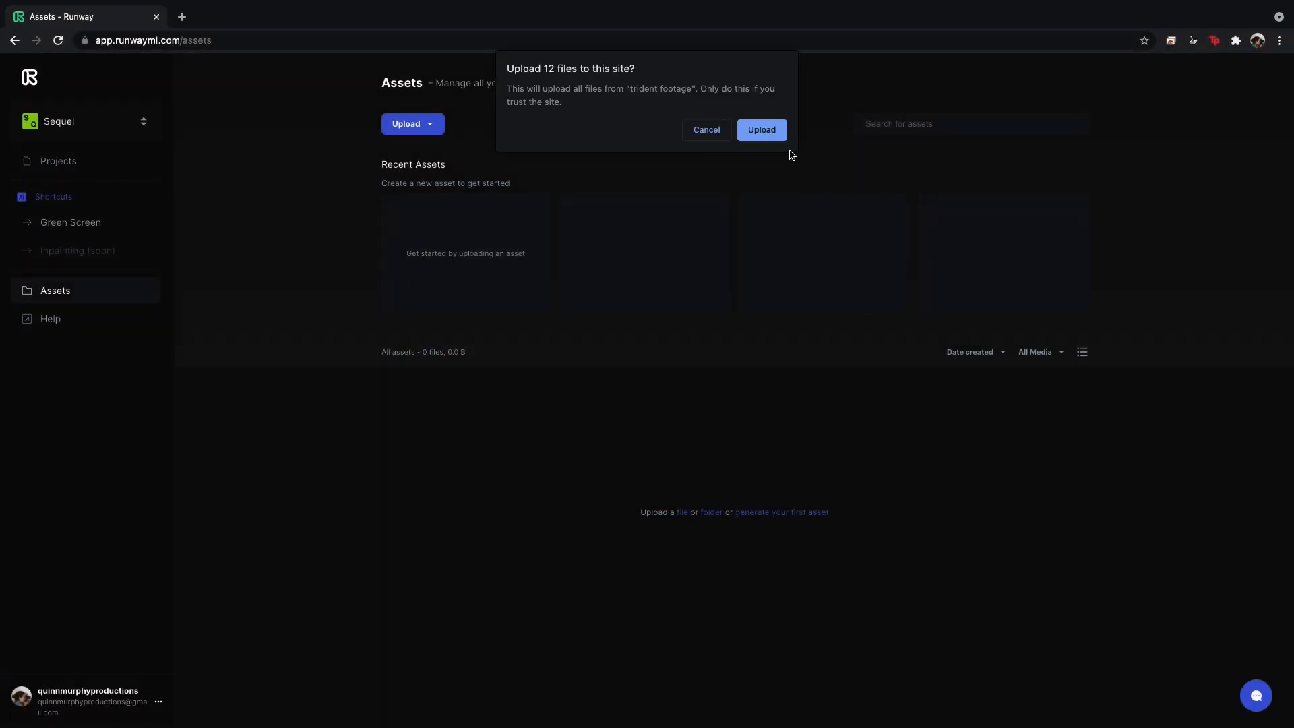
left_click(760, 129)
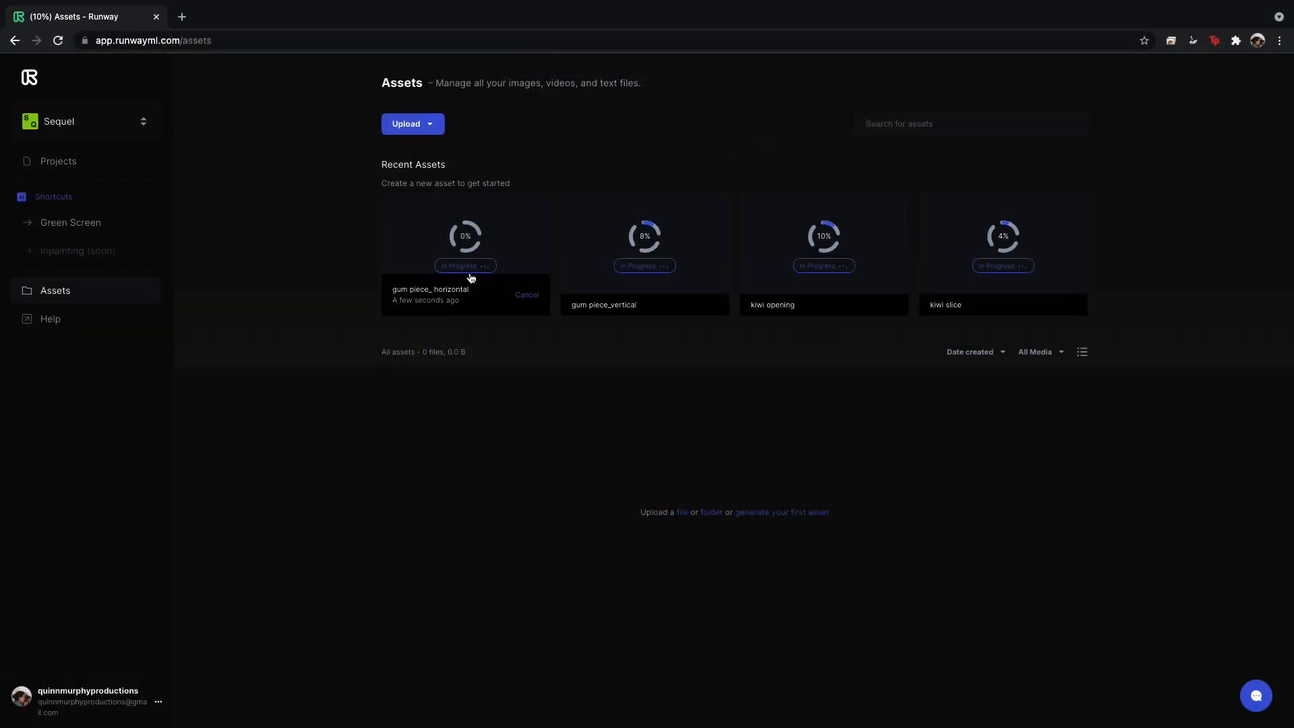
mouse_move(320, 254)
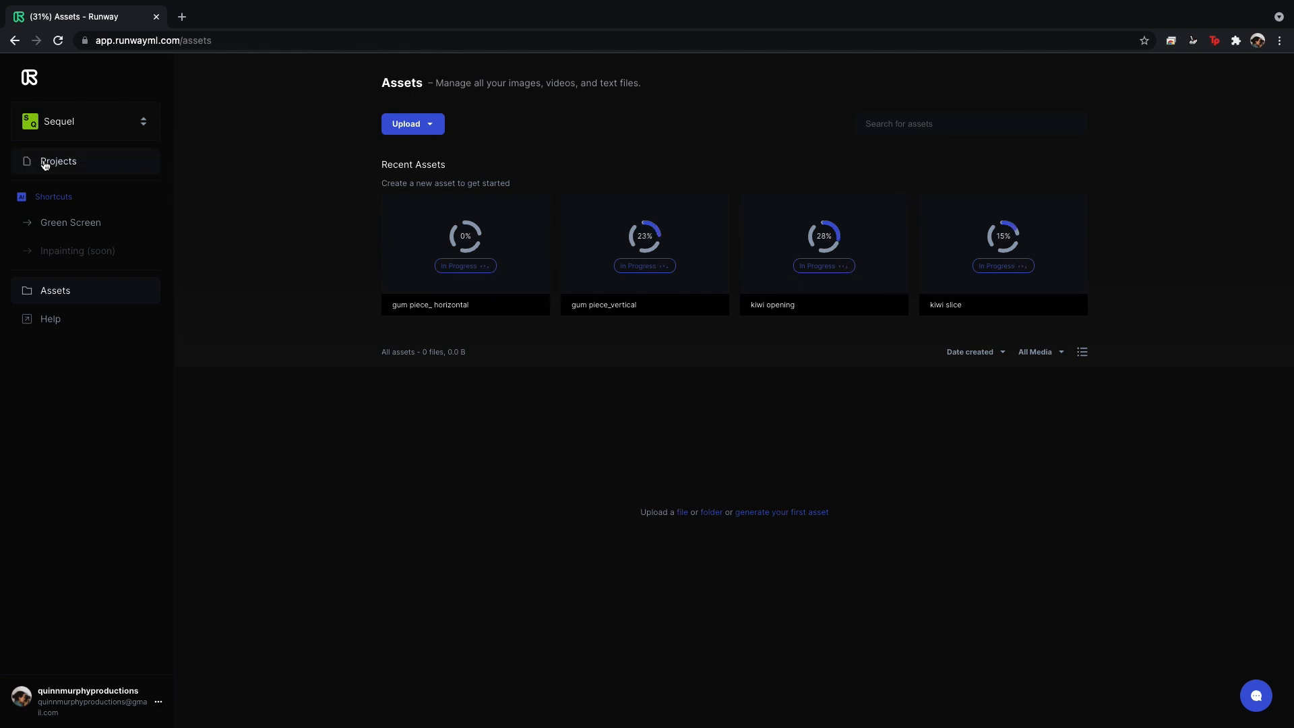
Start a new untitled video project and browse its image and audio assets.
left_click(58, 161)
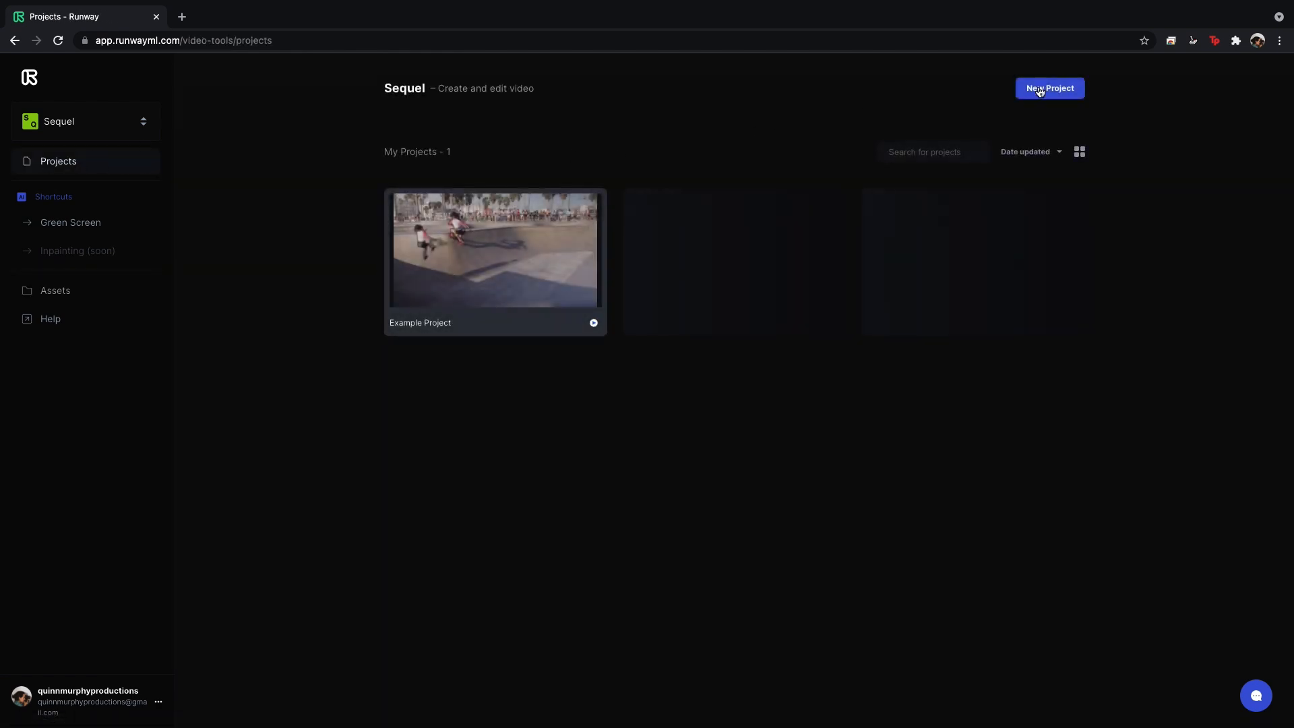
left_click(1048, 88)
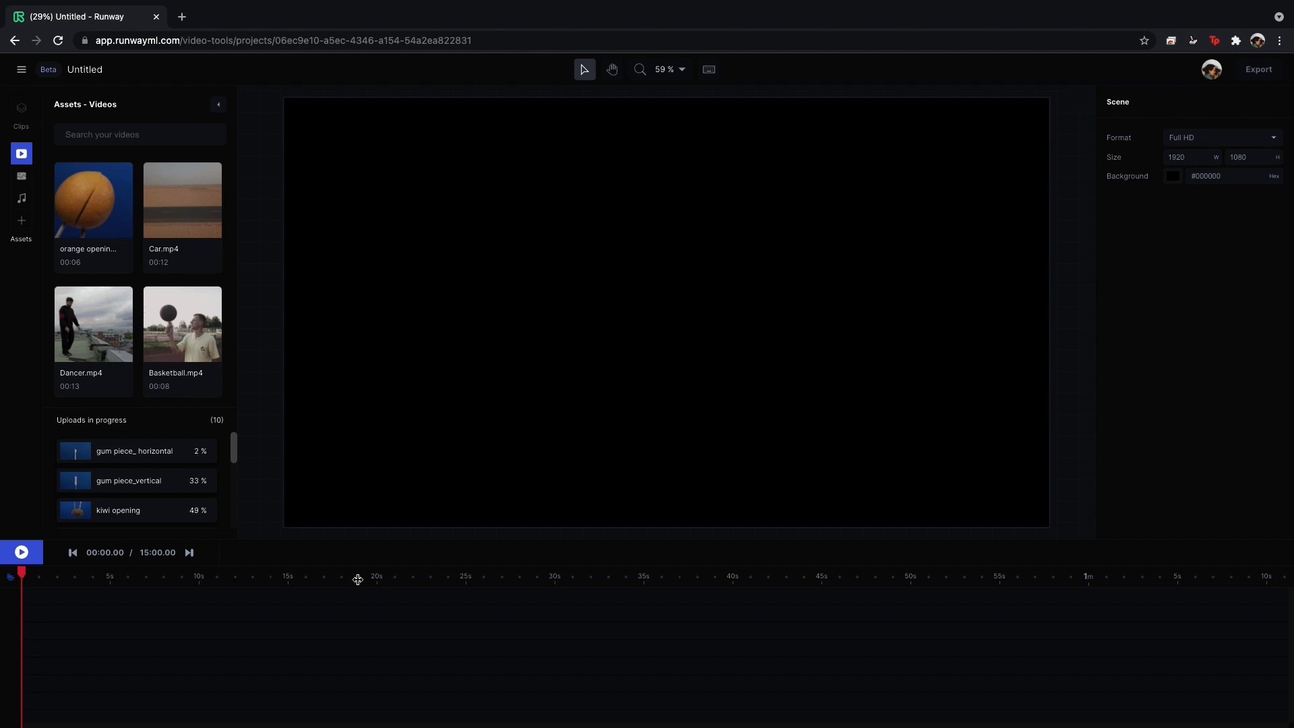
mouse_move(1172, 230)
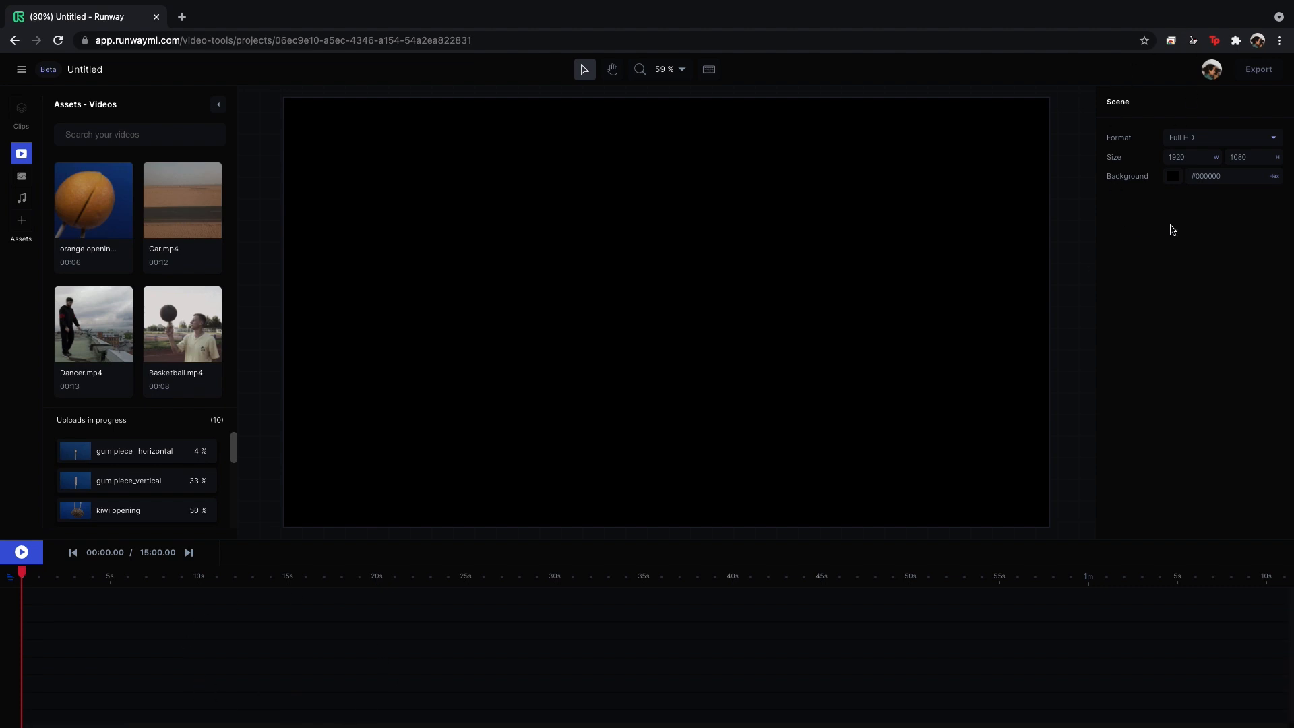
mouse_move(1206, 231)
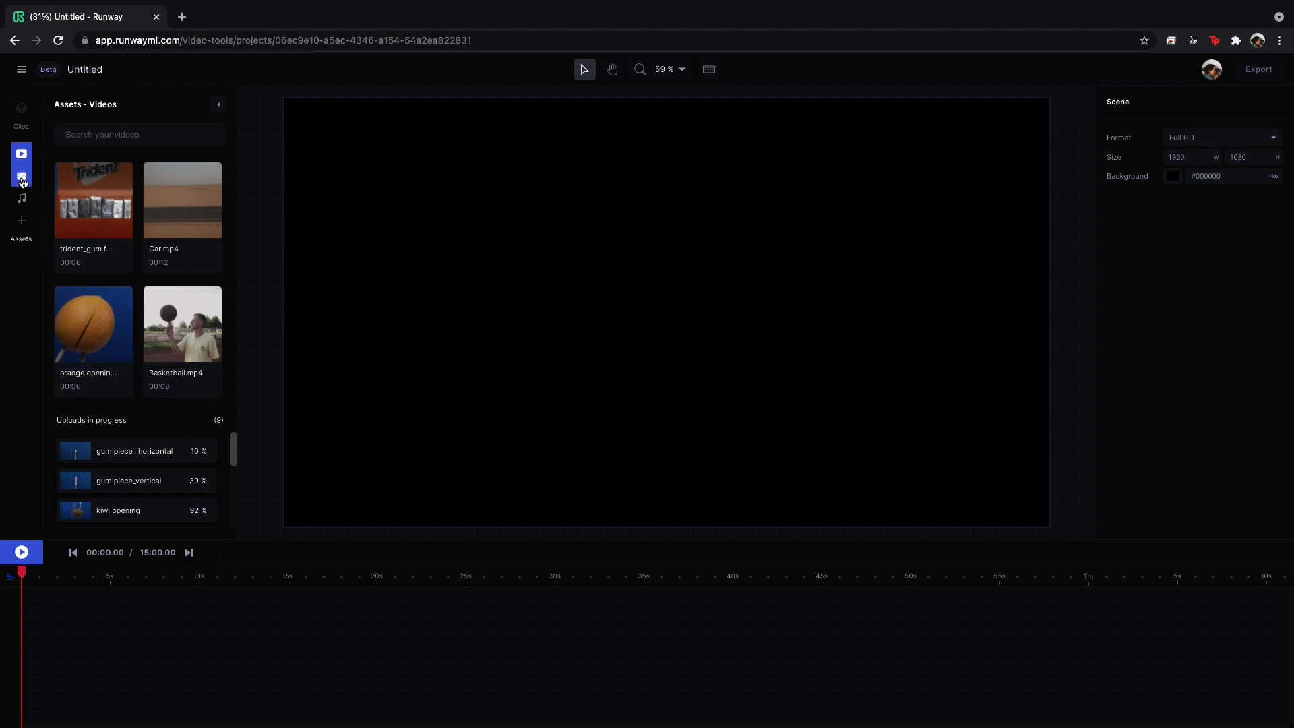
left_click(21, 198)
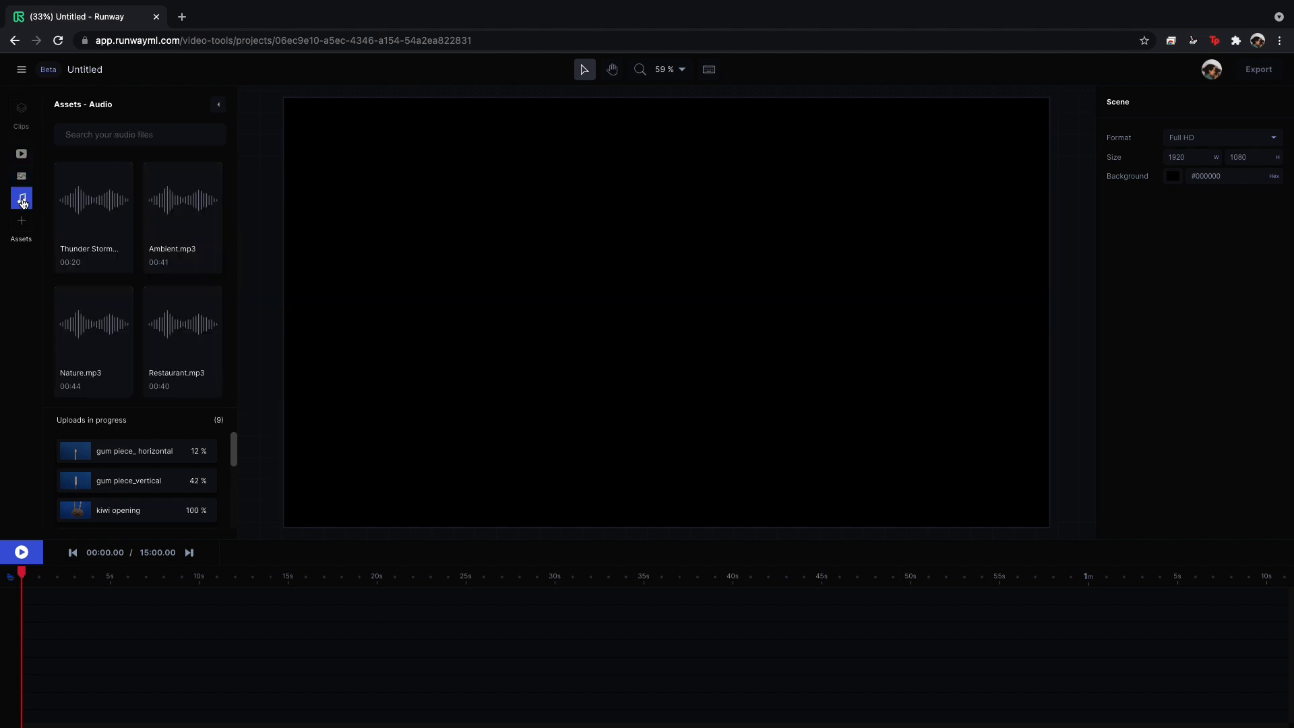
left_click(21, 198)
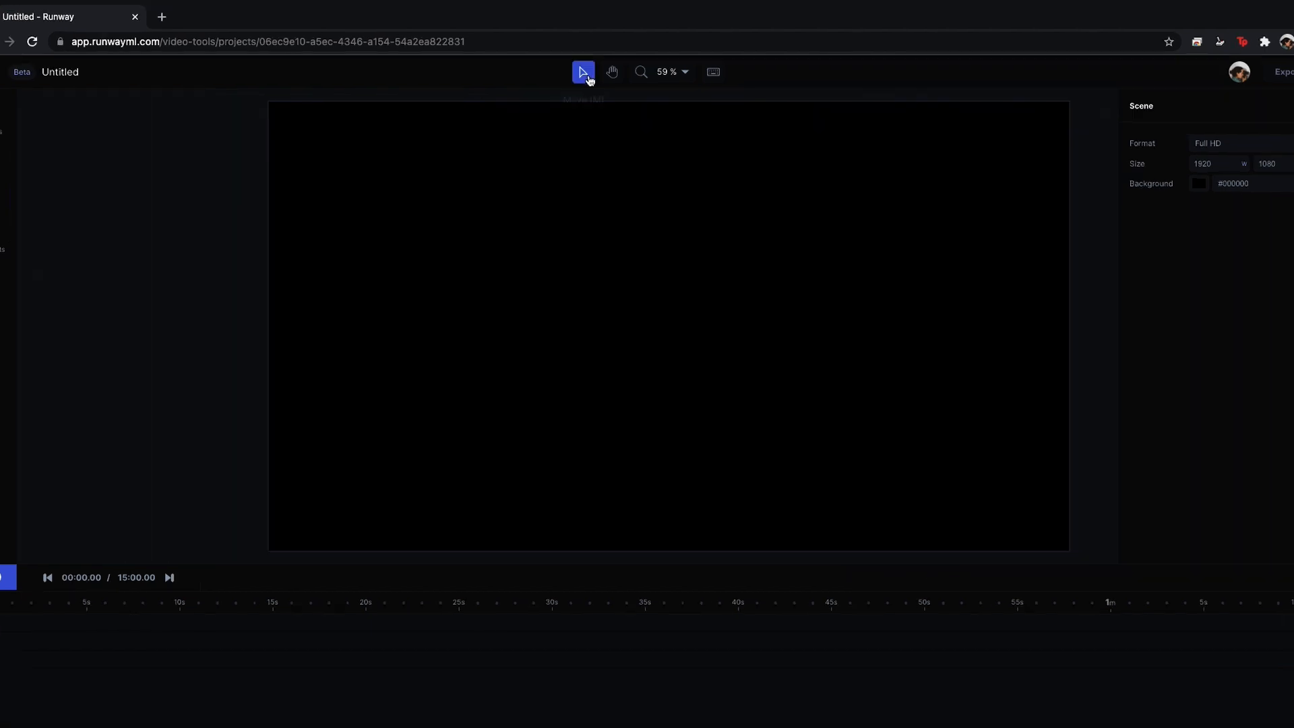
left_click(641, 73)
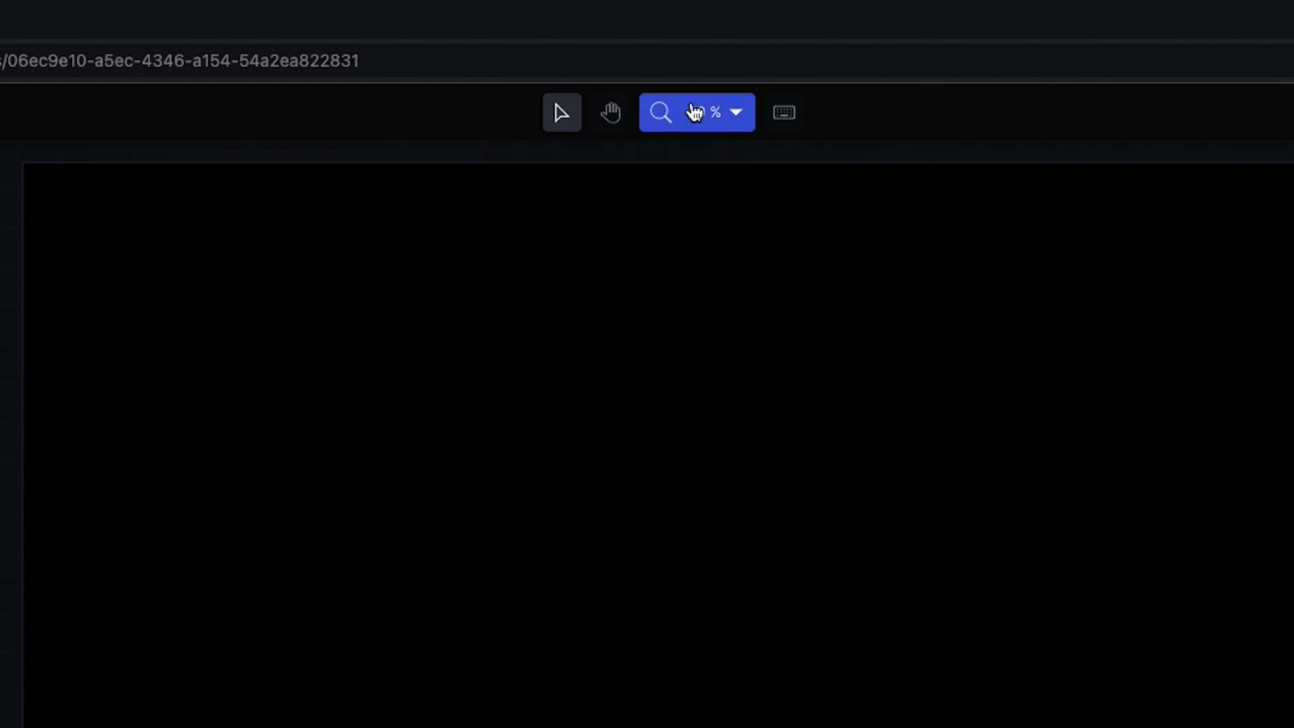
left_click(734, 113)
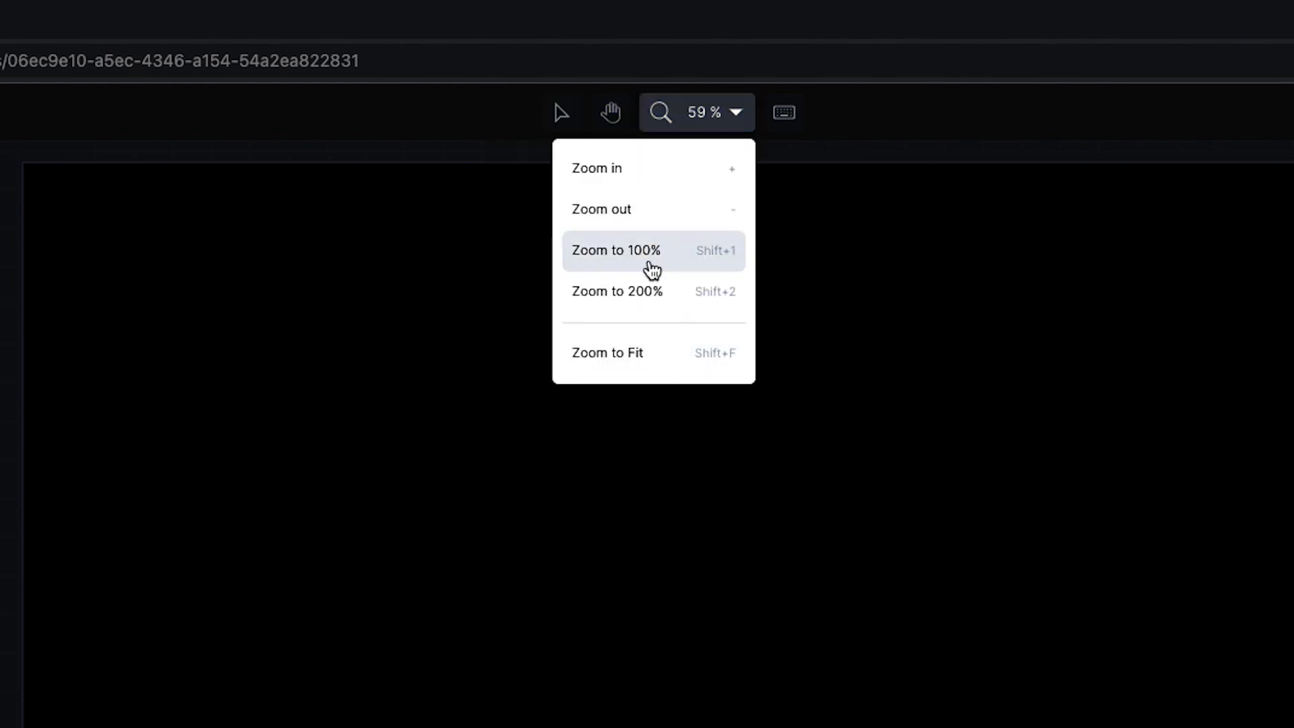
left_click(782, 113)
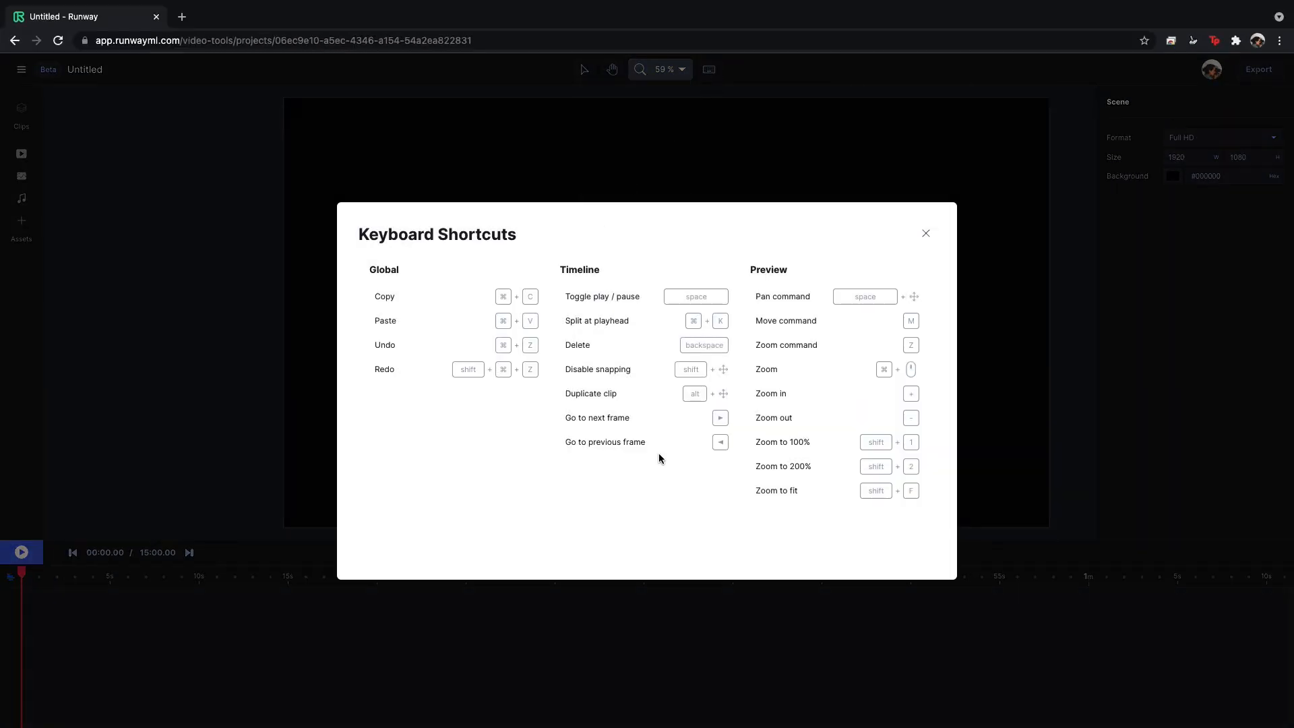
left_click(924, 234)
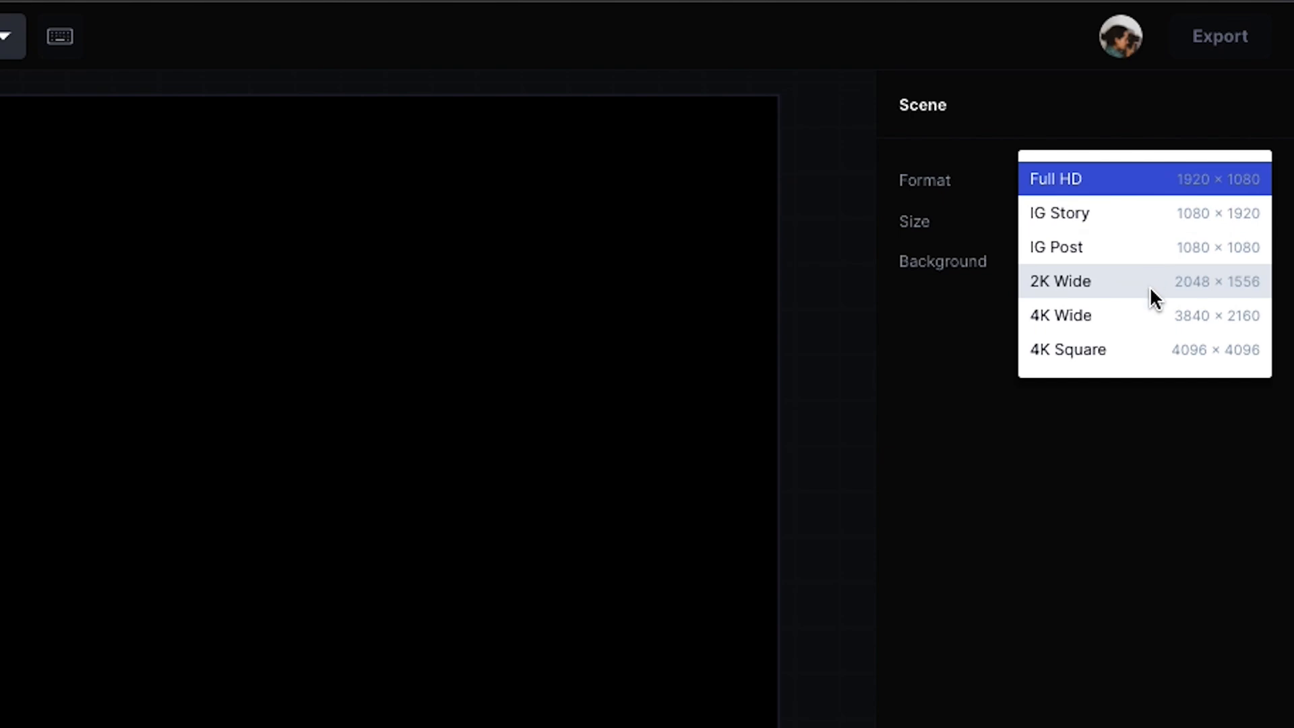
mouse_move(1144, 213)
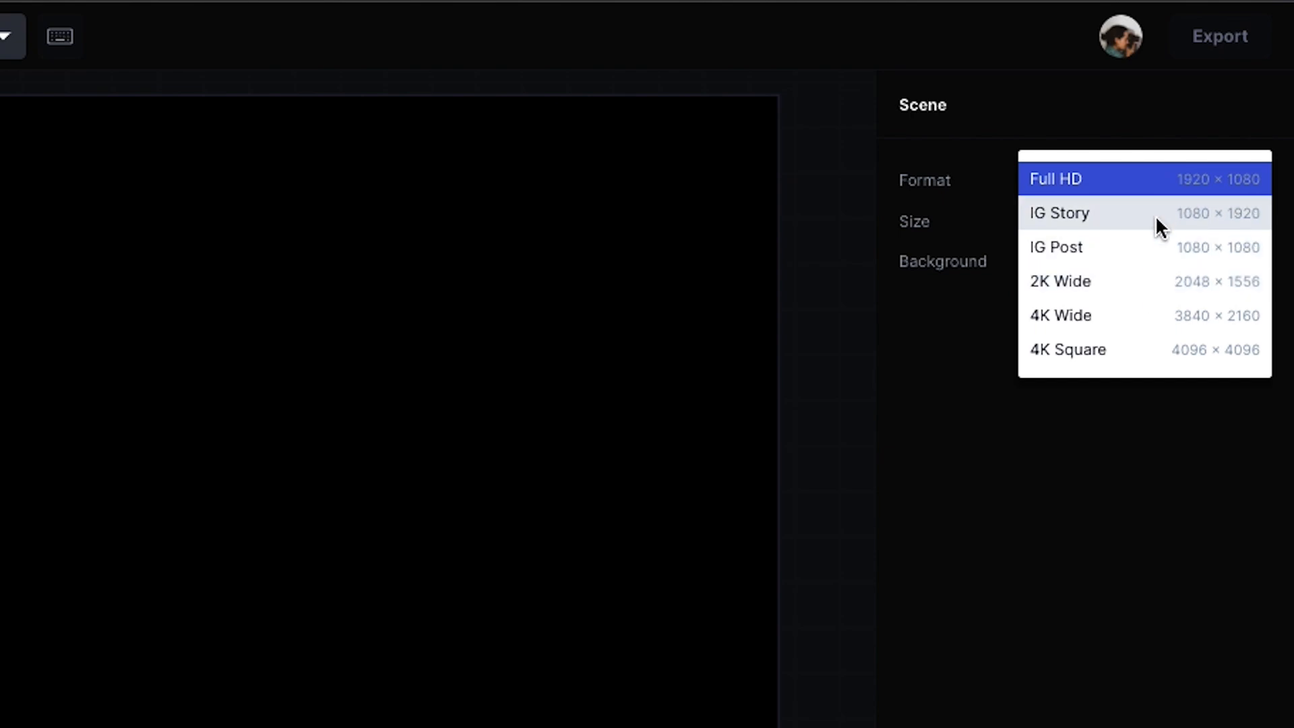
mouse_move(1122, 349)
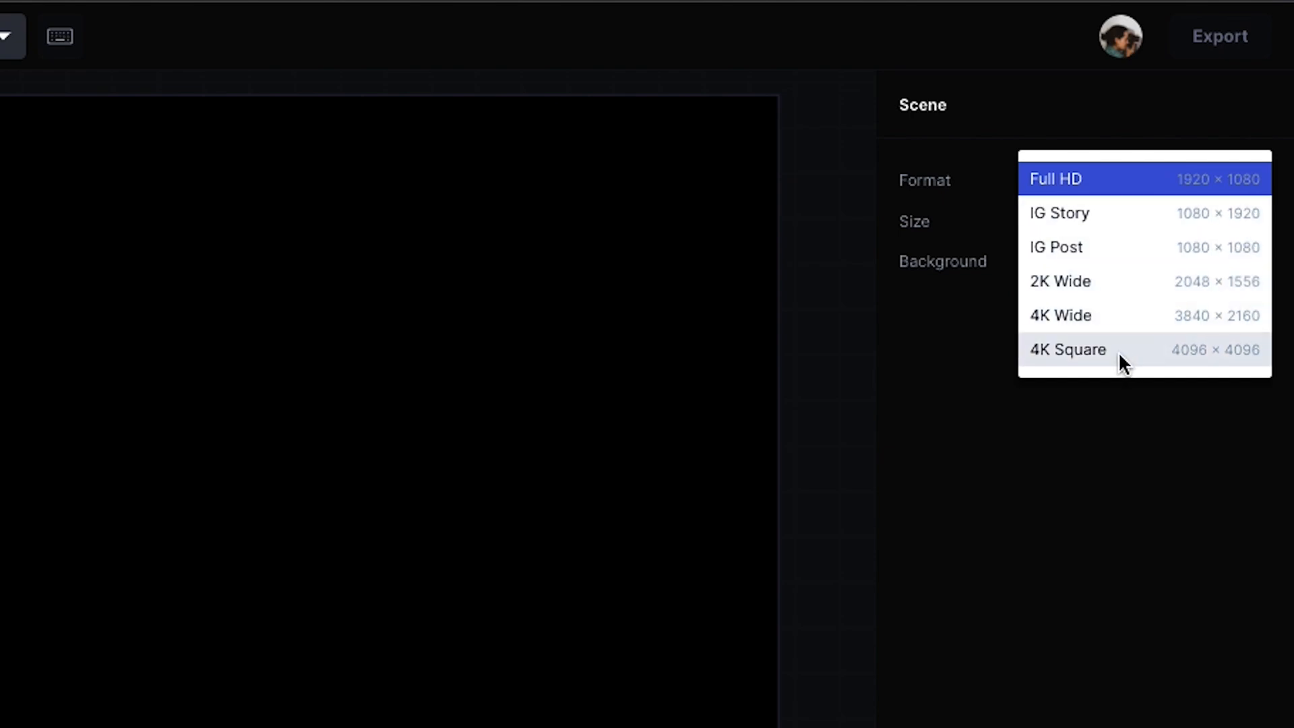
left_click(1054, 178)
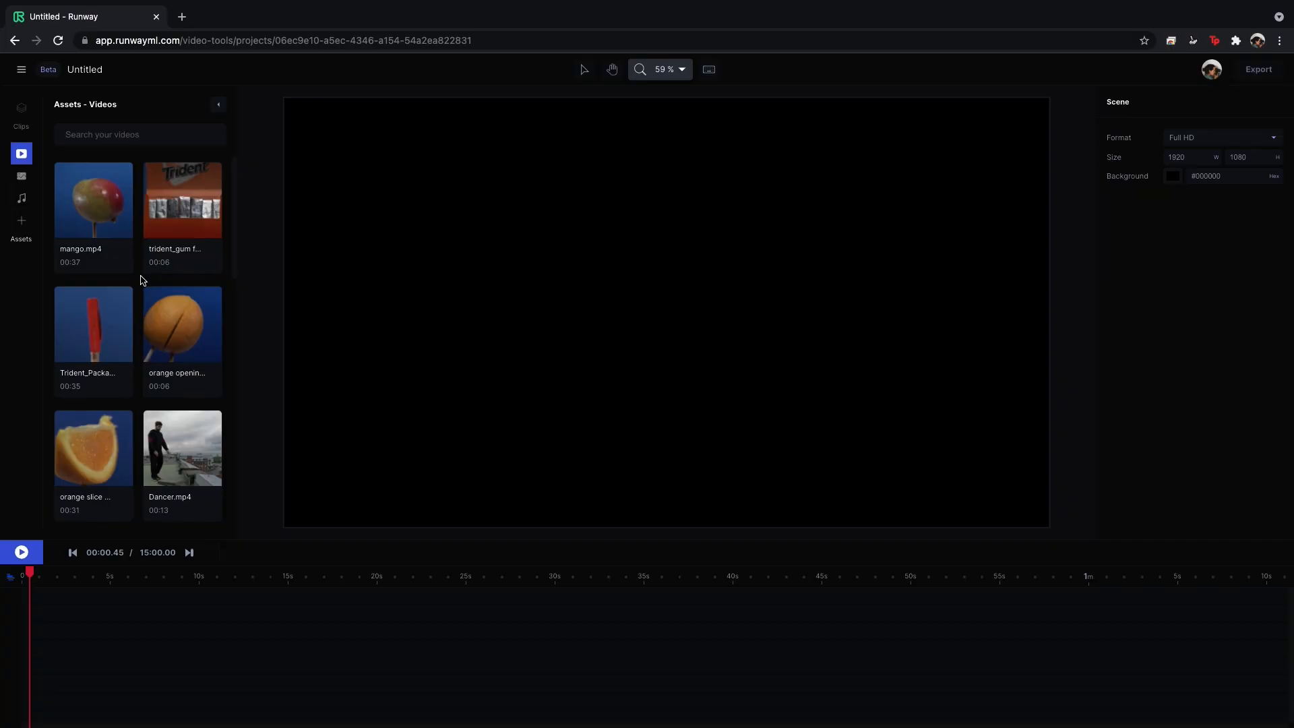
Place Trident_Package_Closeup.mp4 from Assets - Videos onto the timeline.
left_click(93, 323)
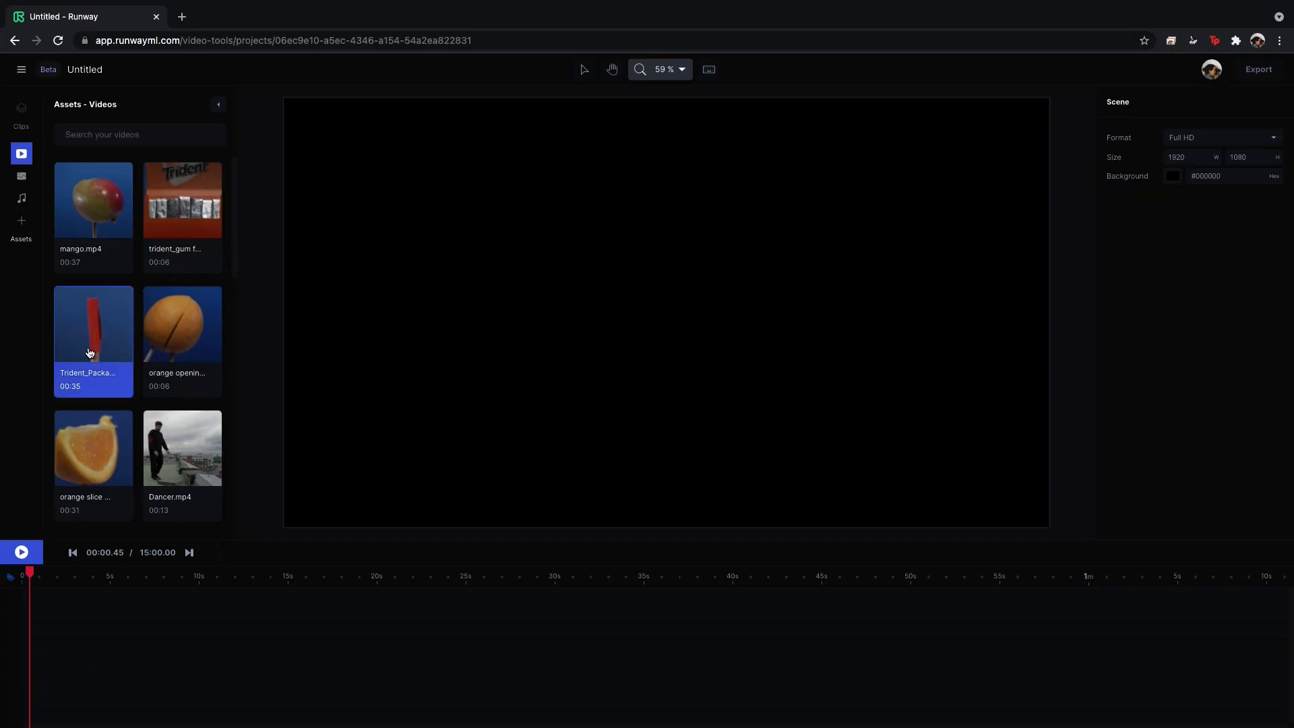
mouse_move(113, 332)
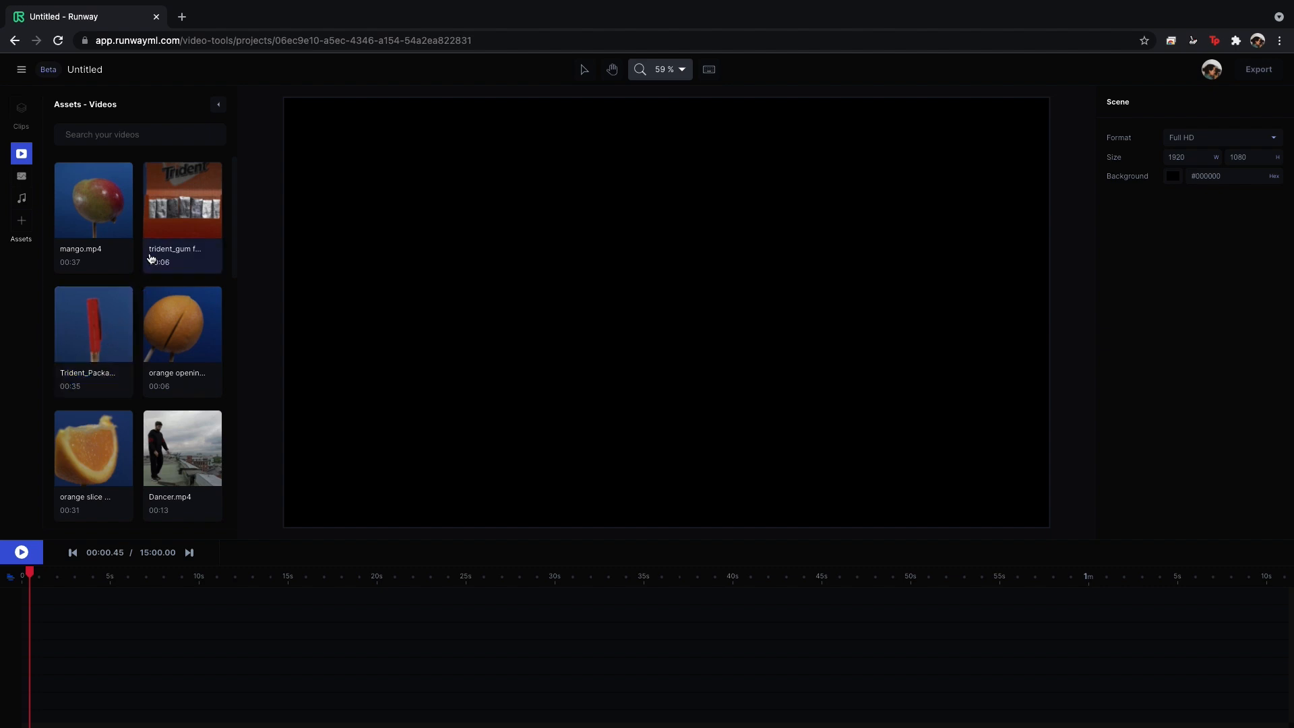
left_click(93, 324)
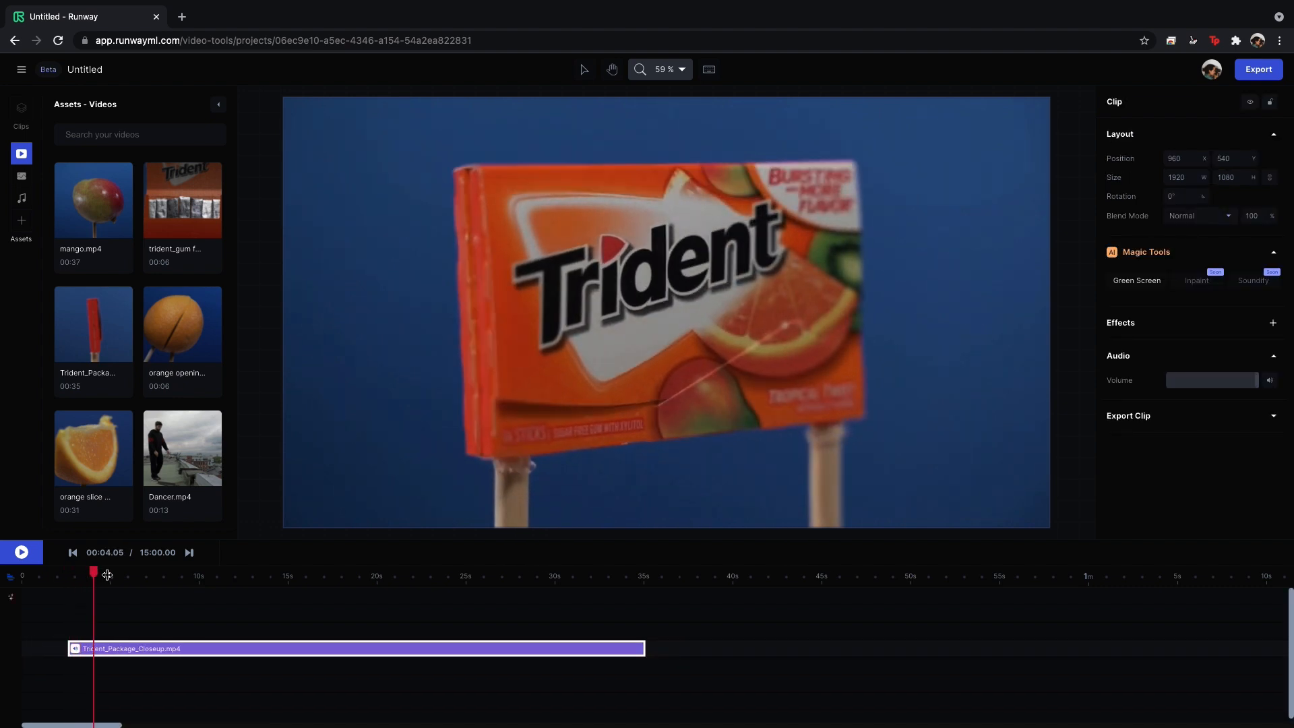
Trim the package clip to about 3 s at 0, centred at 960/540, rotation 0°.
right_click(147, 648)
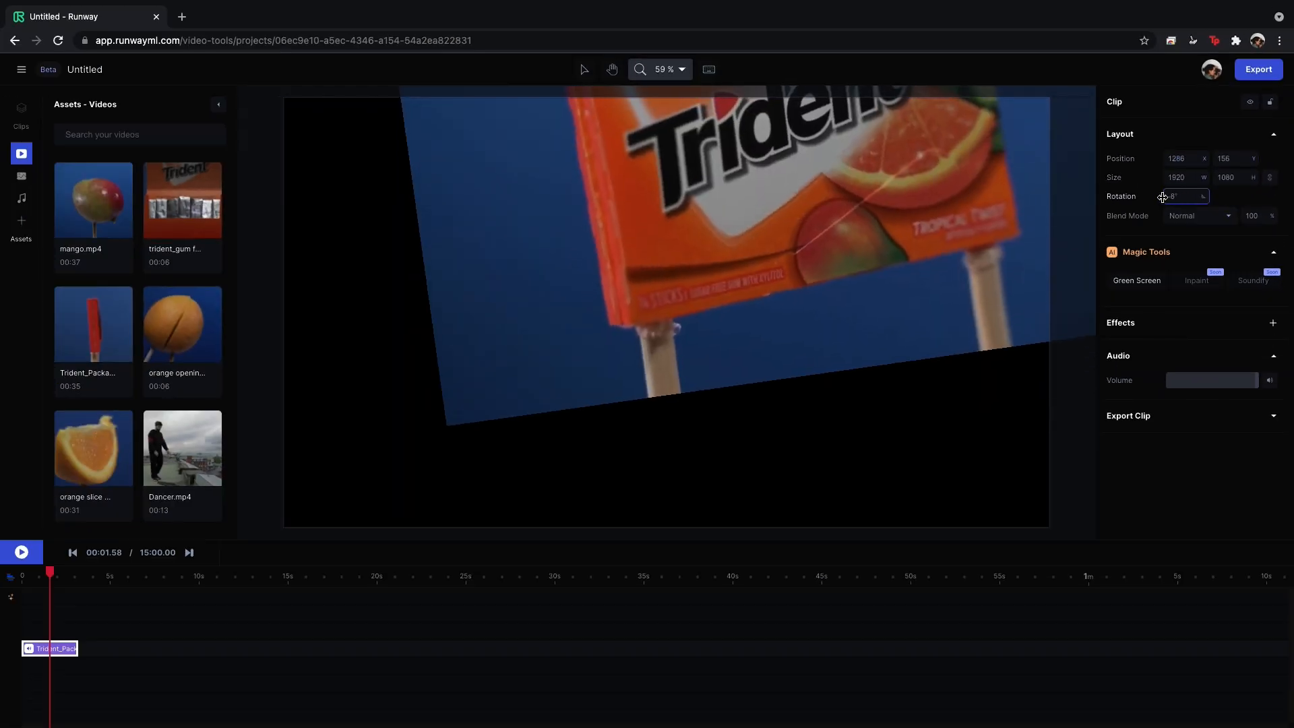
left_click(1198, 216)
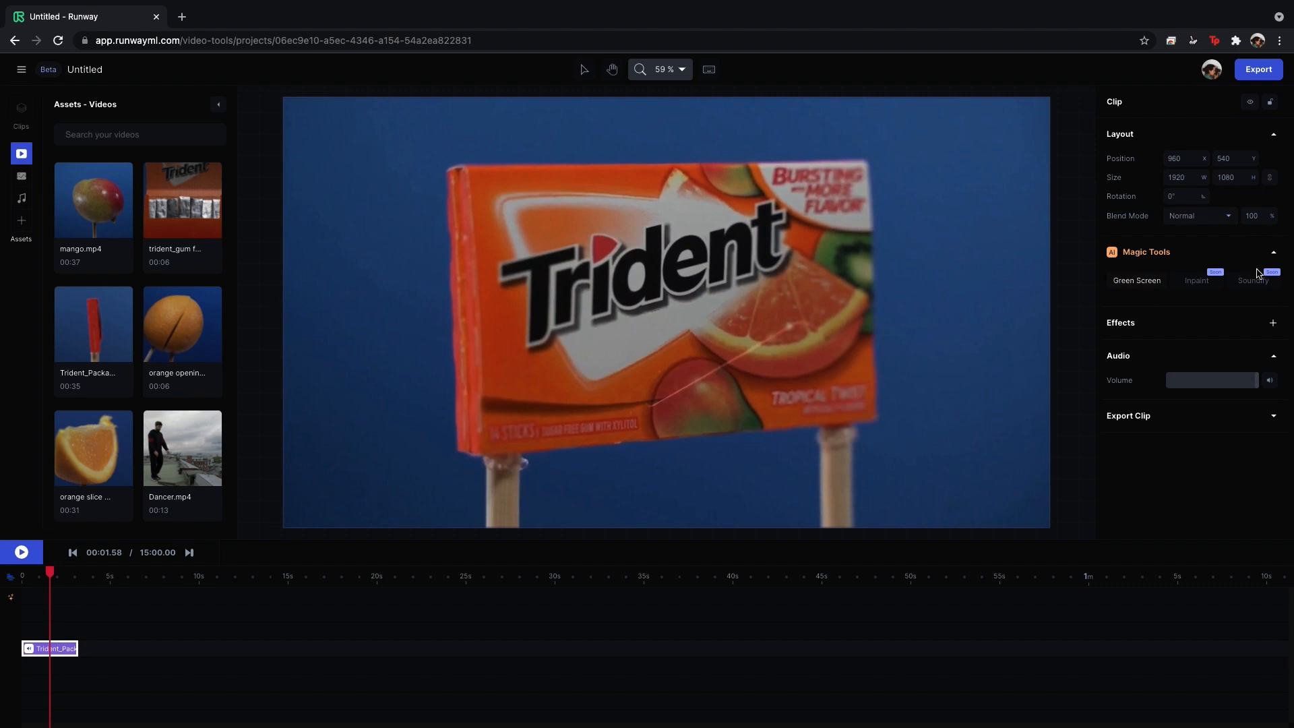
mouse_move(1175, 262)
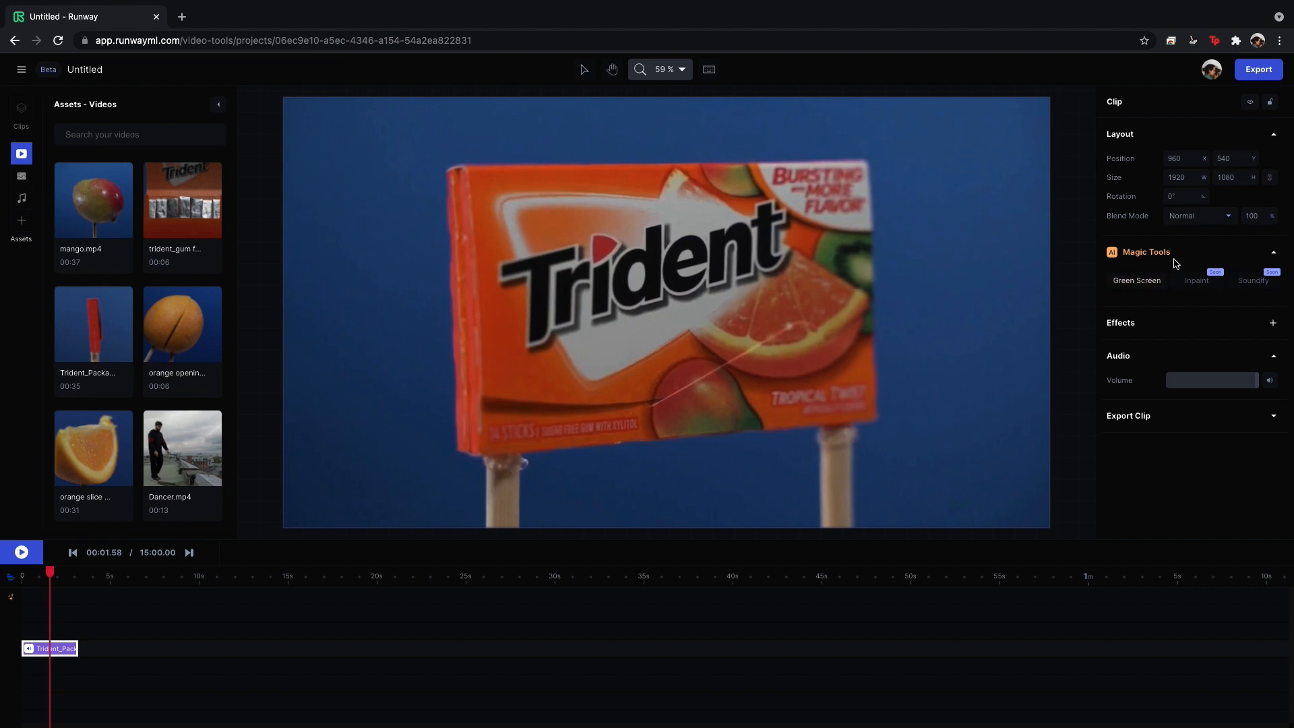
mouse_move(1141, 330)
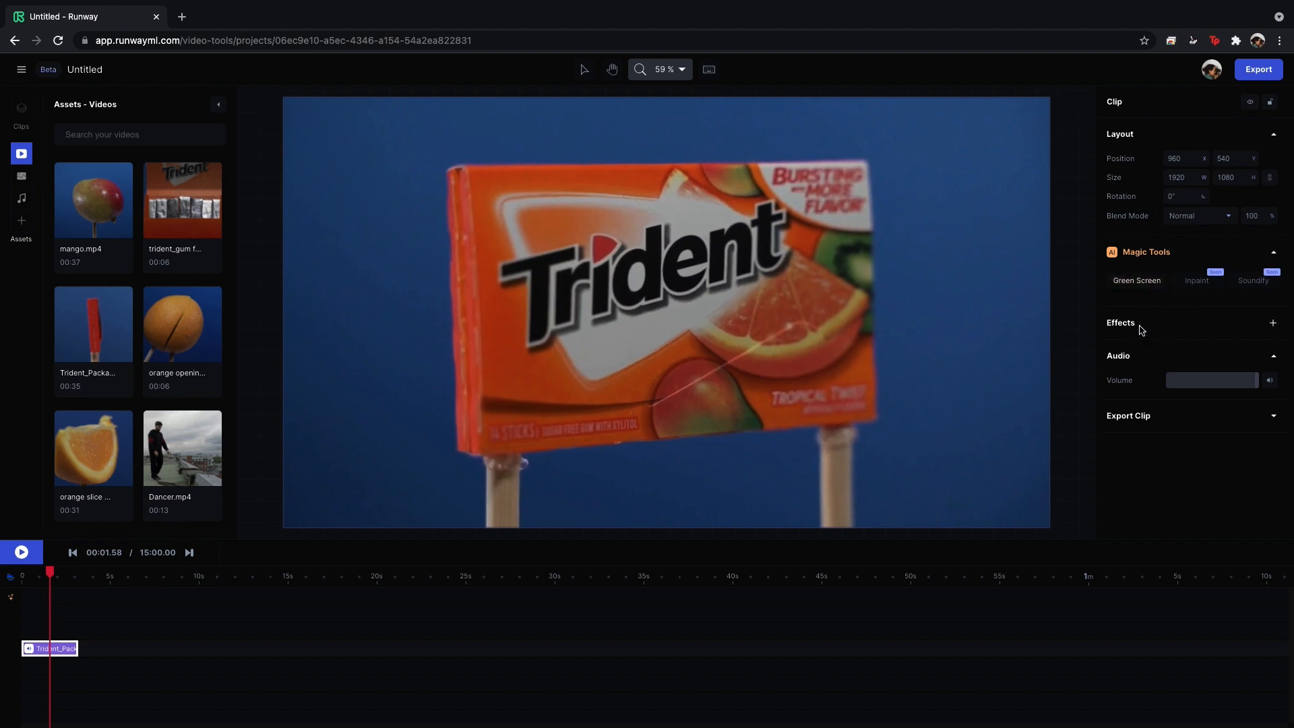
mouse_move(1132, 328)
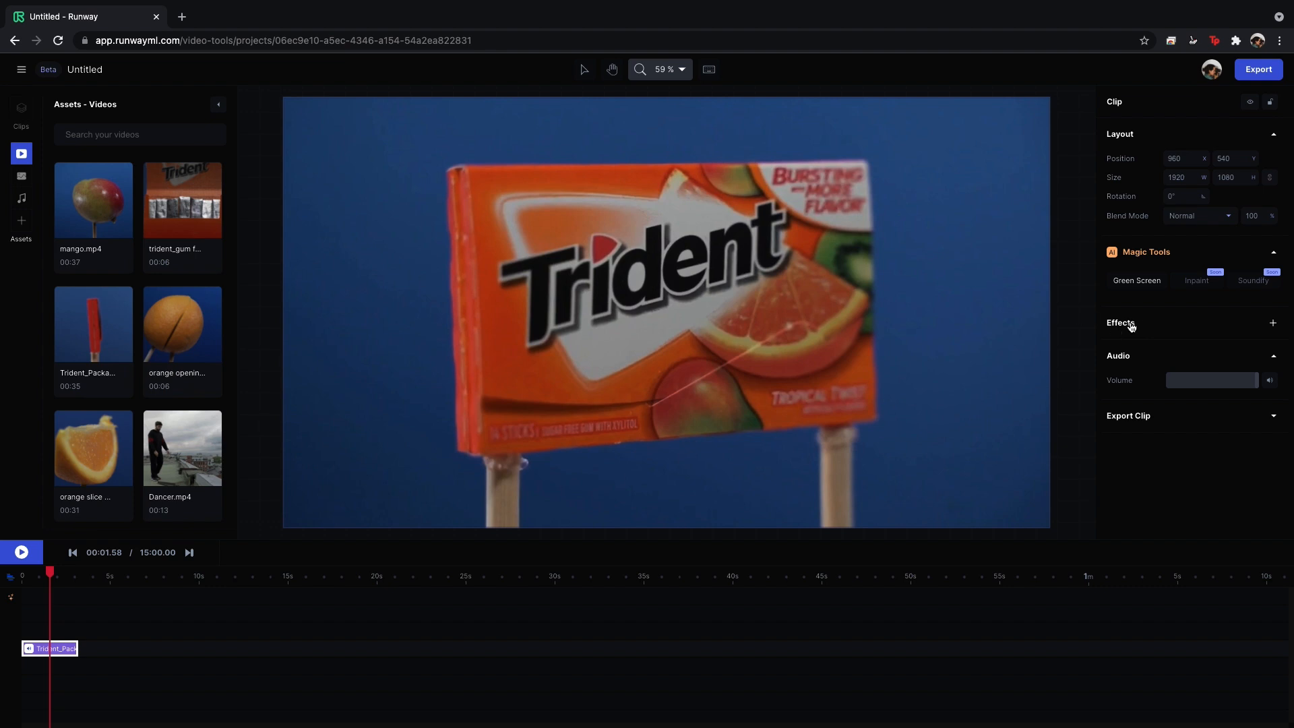
mouse_move(1275, 329)
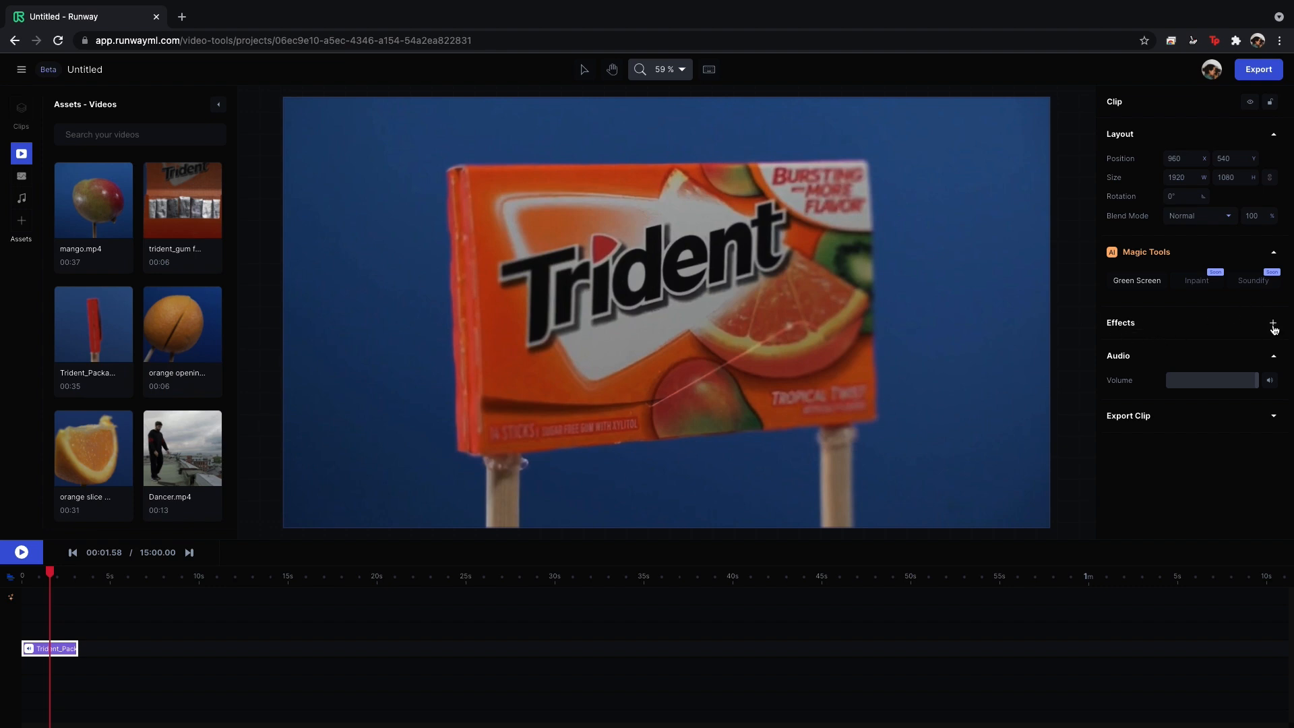
Scroll through the clip effects list without adding one, then go back to clip properties.
left_click(1273, 323)
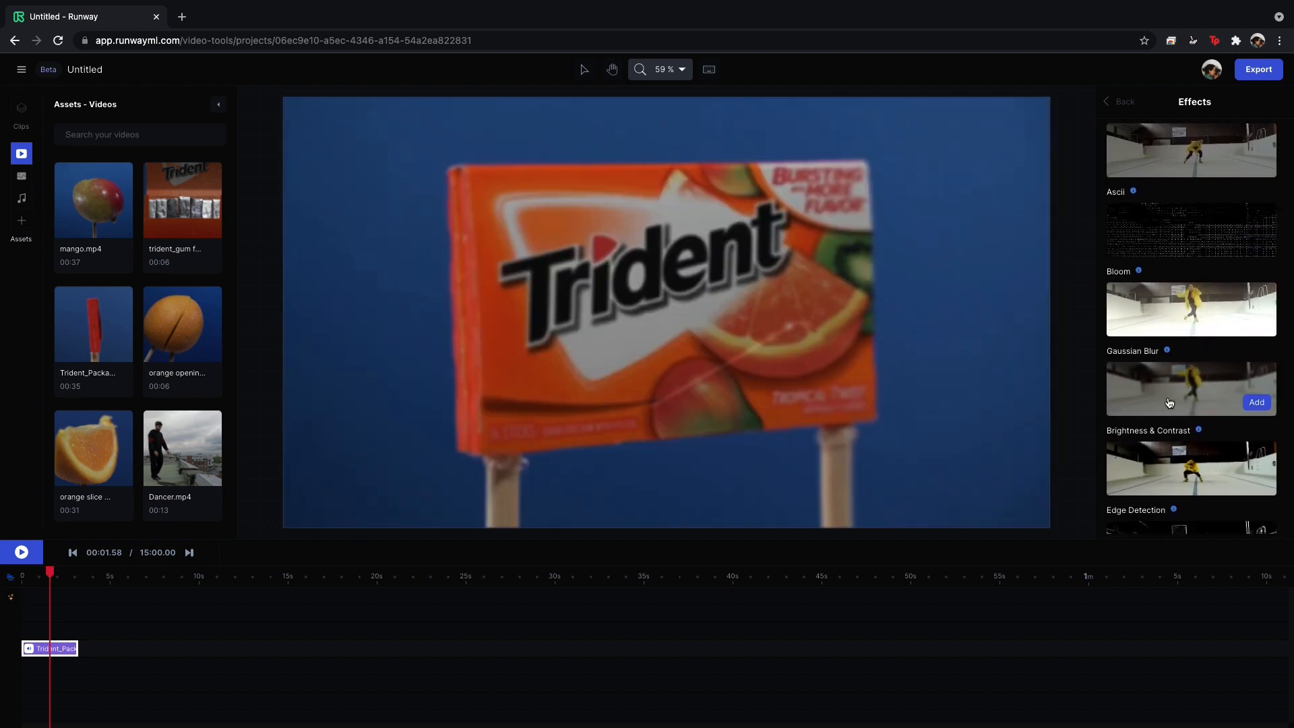
scroll("down", 3)
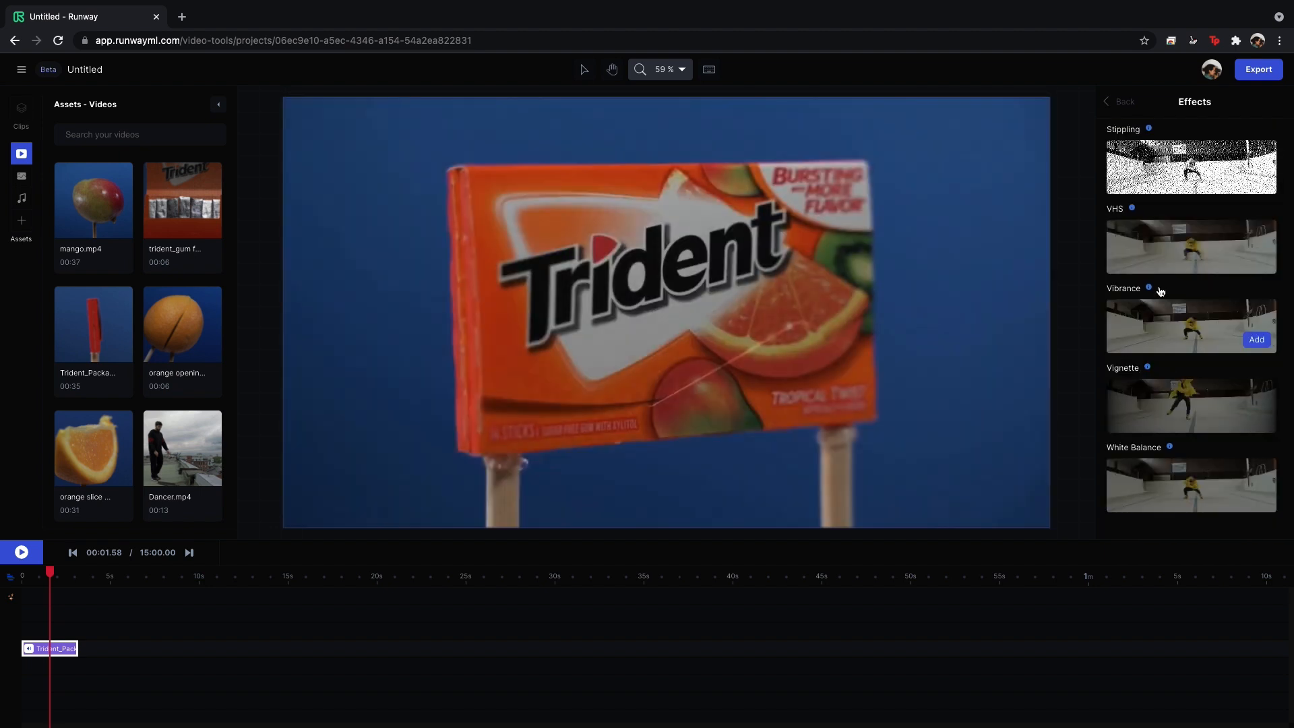
mouse_move(1190, 361)
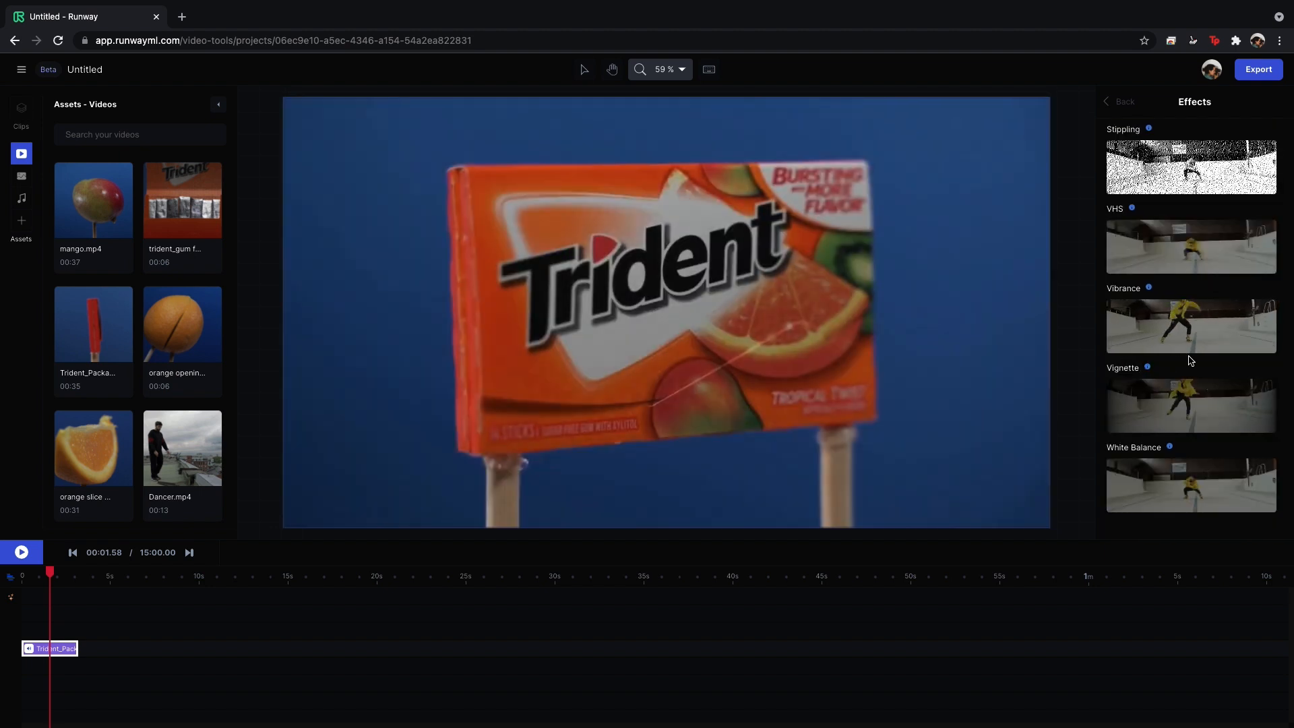
scroll("down", 3)
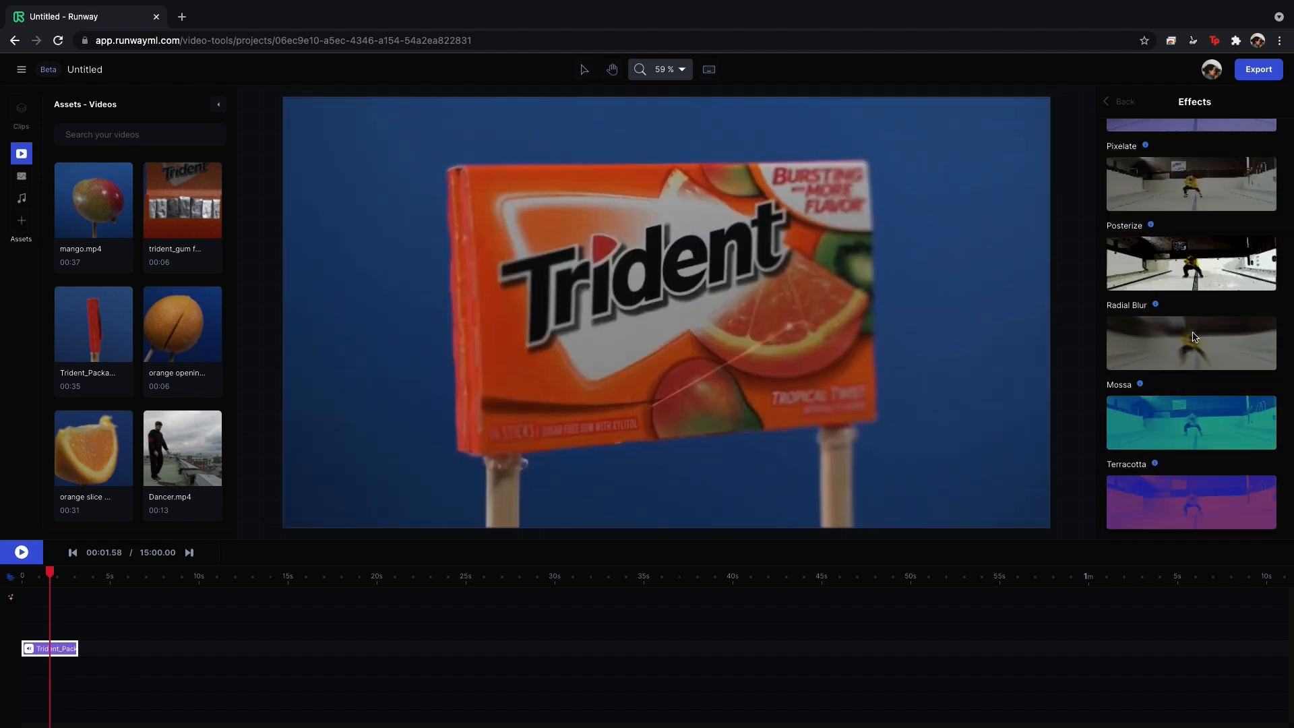
left_click(1121, 102)
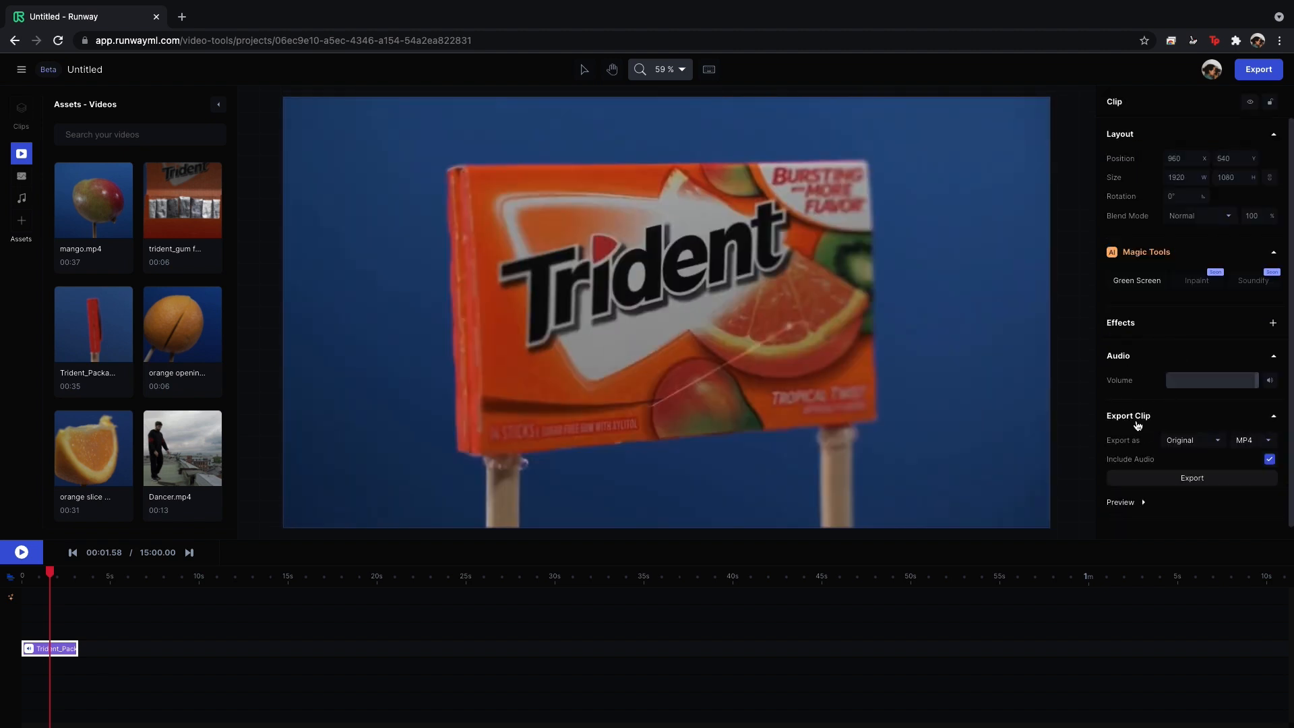
Scroll down the video assets to reach the kiwi and orange clips.
scroll("down", 3)
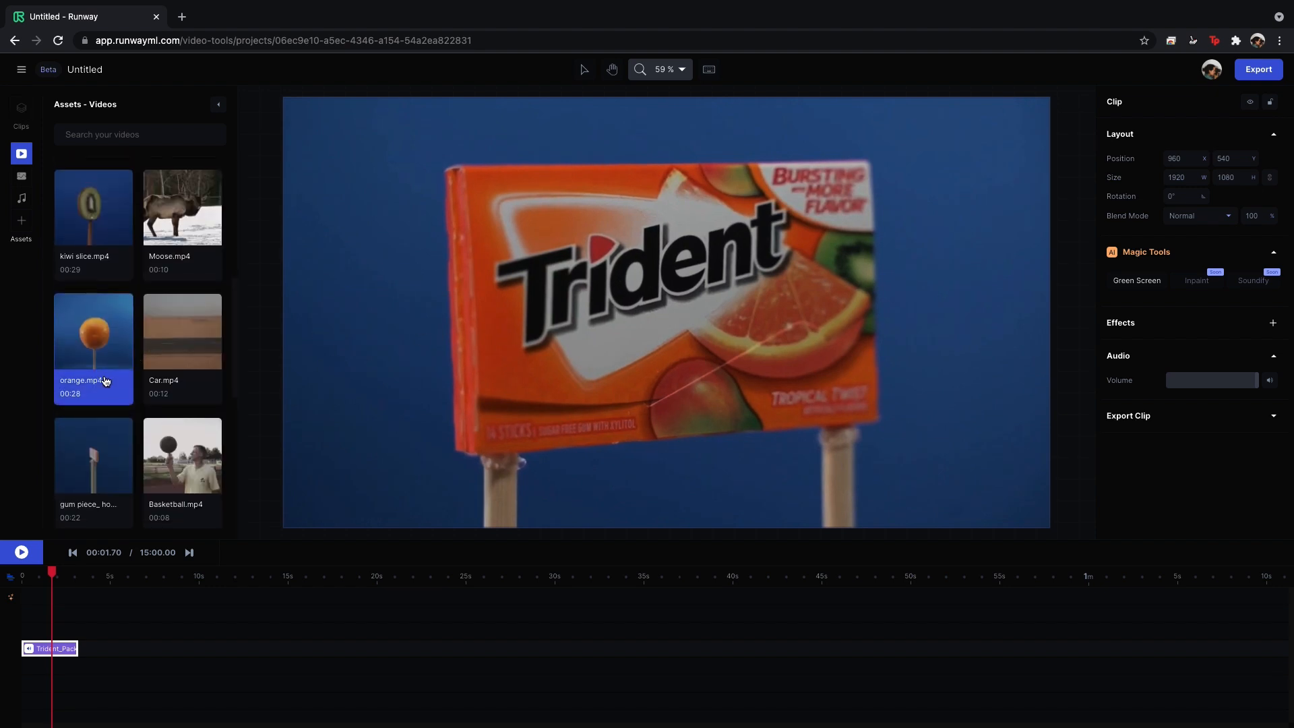
scroll("down", 3)
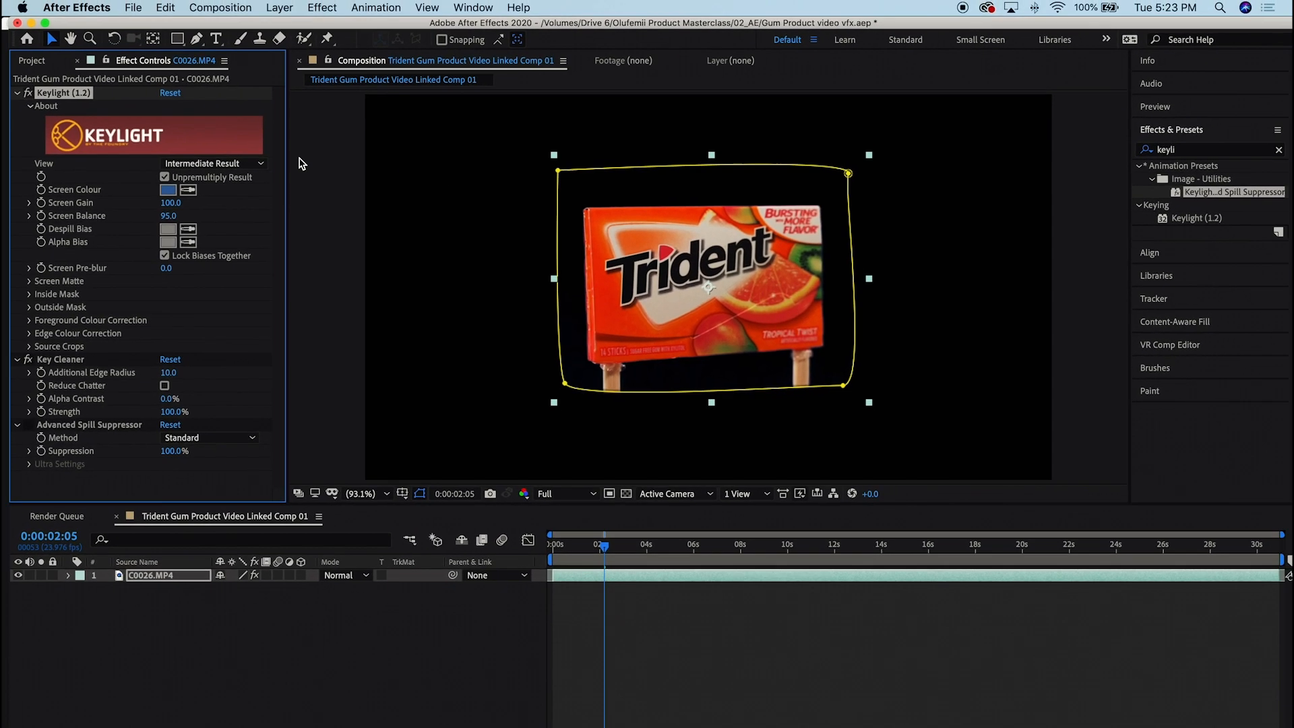
left_click(210, 163)
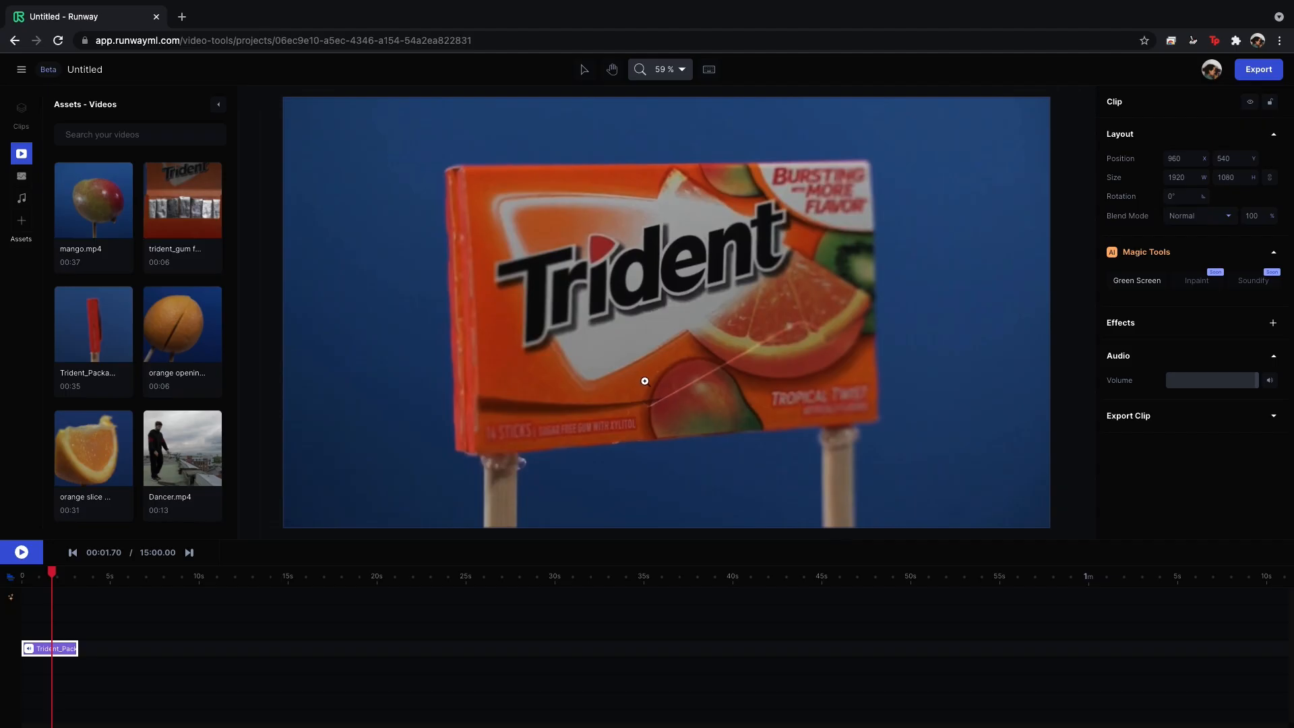
mouse_move(722, 351)
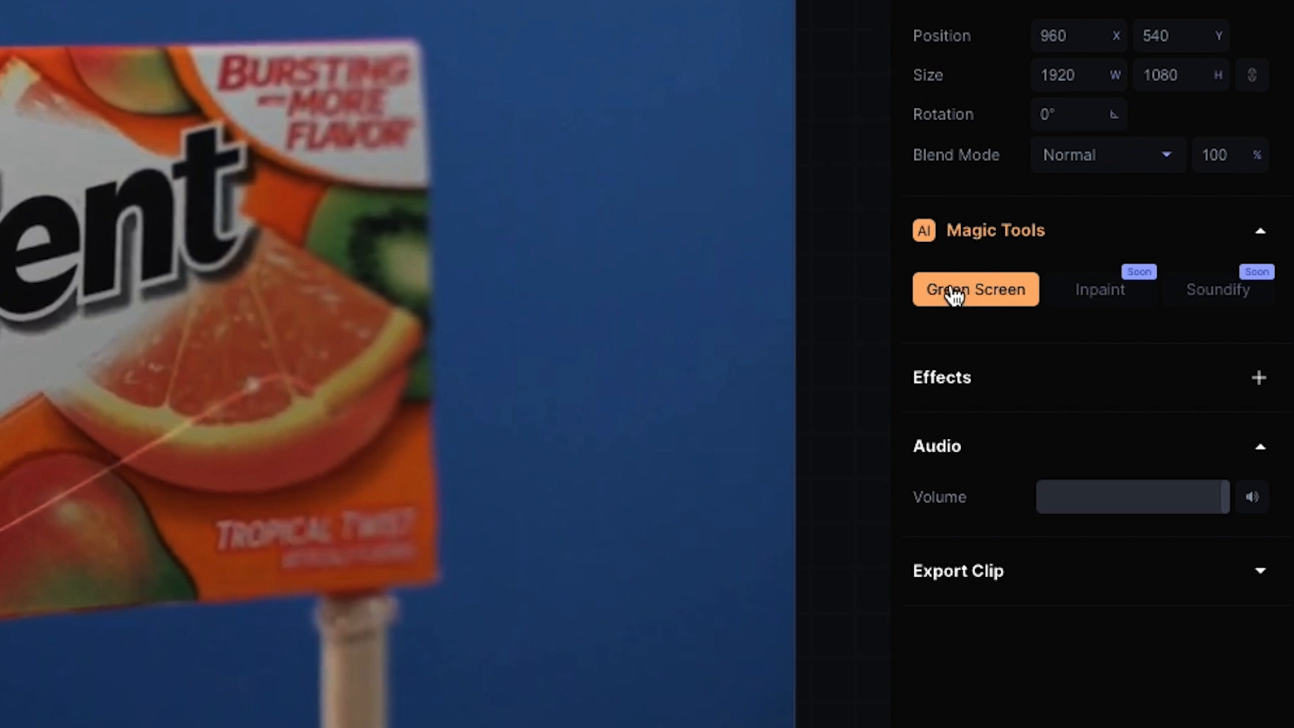
mouse_move(1023, 299)
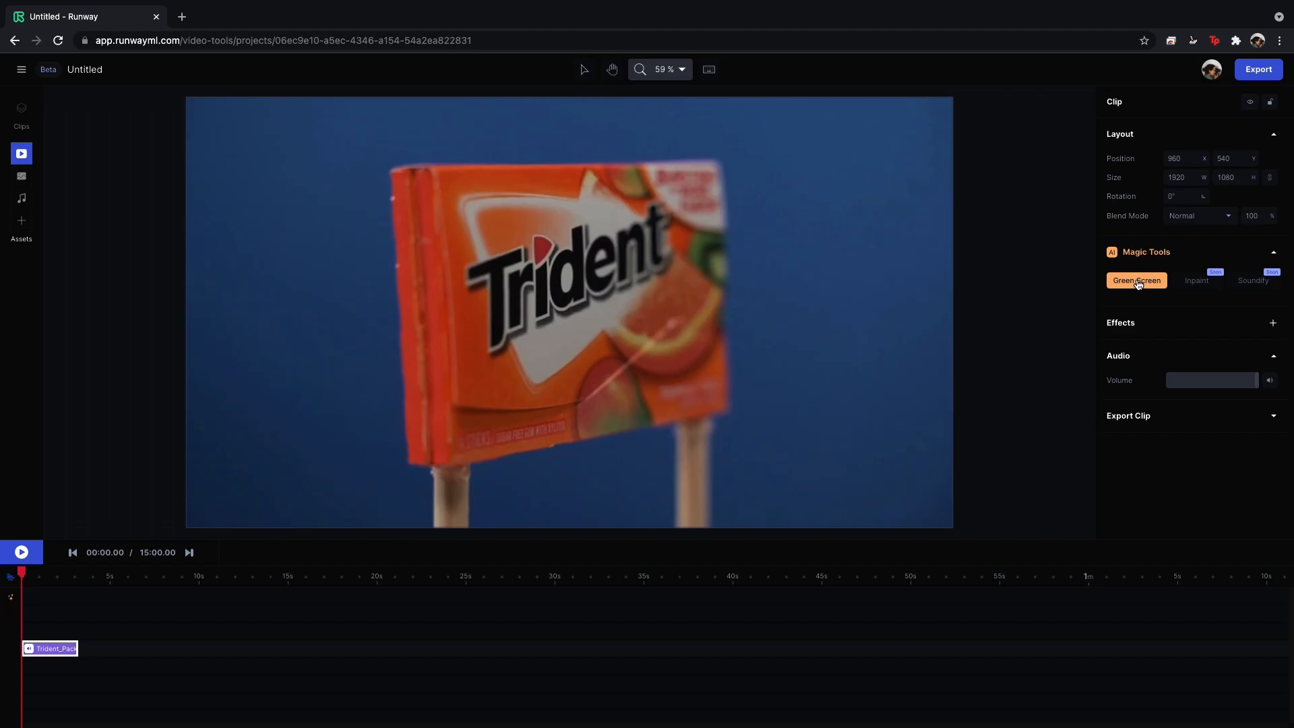
mouse_move(1137, 286)
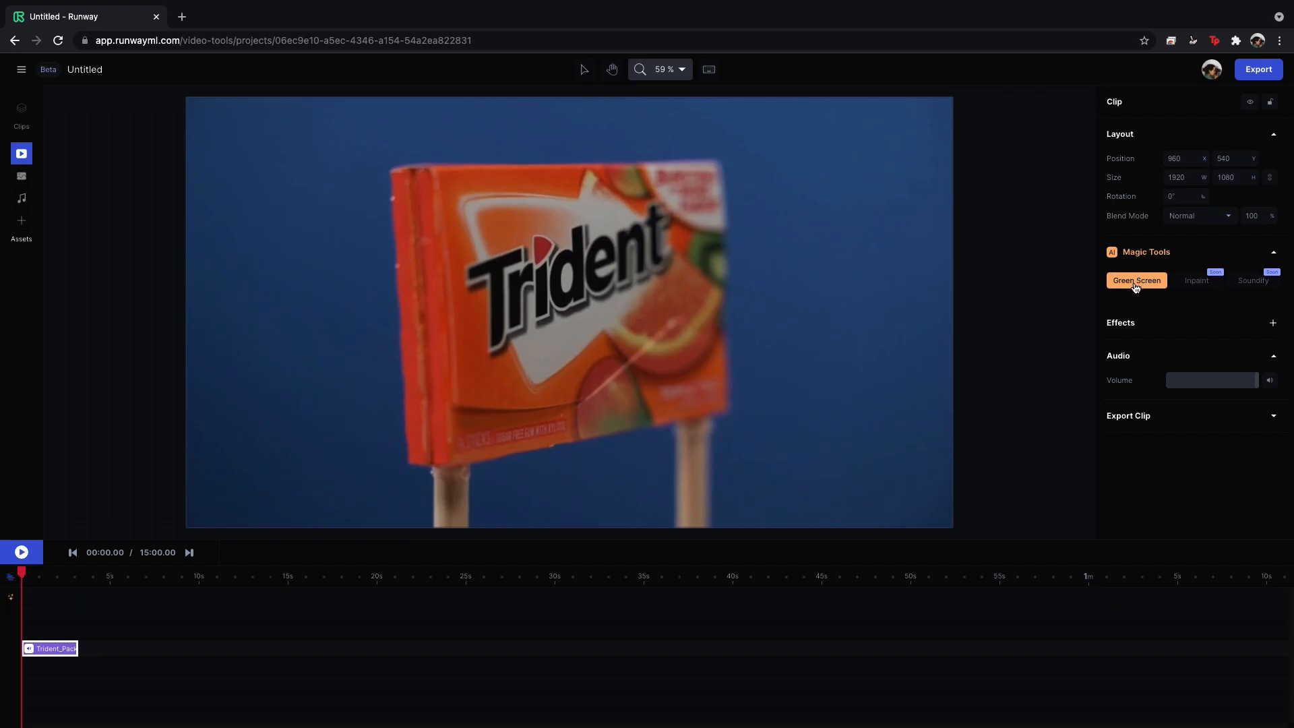
Mask the package in Green Screen, exclude the wooden sticks, and check later frames.
left_click(1136, 280)
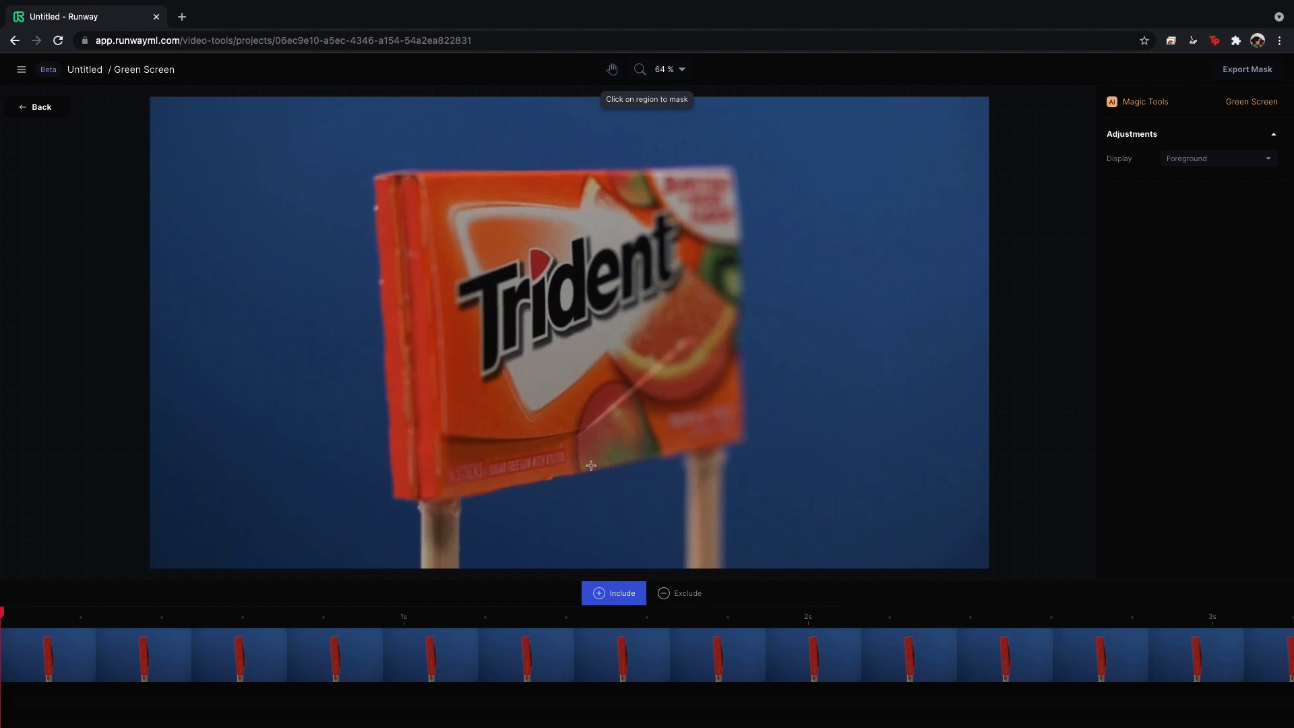
mouse_move(619, 459)
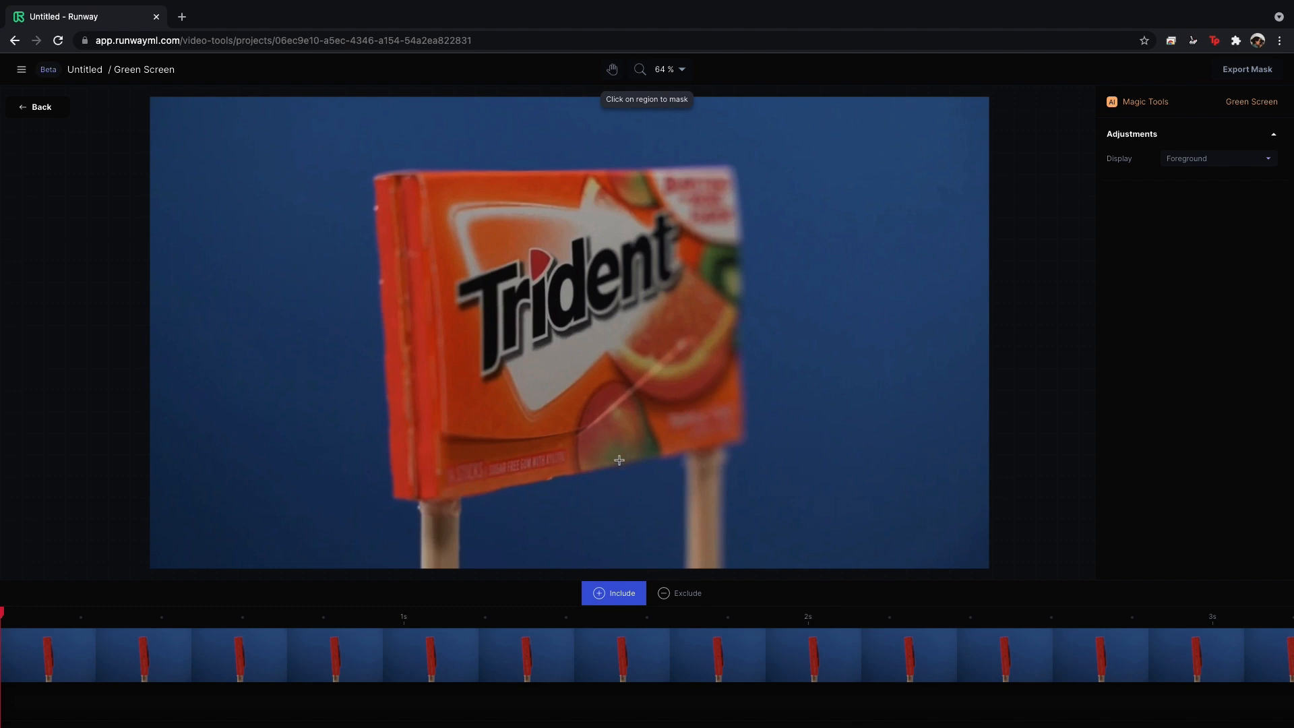
mouse_move(378, 352)
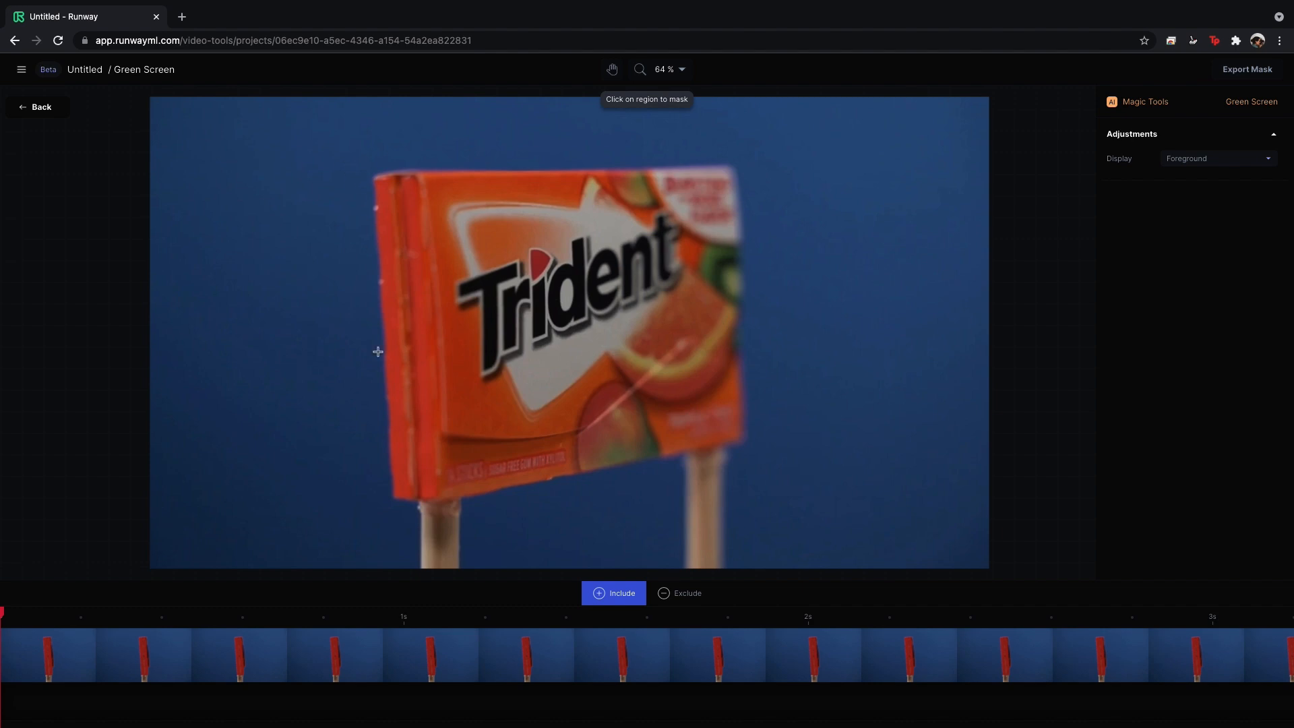
mouse_move(831, 282)
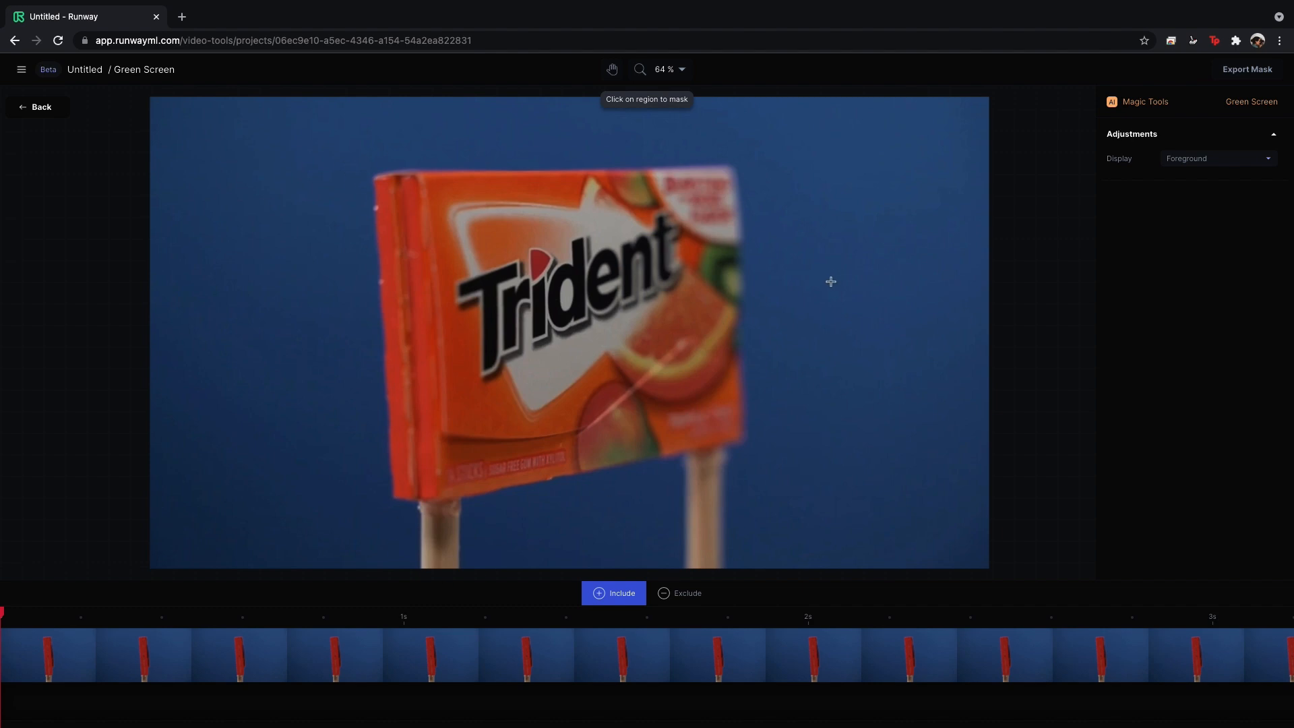
mouse_move(614, 593)
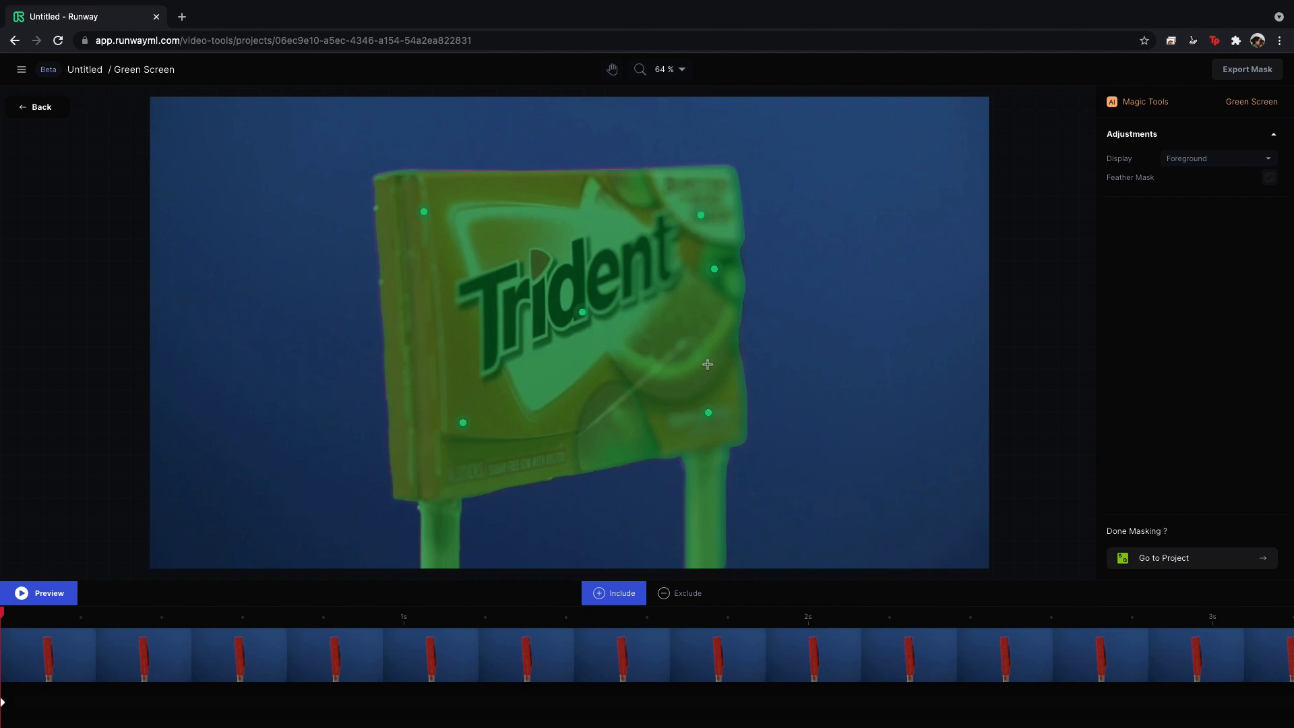
mouse_move(521, 545)
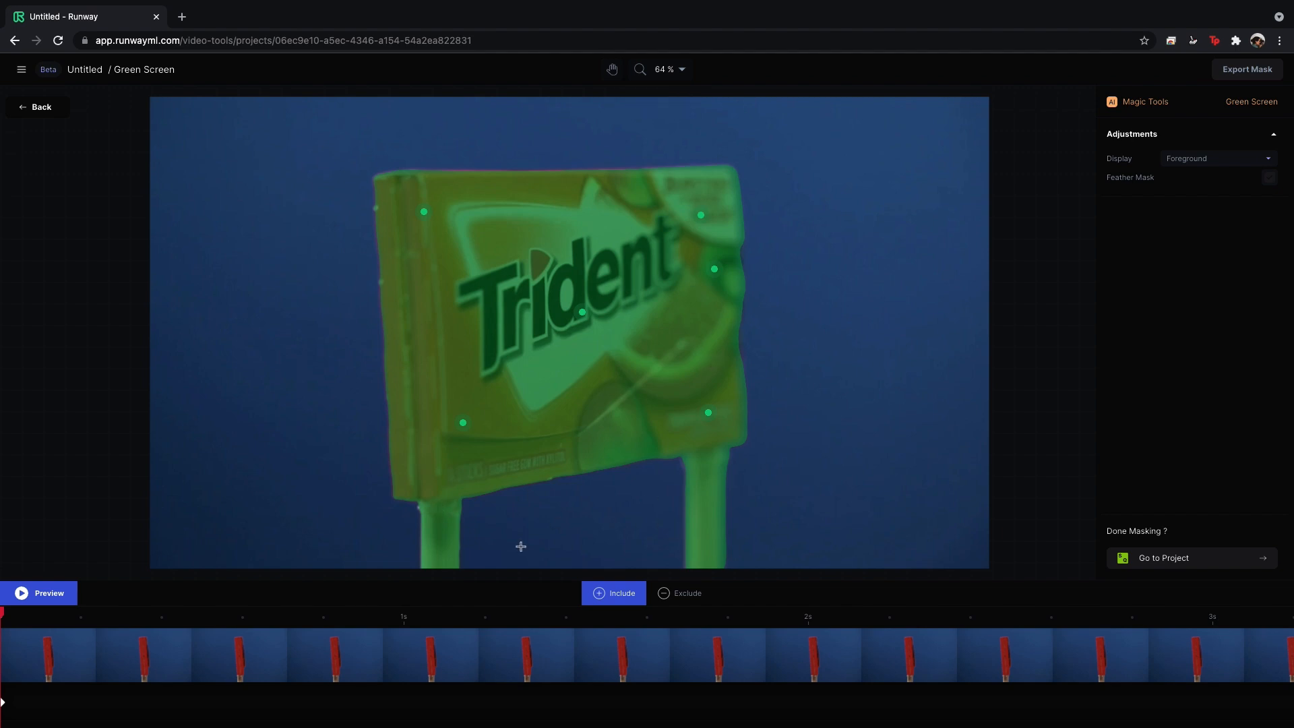
left_click(679, 593)
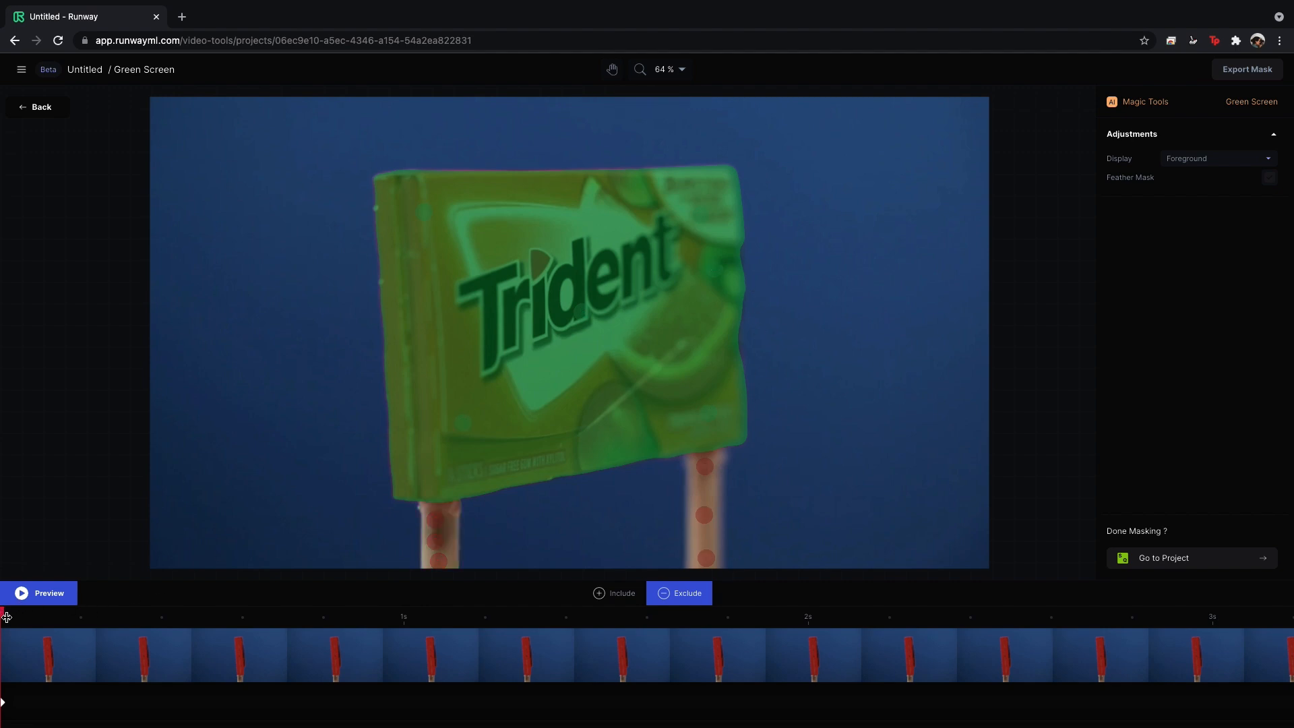
left_click(38, 593)
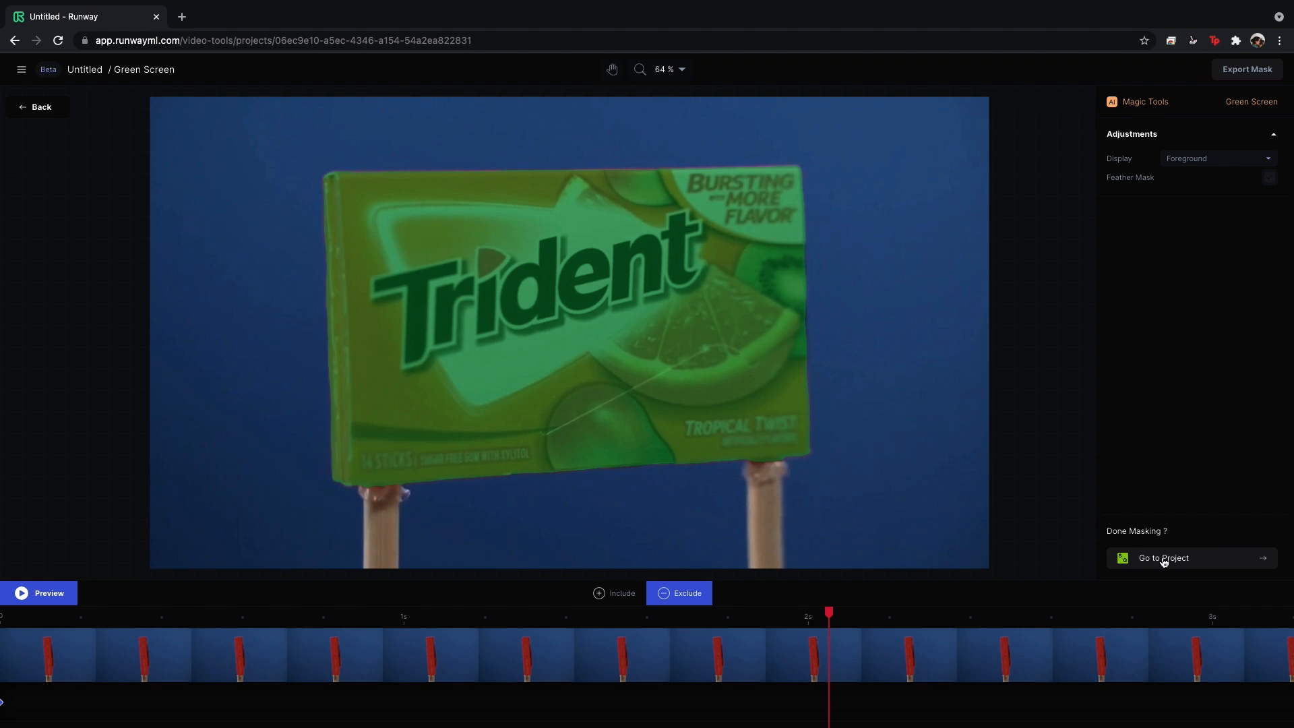
Go back to the Trident Spec AD editor showing the cut-out package on black.
left_click(1164, 558)
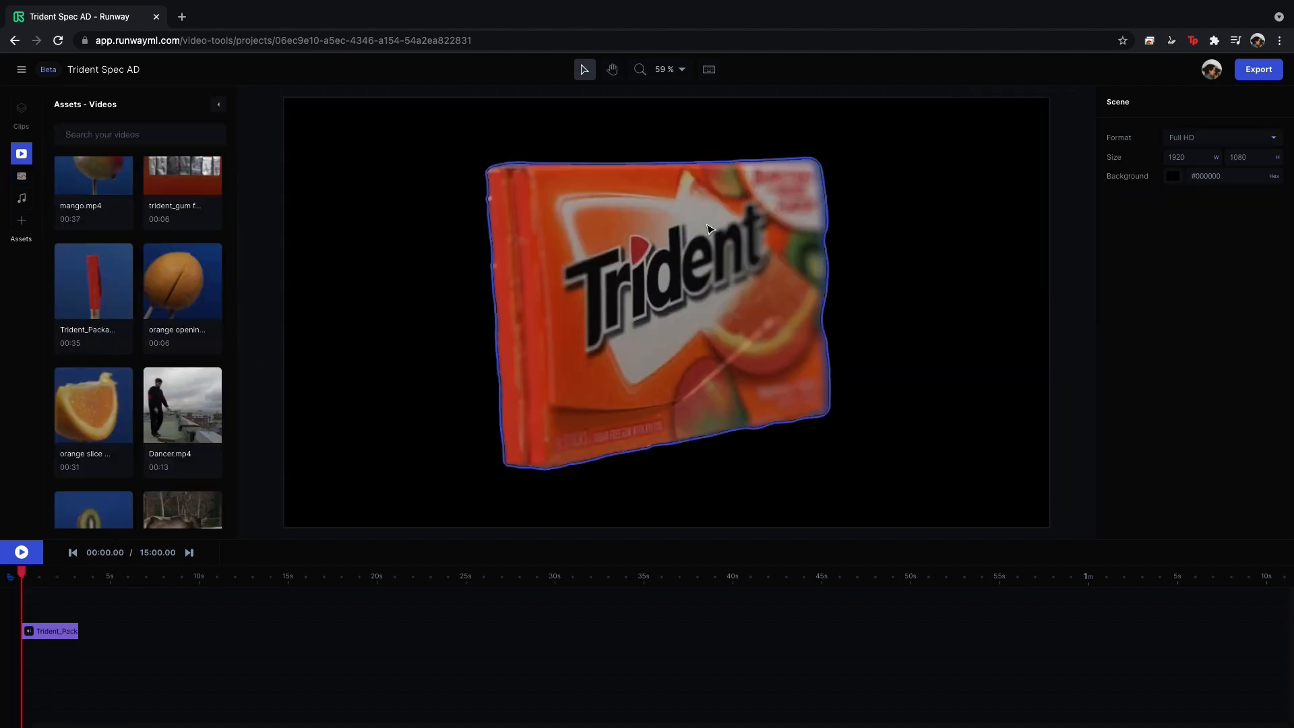
mouse_move(578, 228)
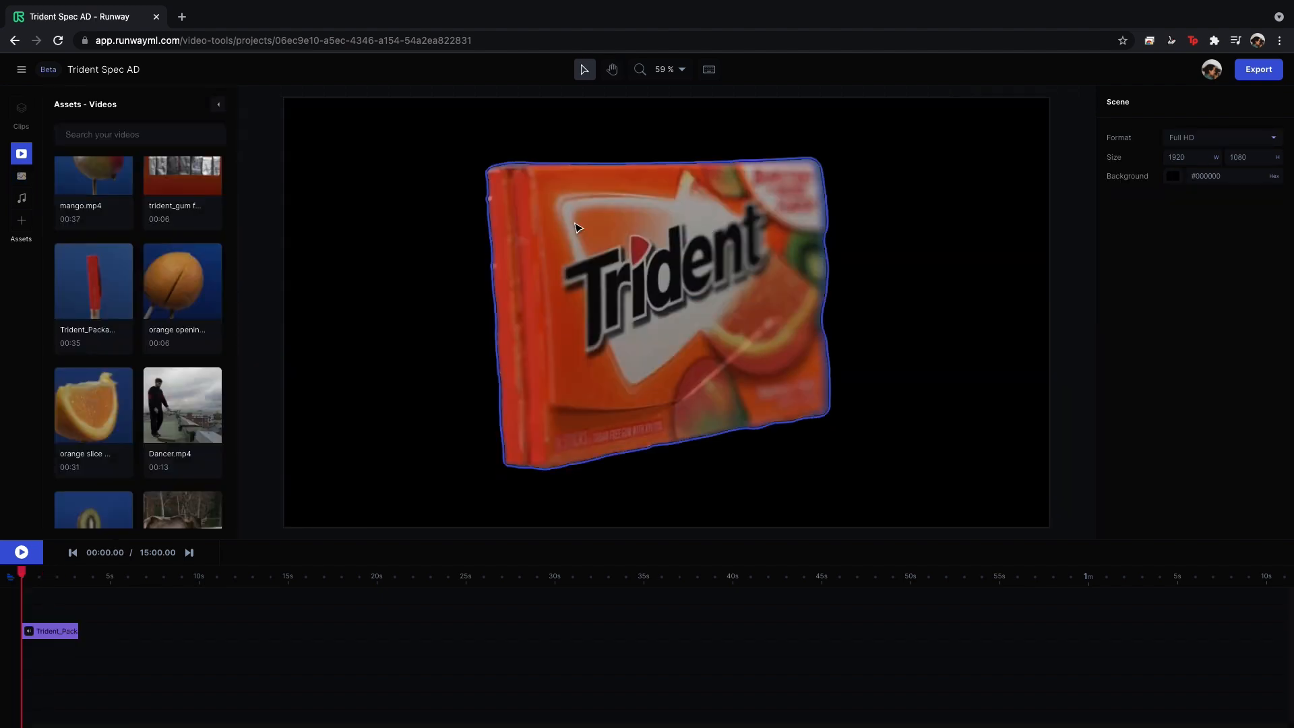
Add the palm tree photo behind the package and set its rotation to 90.
left_click(21, 176)
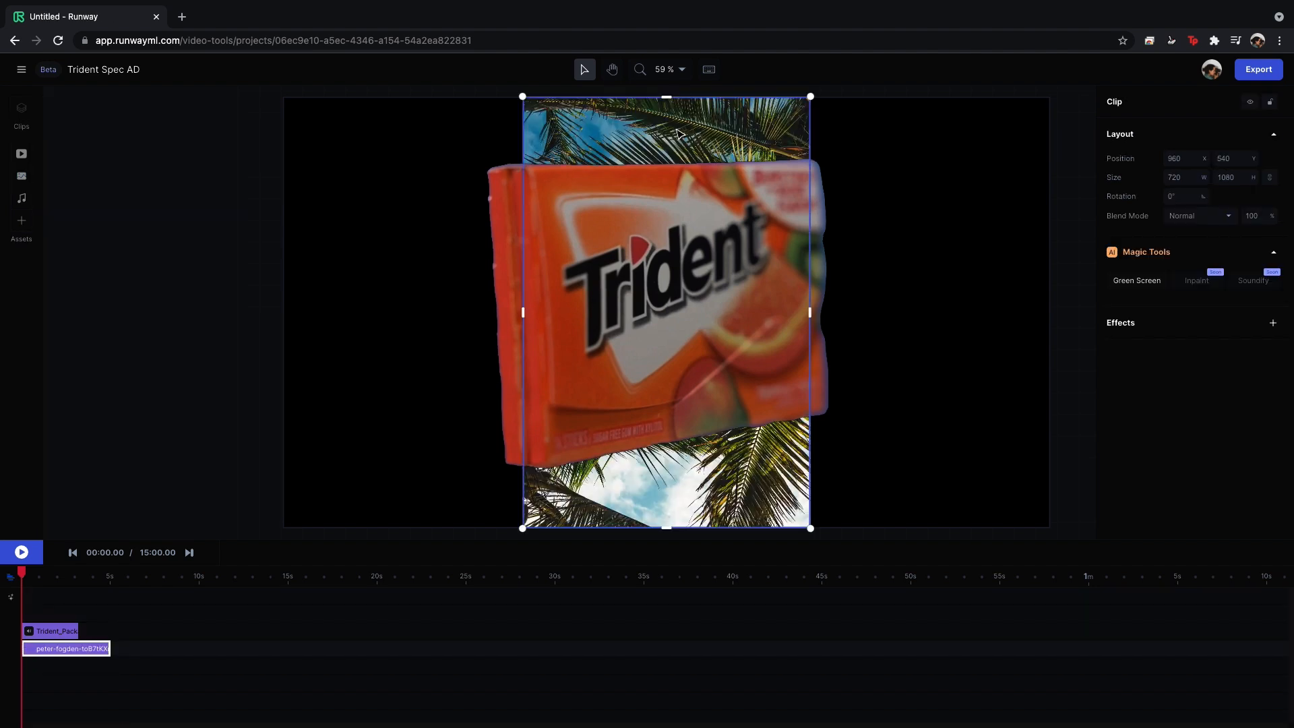
left_click(1184, 196)
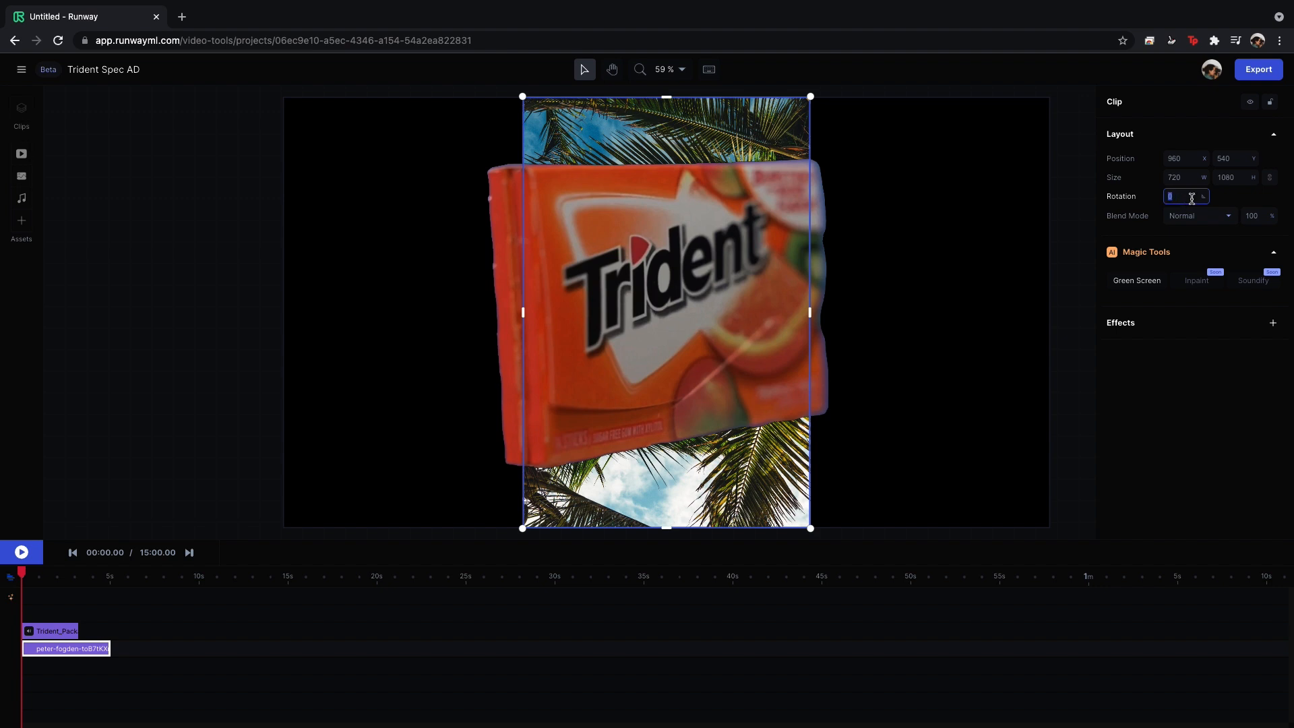
type("90")
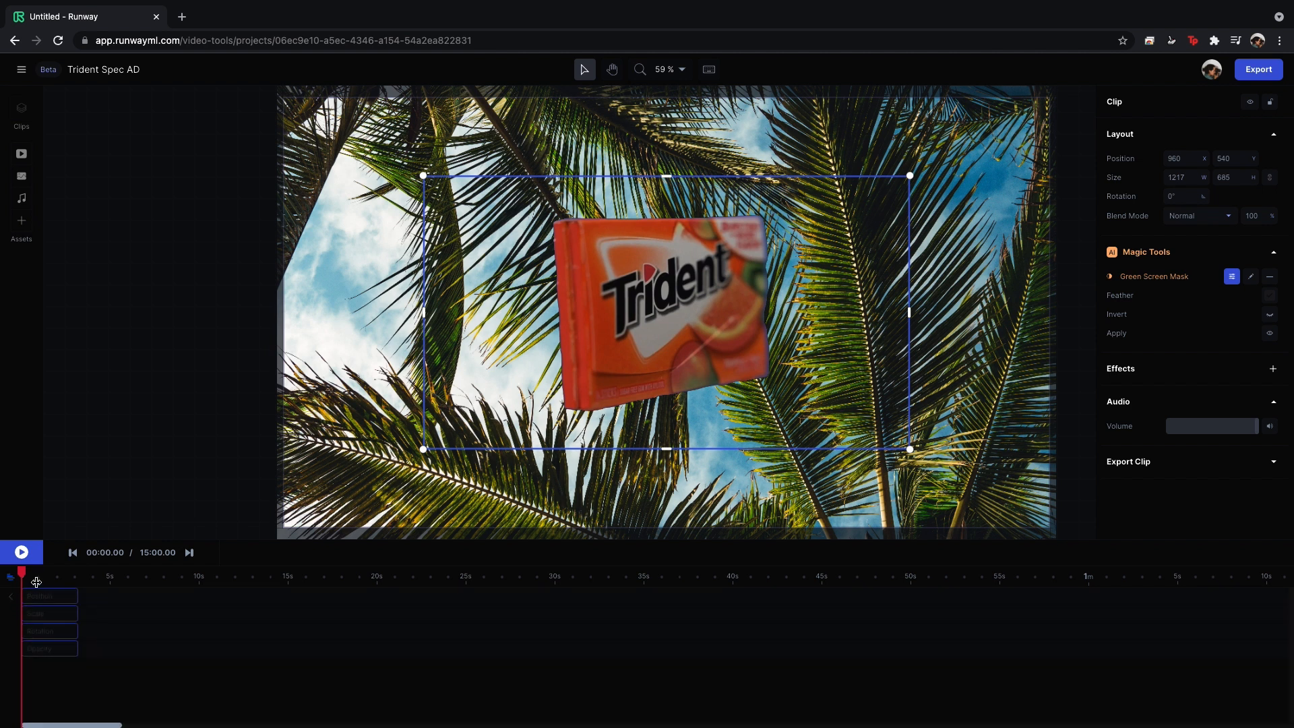
Close the keyframe view to show the package and palm clip tracks.
left_click(9, 576)
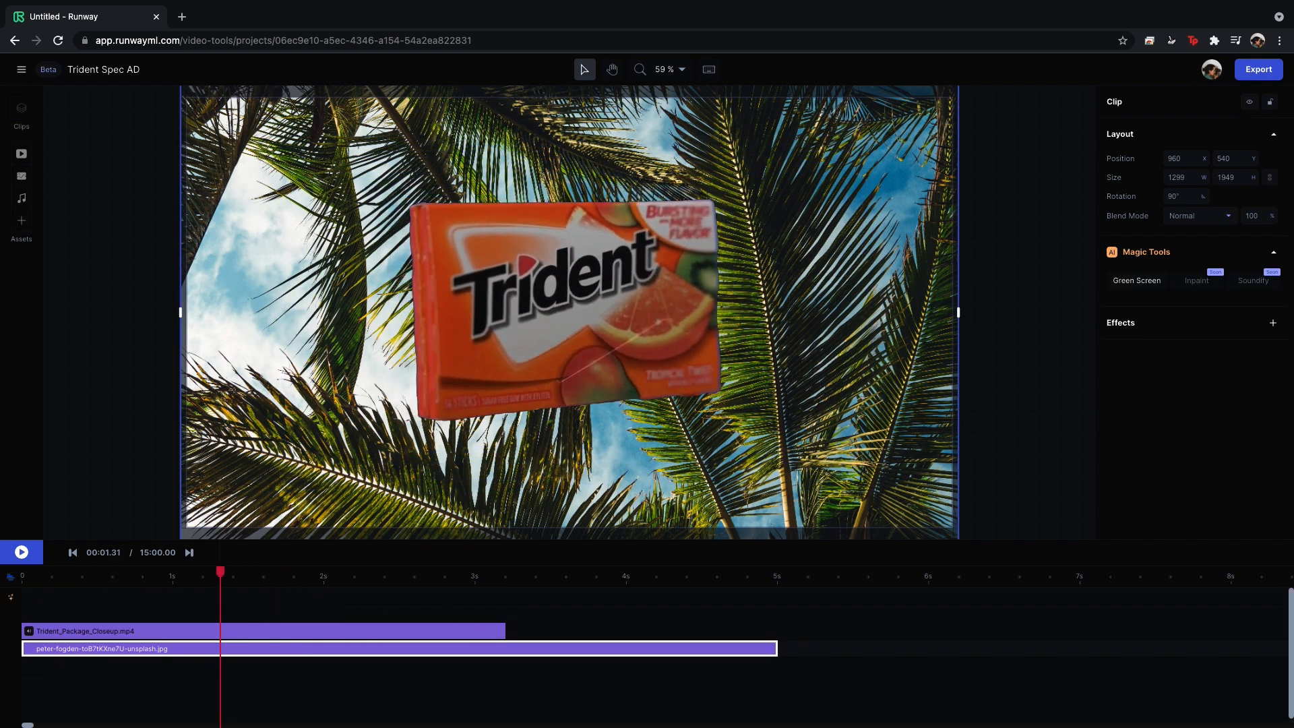
Add Brightness & Contrast to the Trident package clip: brightness about 57, contrast about 16.
left_click(1136, 280)
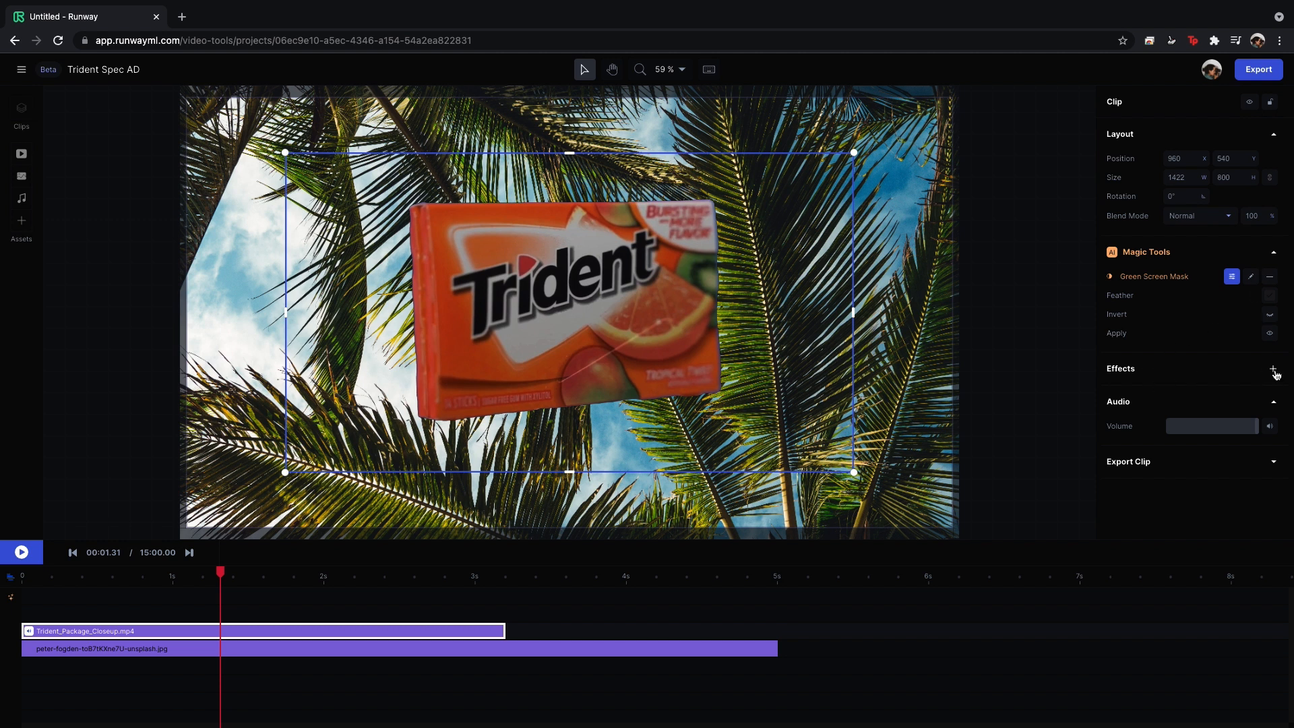
left_click(1274, 369)
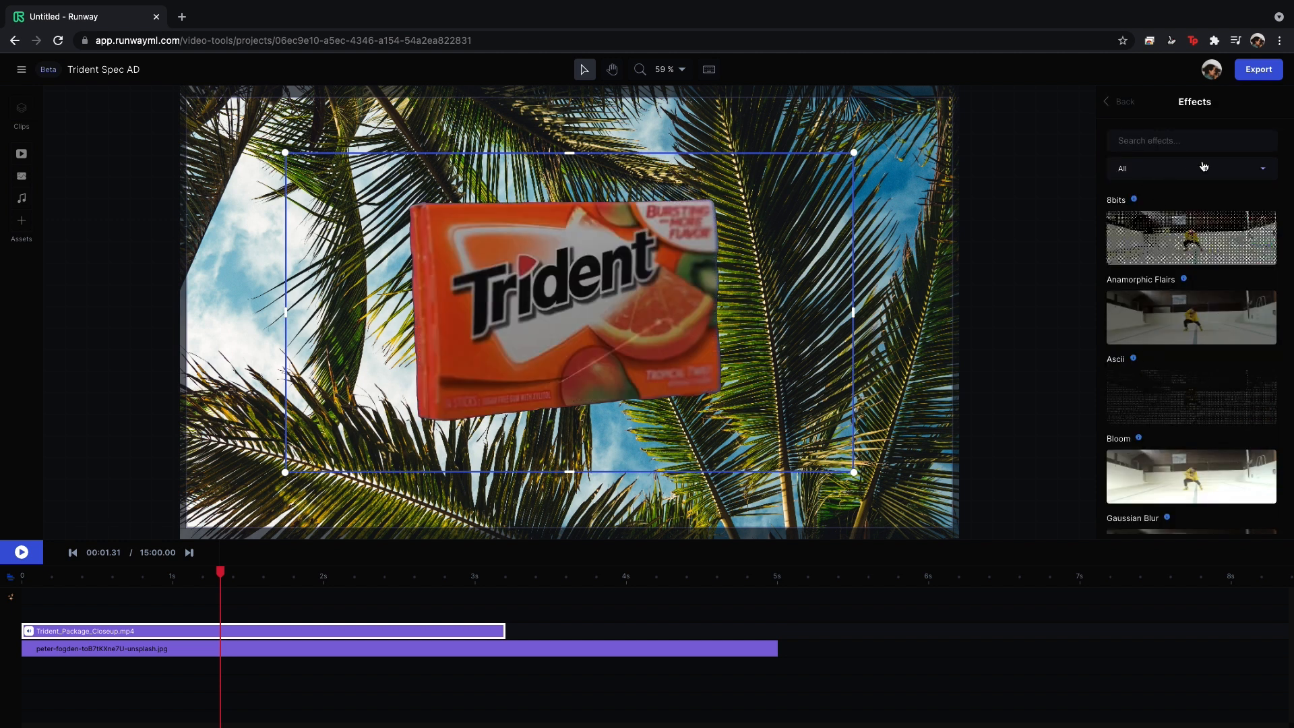
left_click(1192, 168)
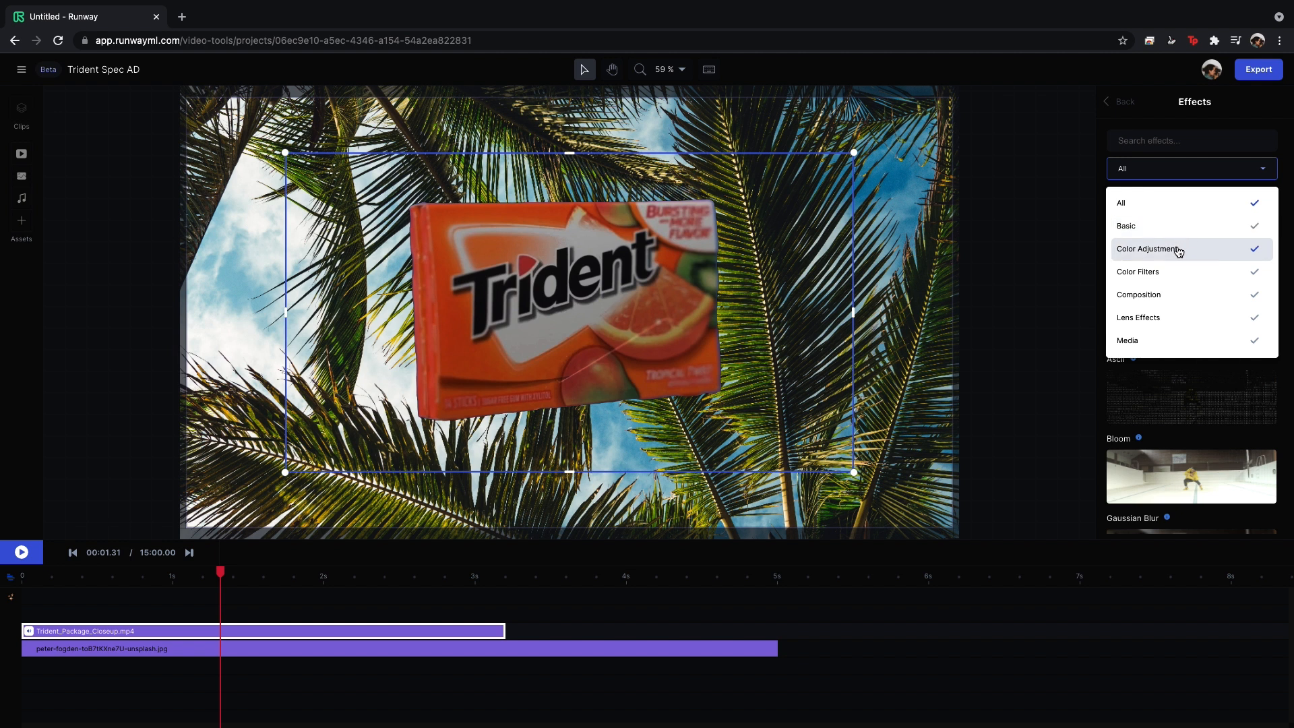
left_click(1151, 249)
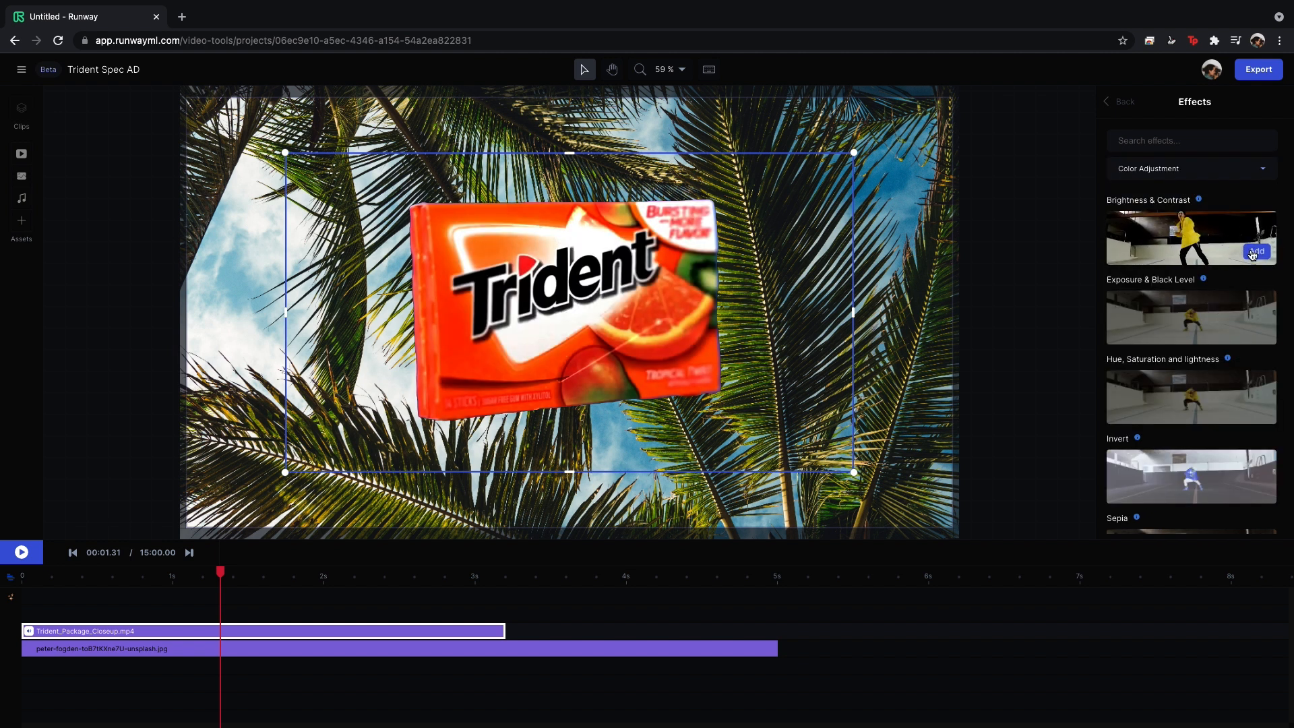
left_click(1257, 251)
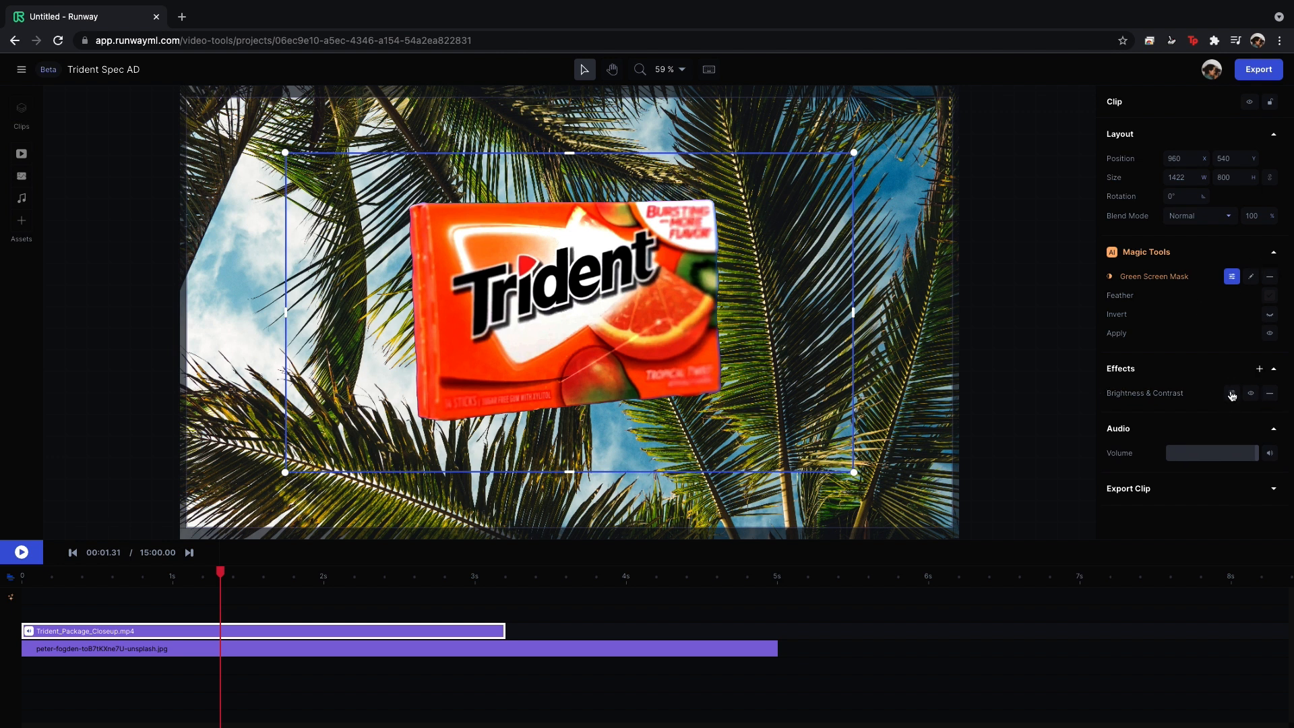
left_click(1231, 393)
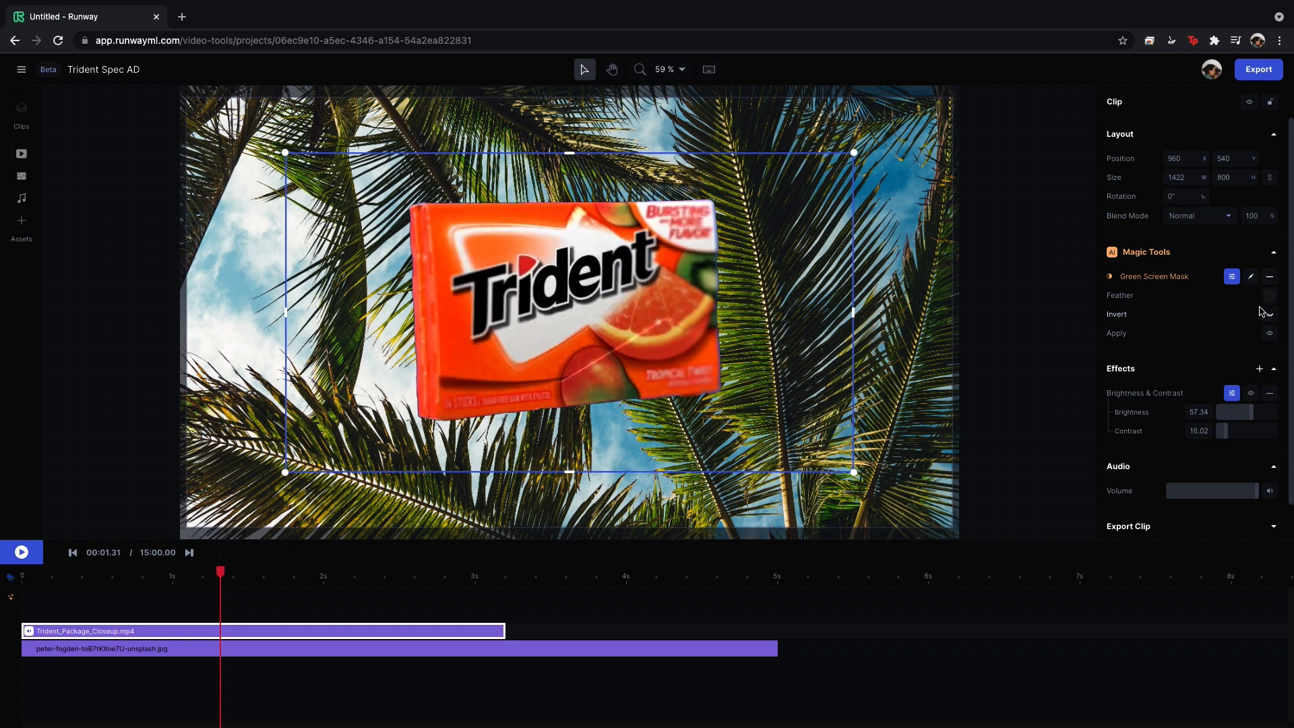
left_click(1270, 295)
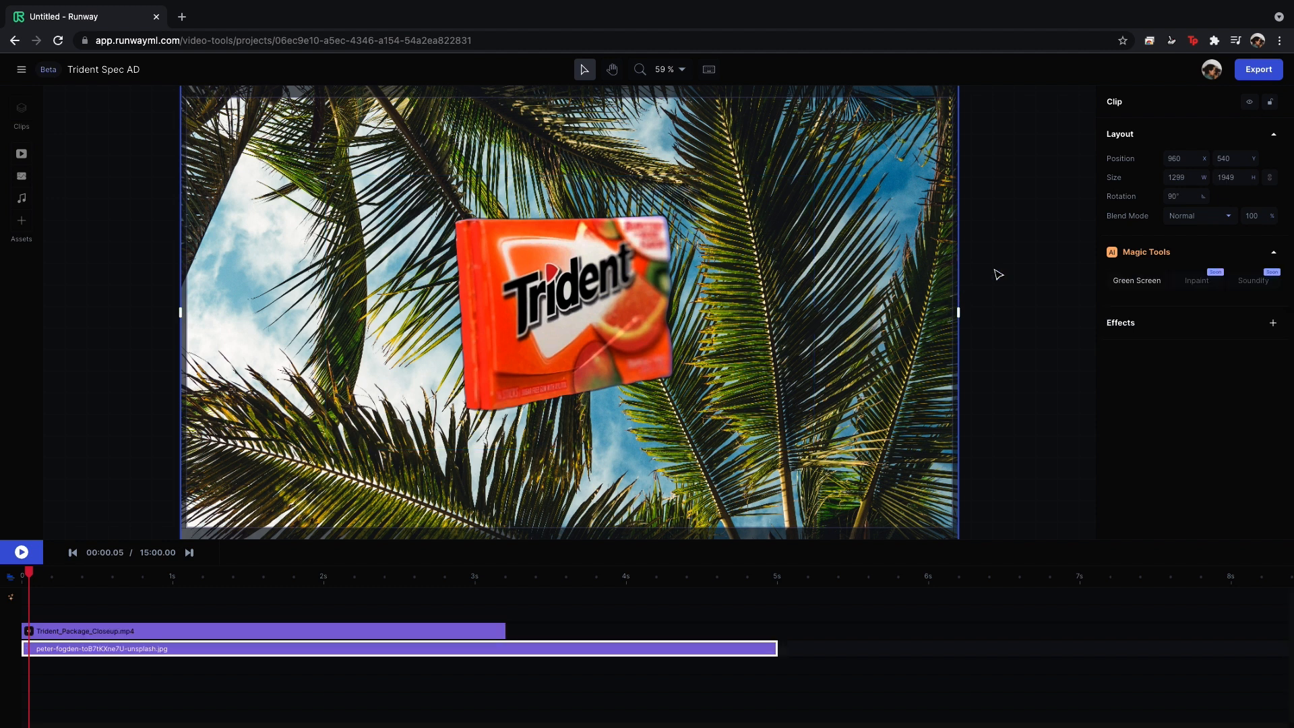
mouse_move(1274, 326)
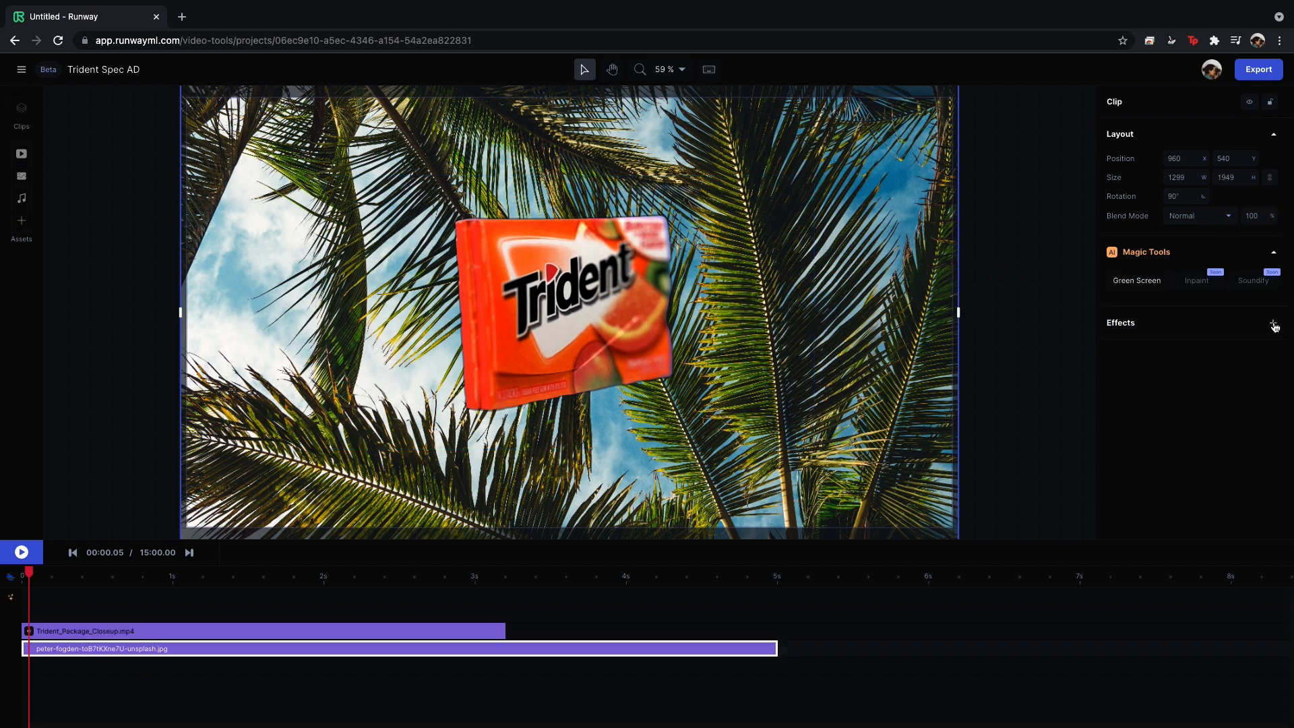
Search effects for 'blur', add Radial Blur to the palm background, and show its settings.
left_click(1273, 325)
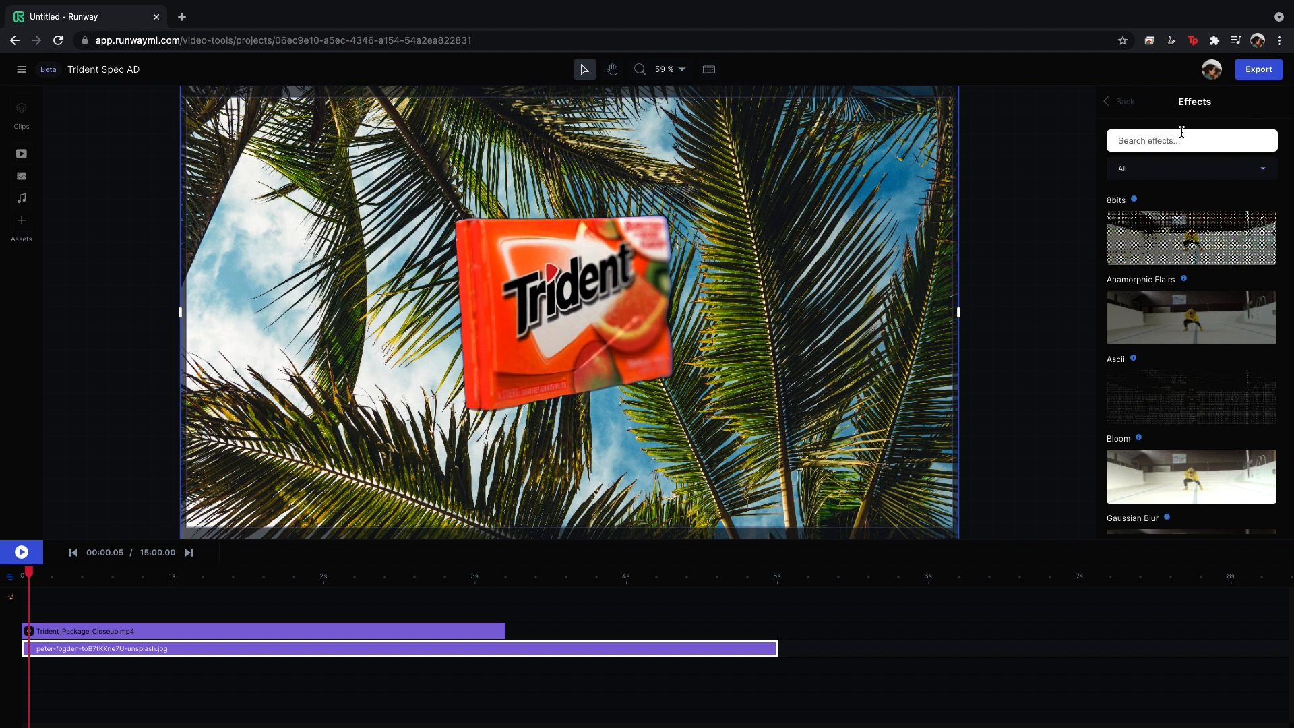
type("blur")
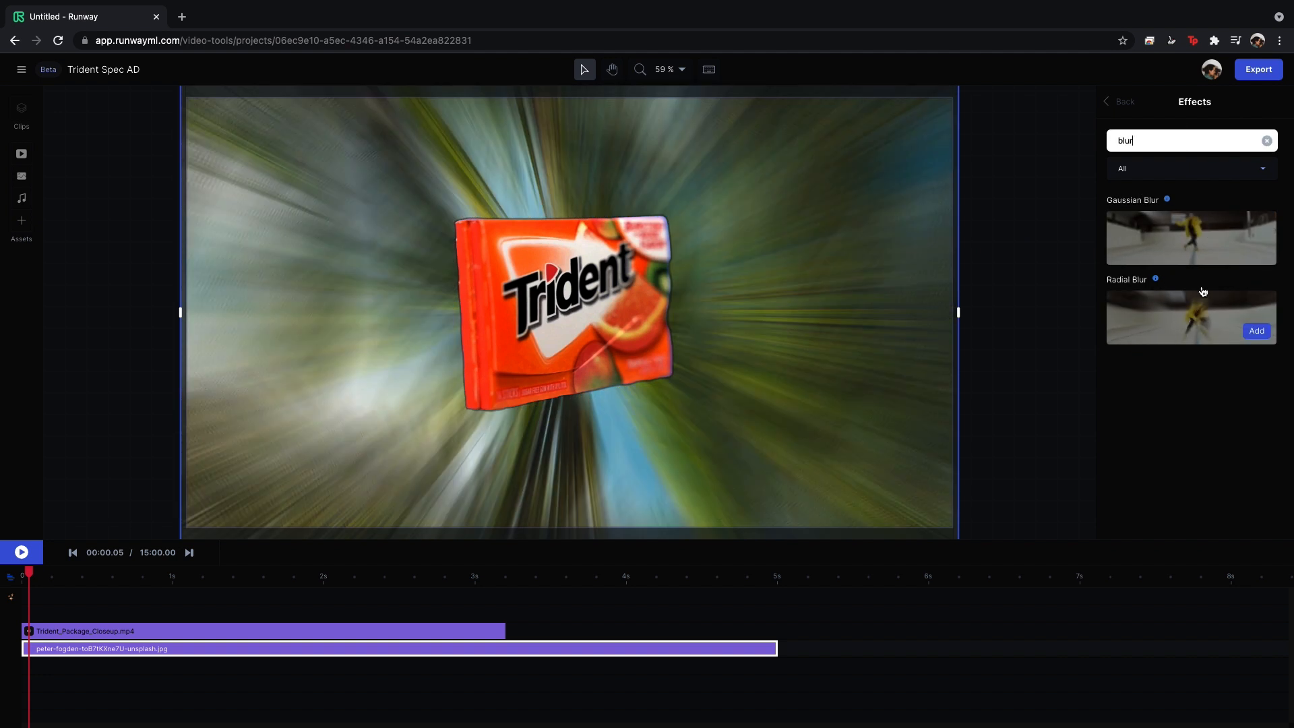
mouse_move(1205, 240)
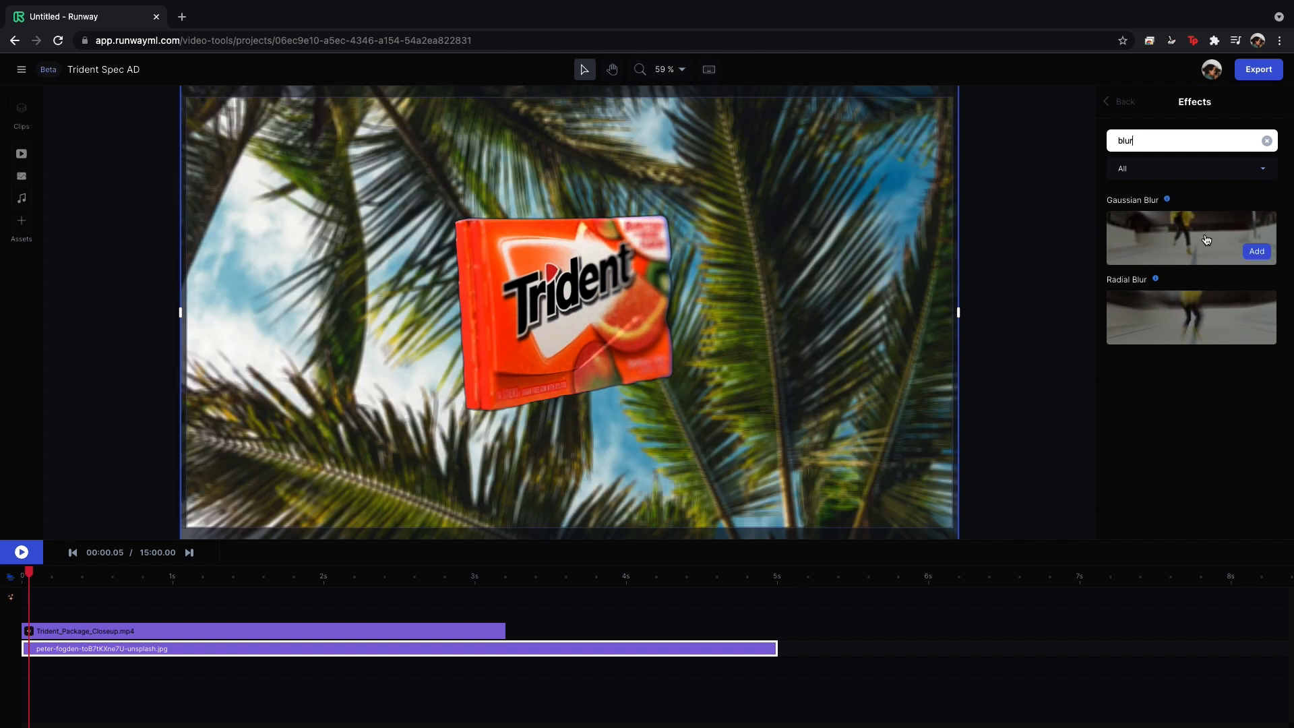
left_click(1192, 318)
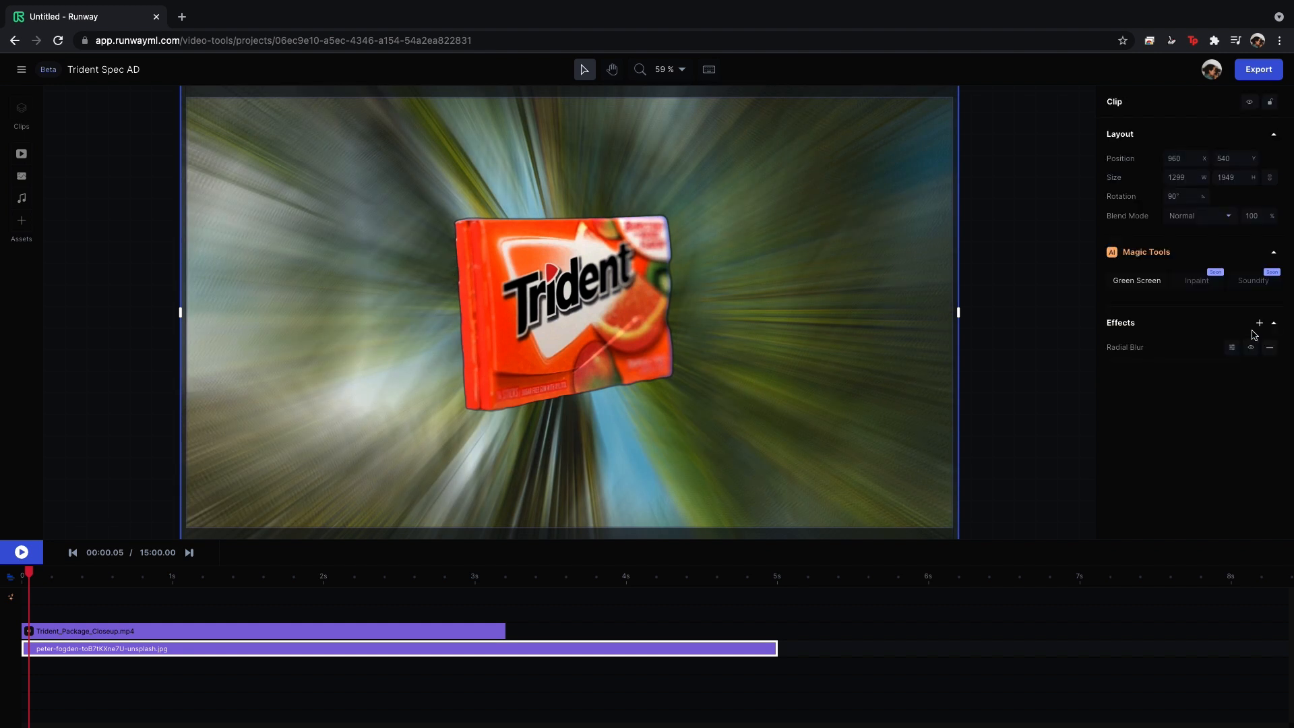
mouse_move(1232, 348)
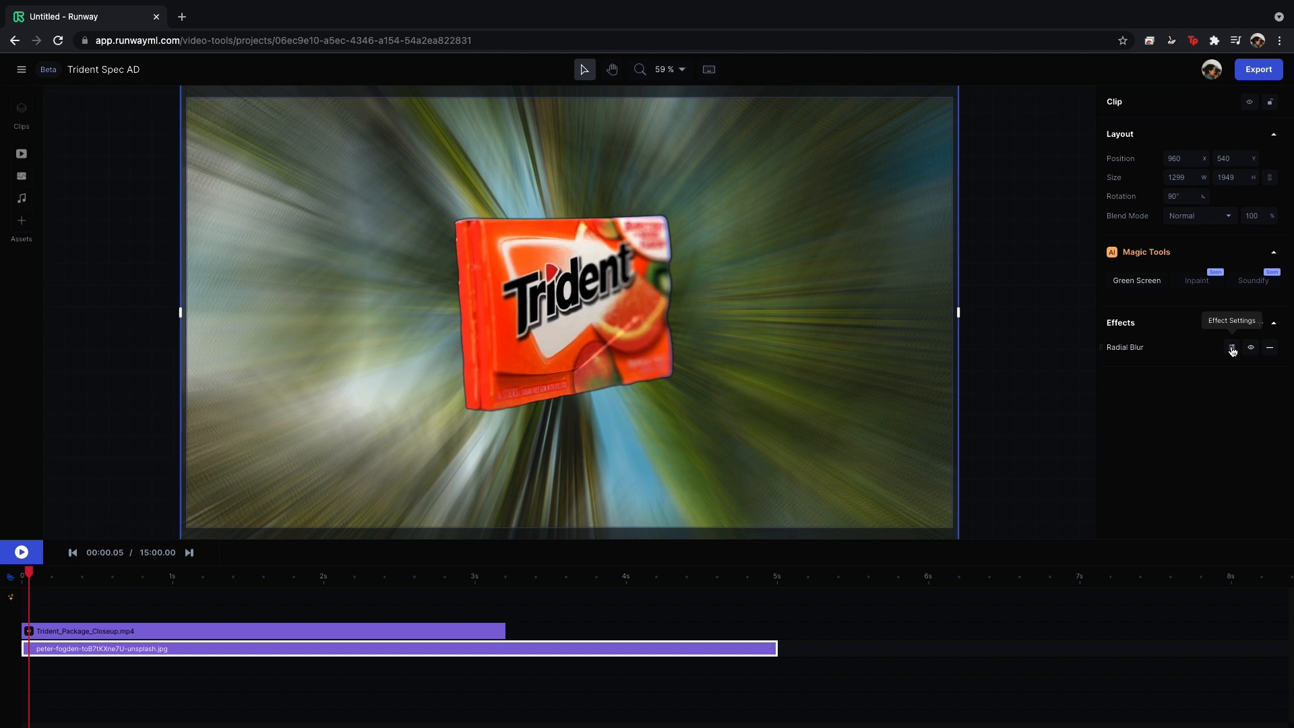
left_click(1232, 346)
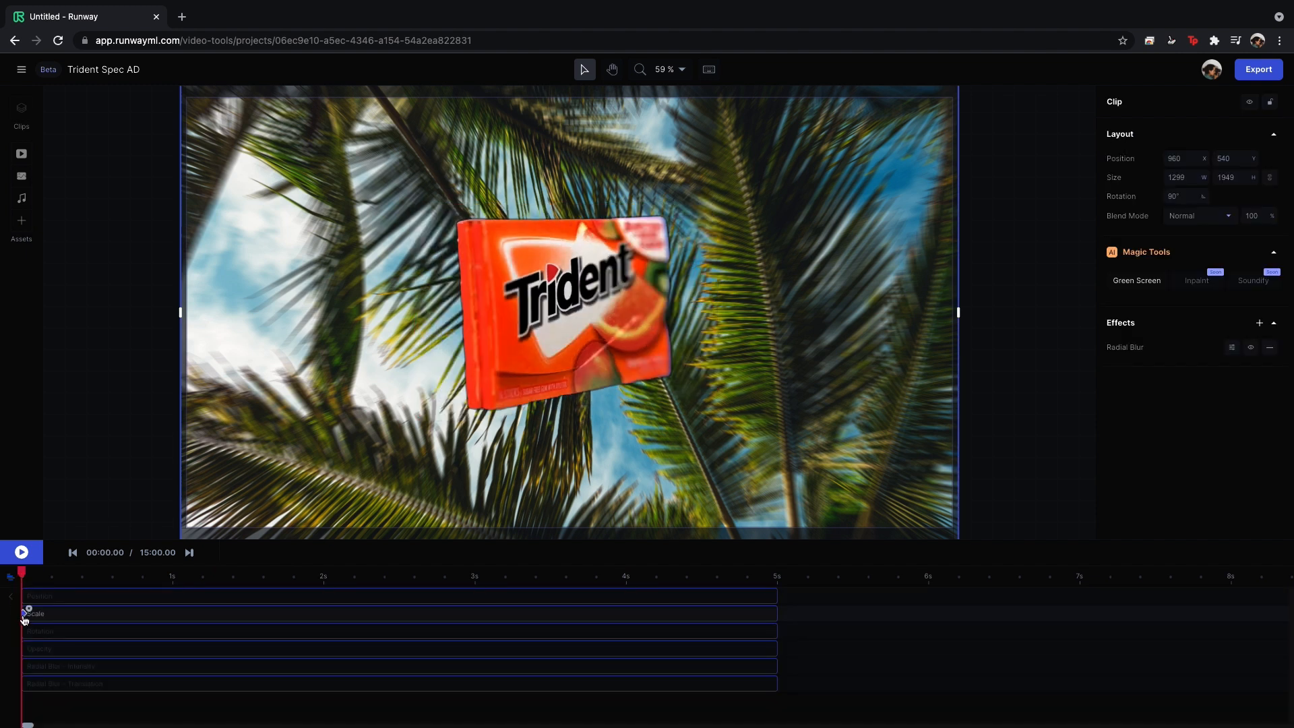
Play back the Trident package over the radially blurred palm-tree background.
left_click(601, 575)
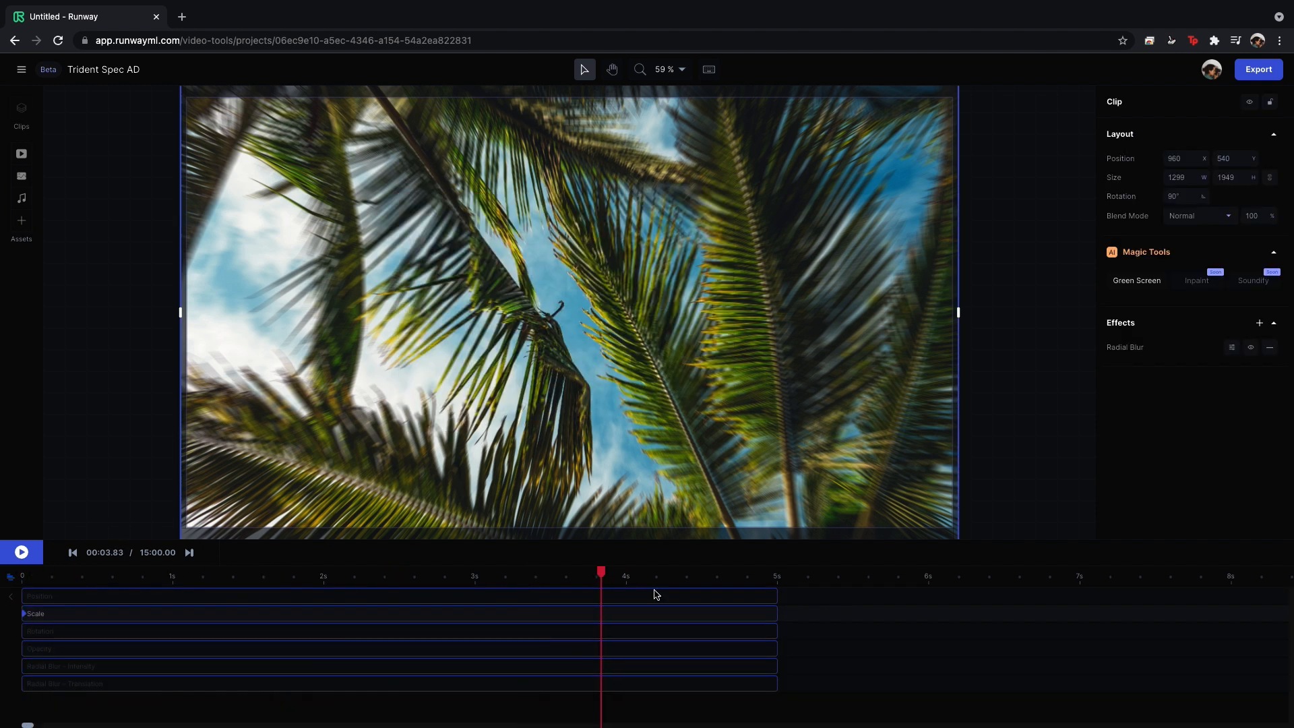
left_click(404, 575)
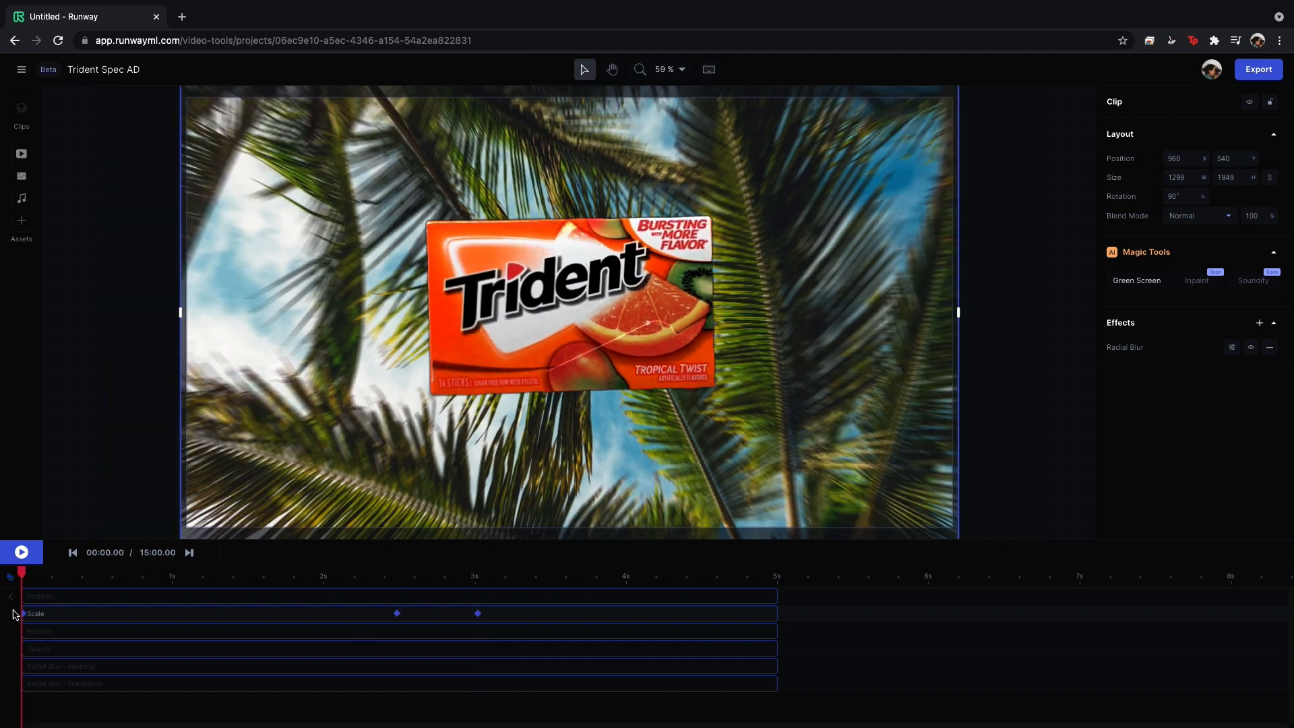
left_click(21, 551)
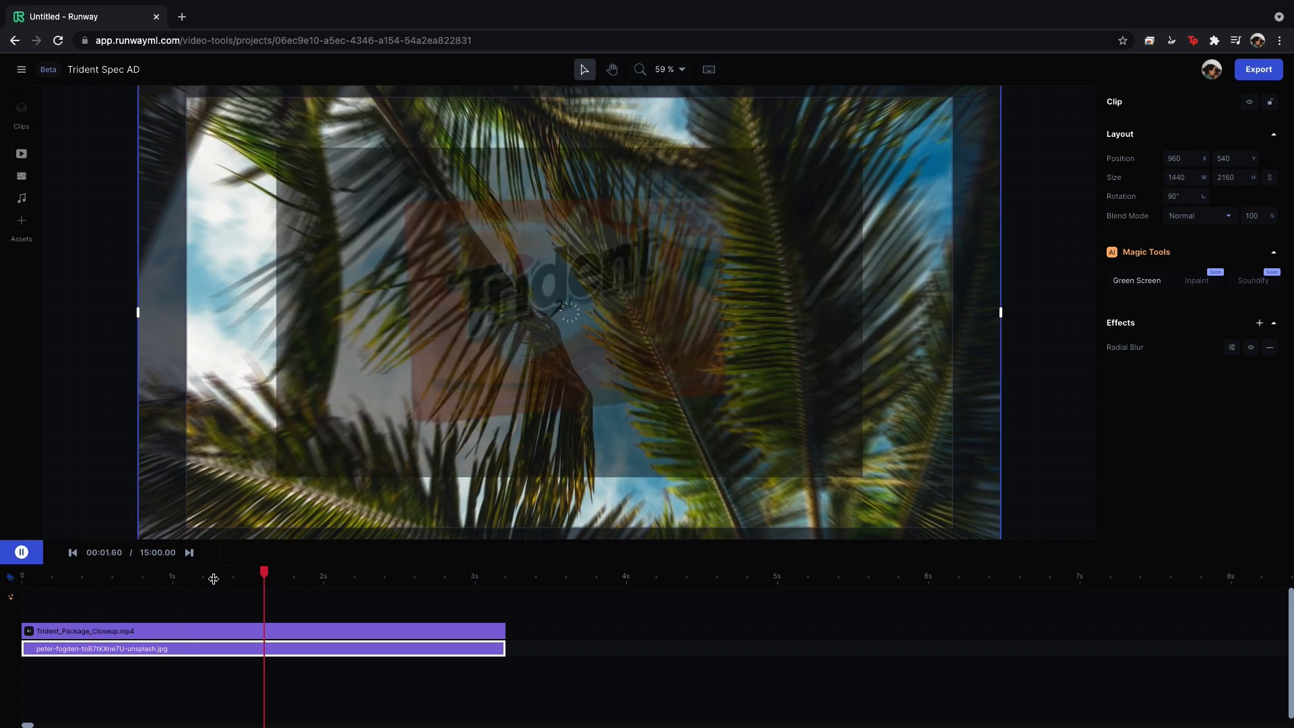
Find kiwi opening.mp4 in the video assets and place it after Trident_Package_Closeup.mp4.
left_click(21, 154)
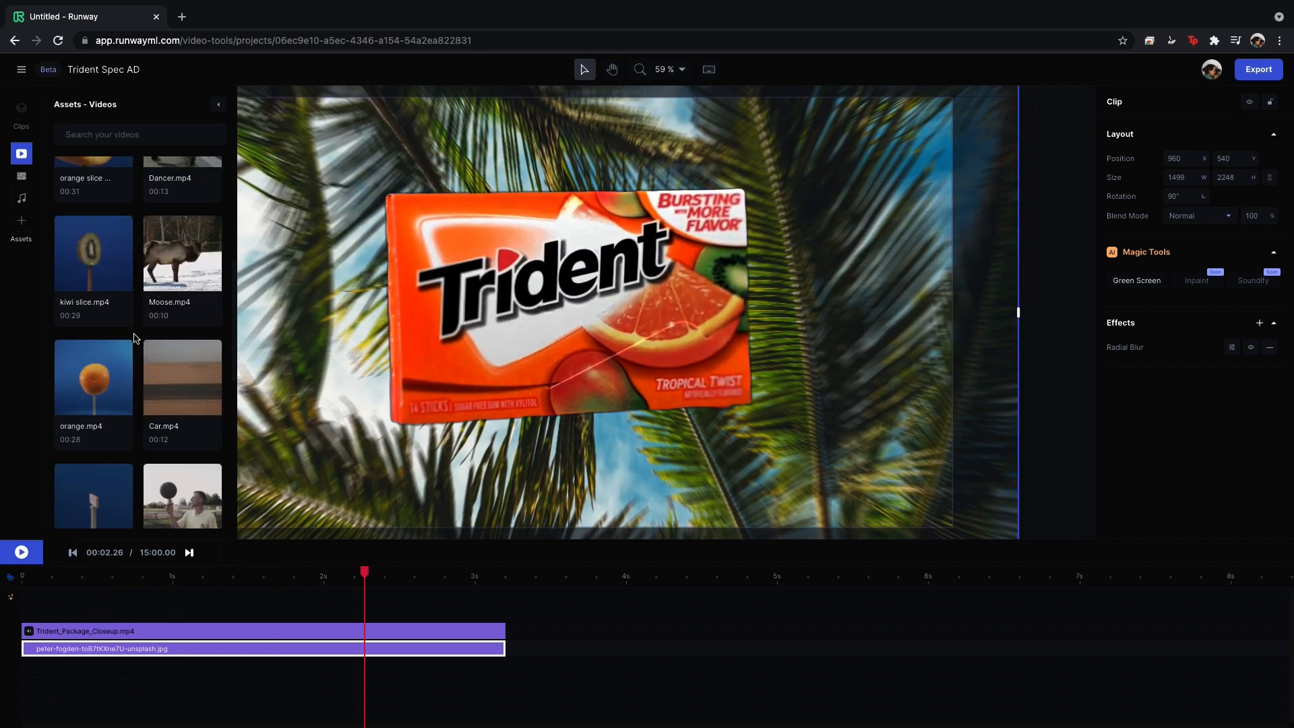
scroll("down", 3)
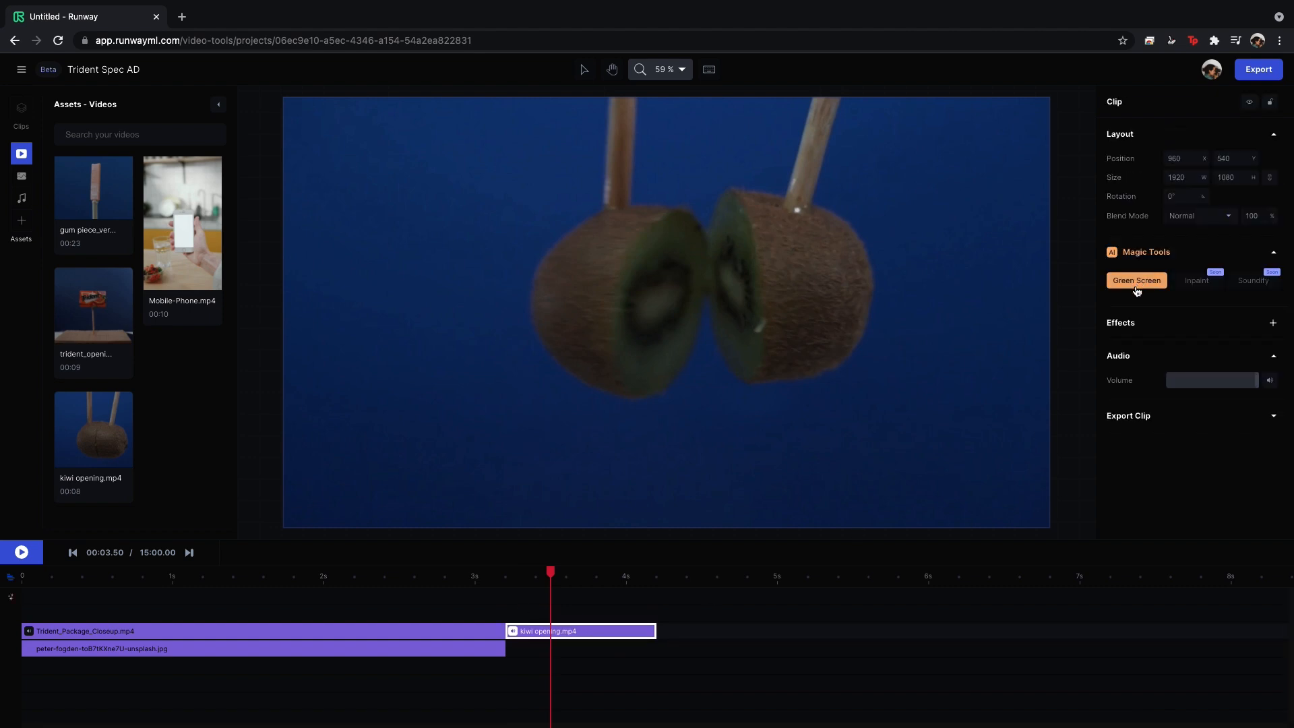
Green Screen mask the kiwi halves, excluding the wooden skewers and refining on a later frame.
left_click(1136, 280)
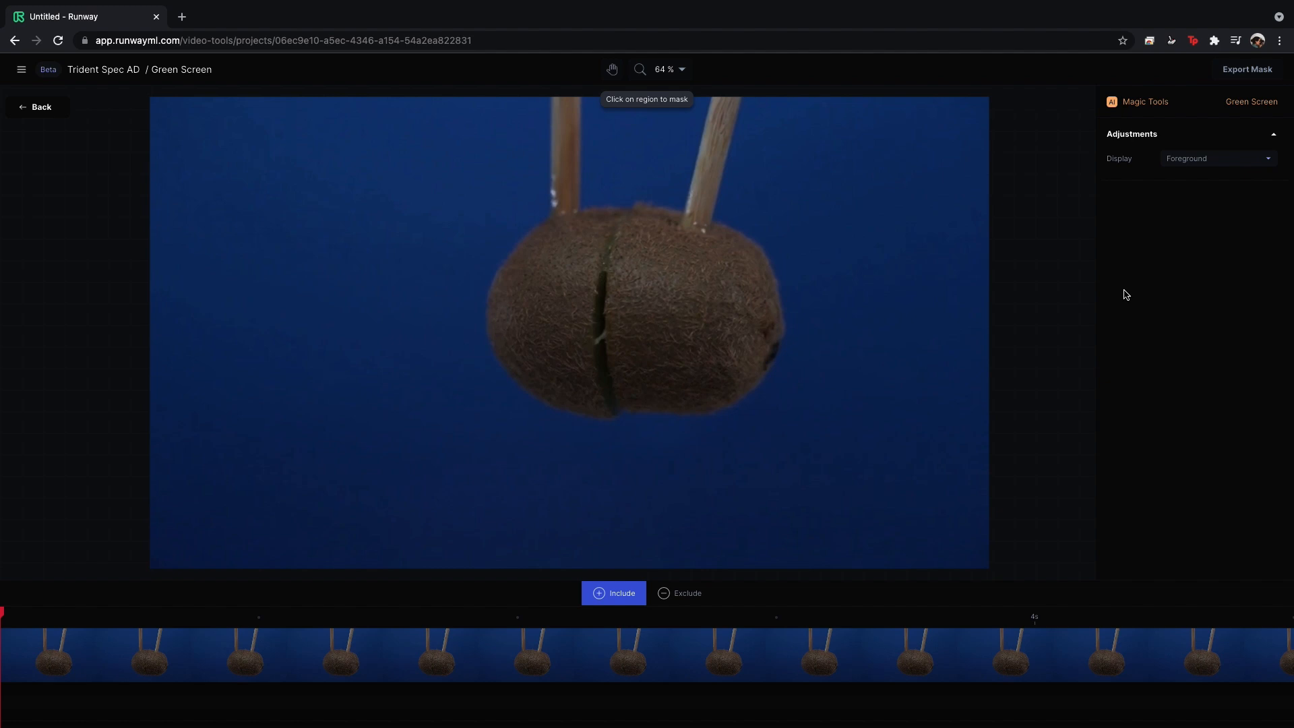
mouse_move(540, 275)
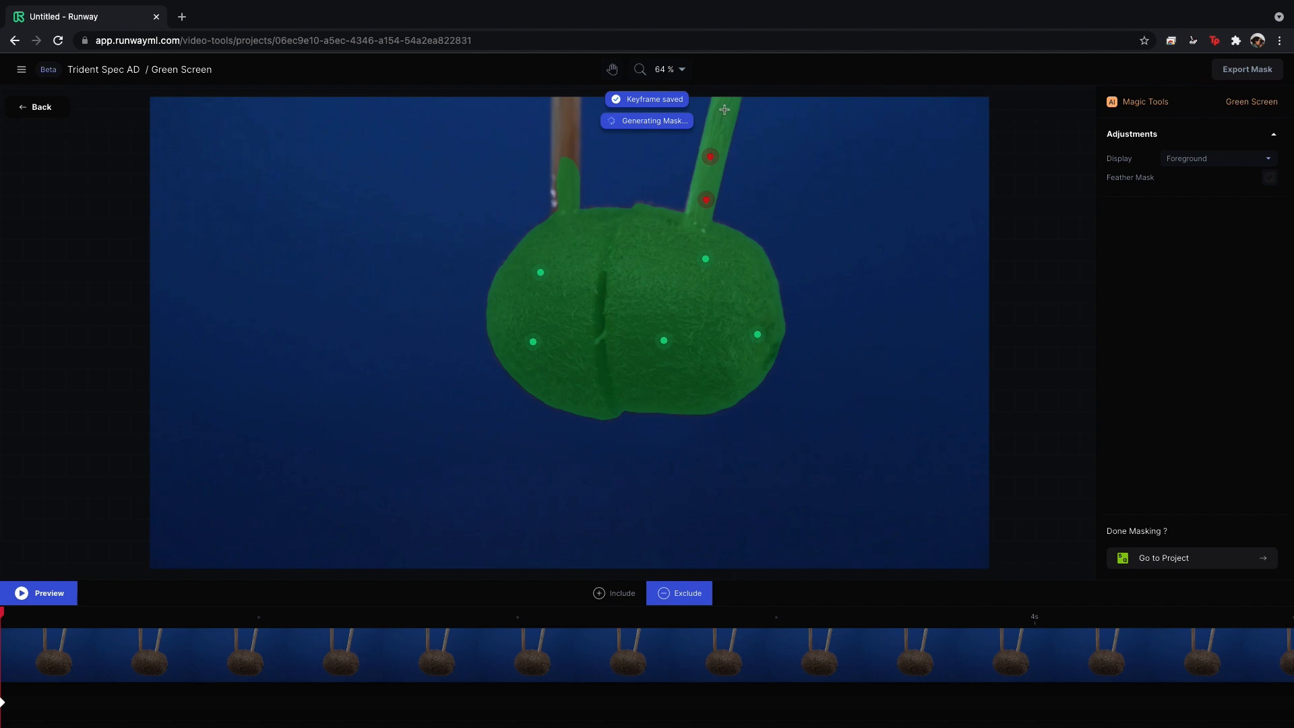
left_click(568, 172)
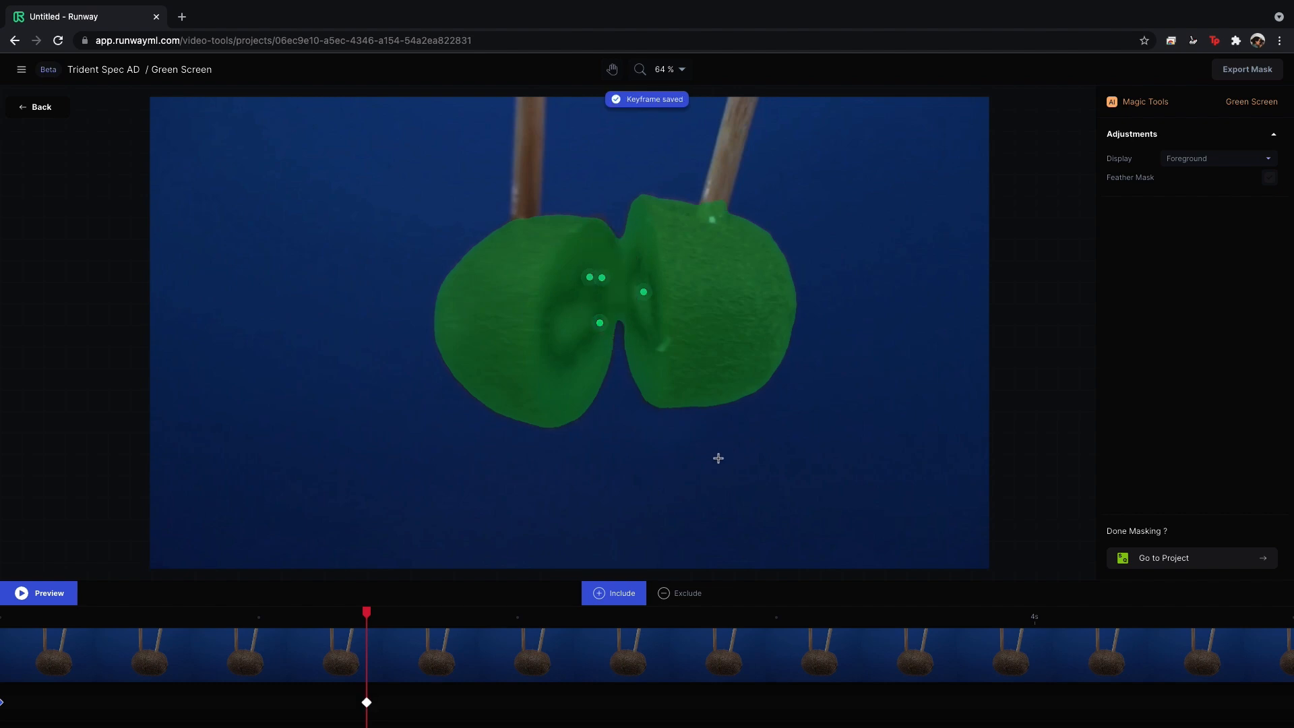
left_click(39, 593)
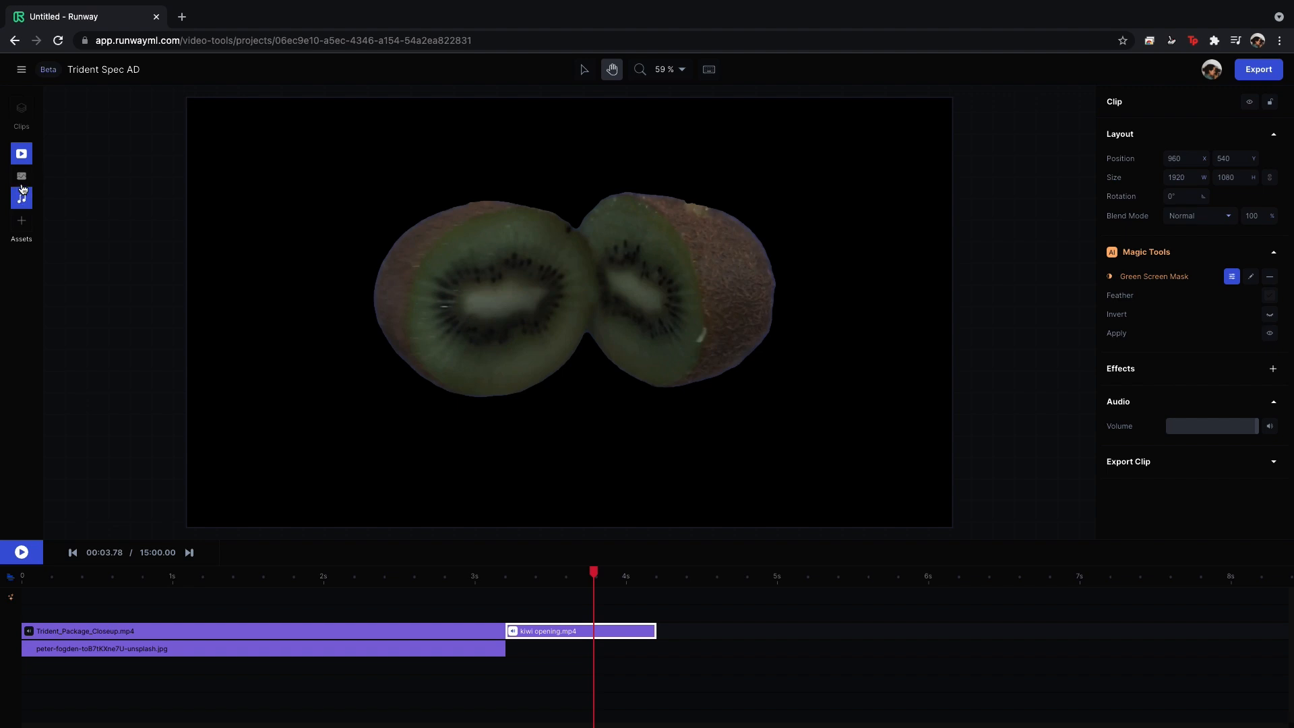
Place the palm-tree image beneath the kiwi clip and bring up its effects list.
left_click(21, 176)
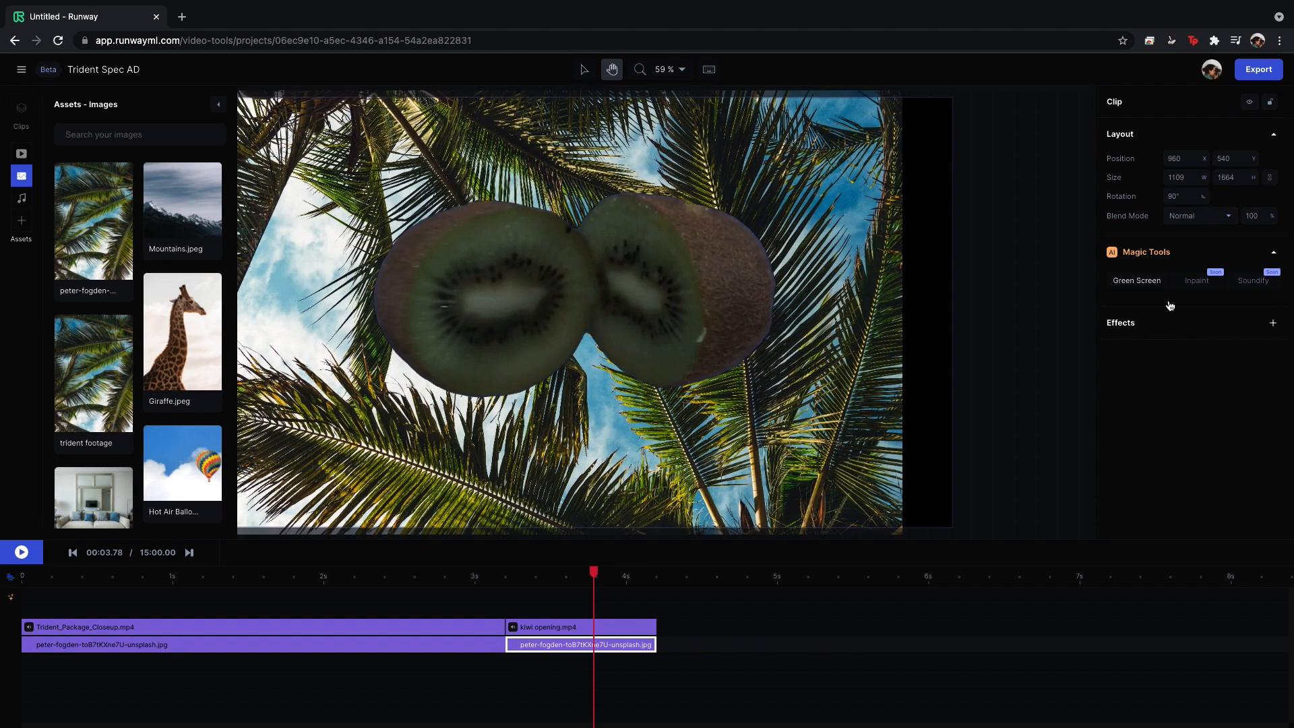
left_click(1274, 323)
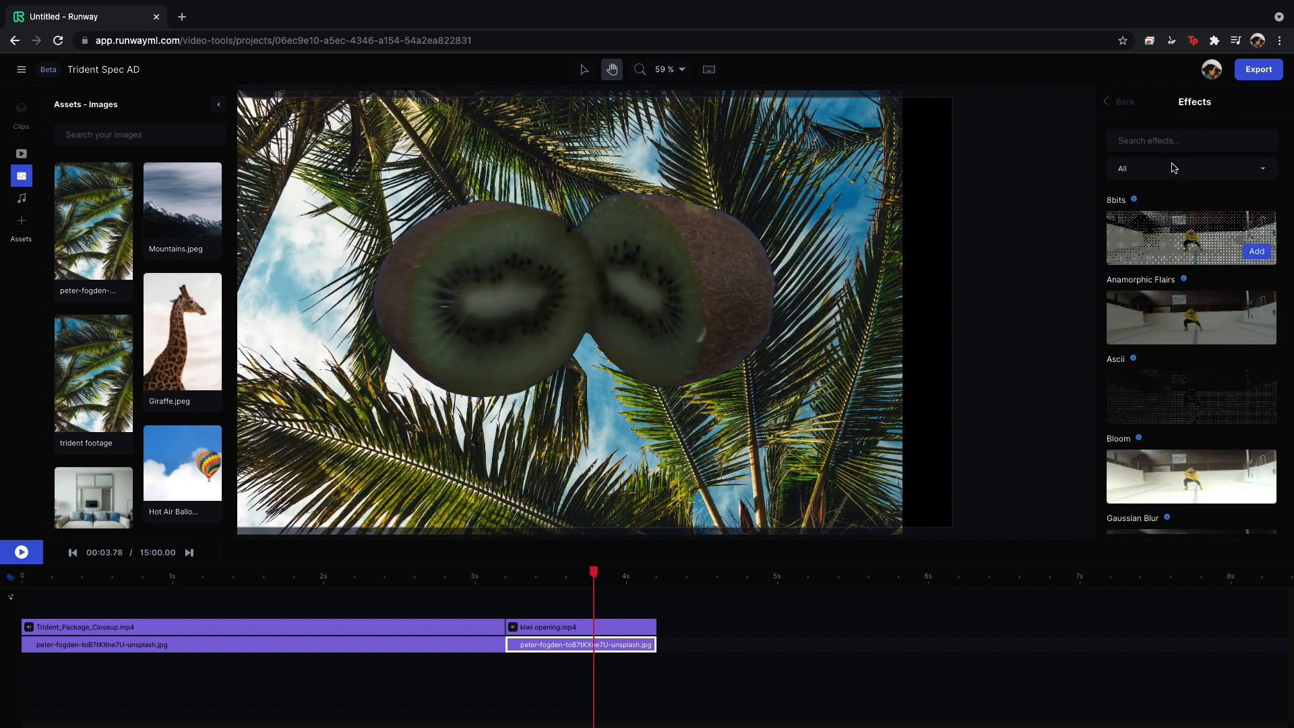
Add a red Fill Color and a recoloured orange wavy Hatching effect to the palm image.
type("color")
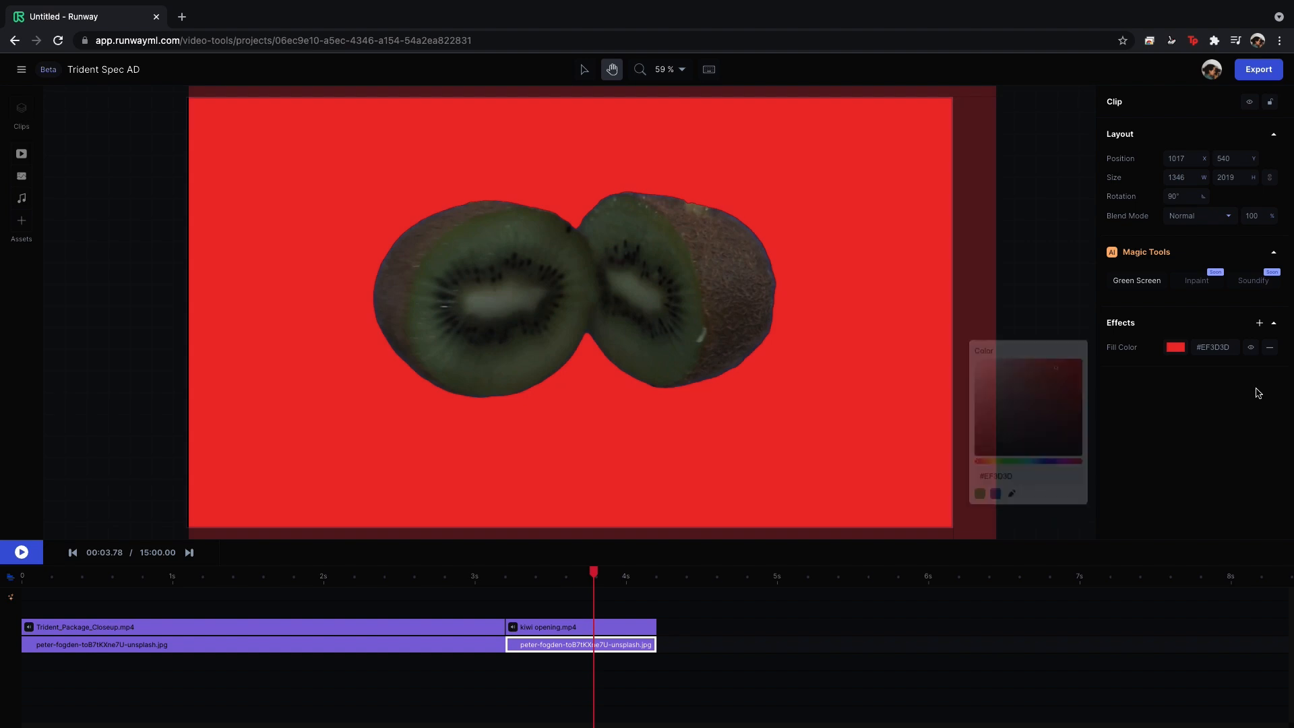
left_click(1260, 323)
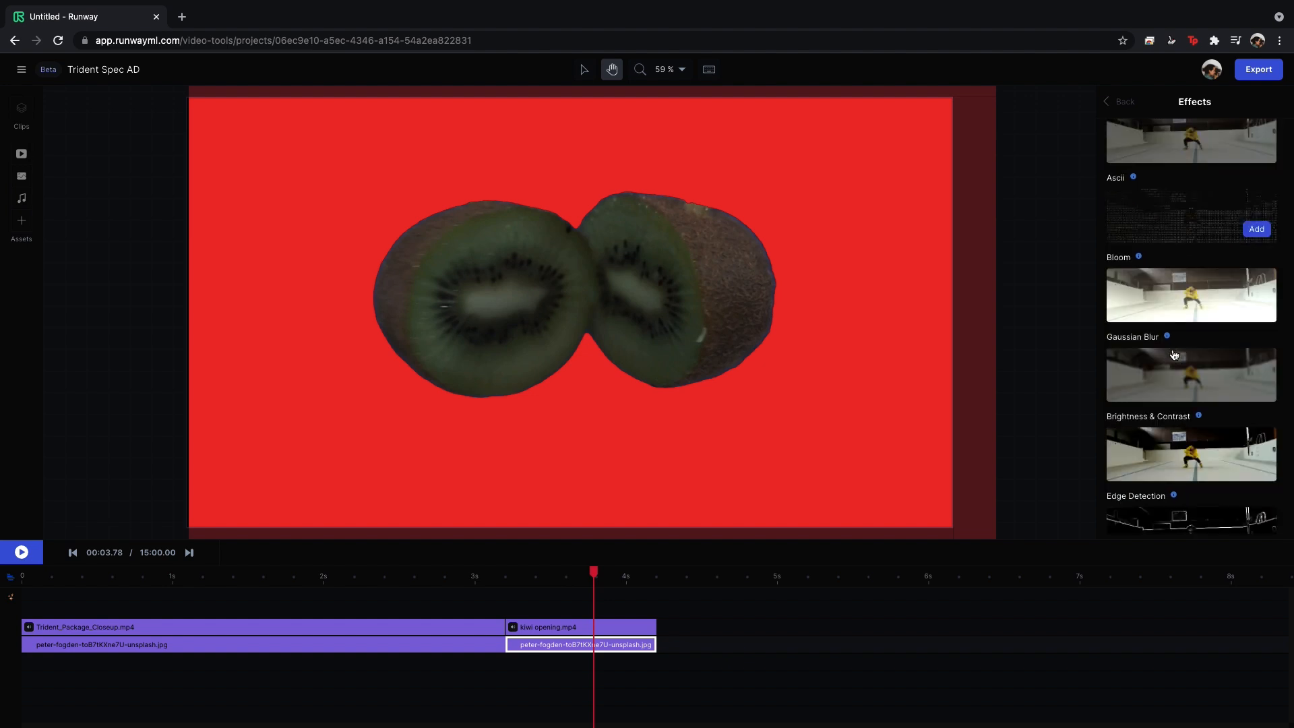
scroll("down", 3)
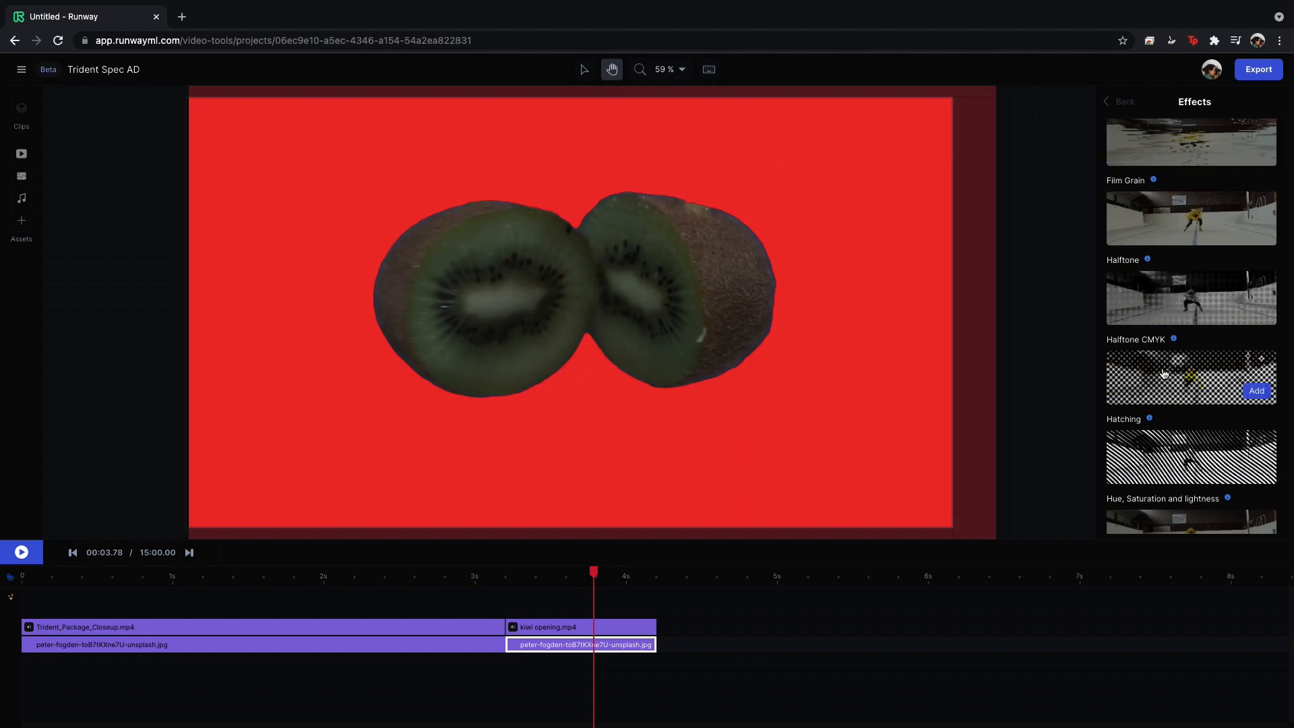
left_click(1255, 470)
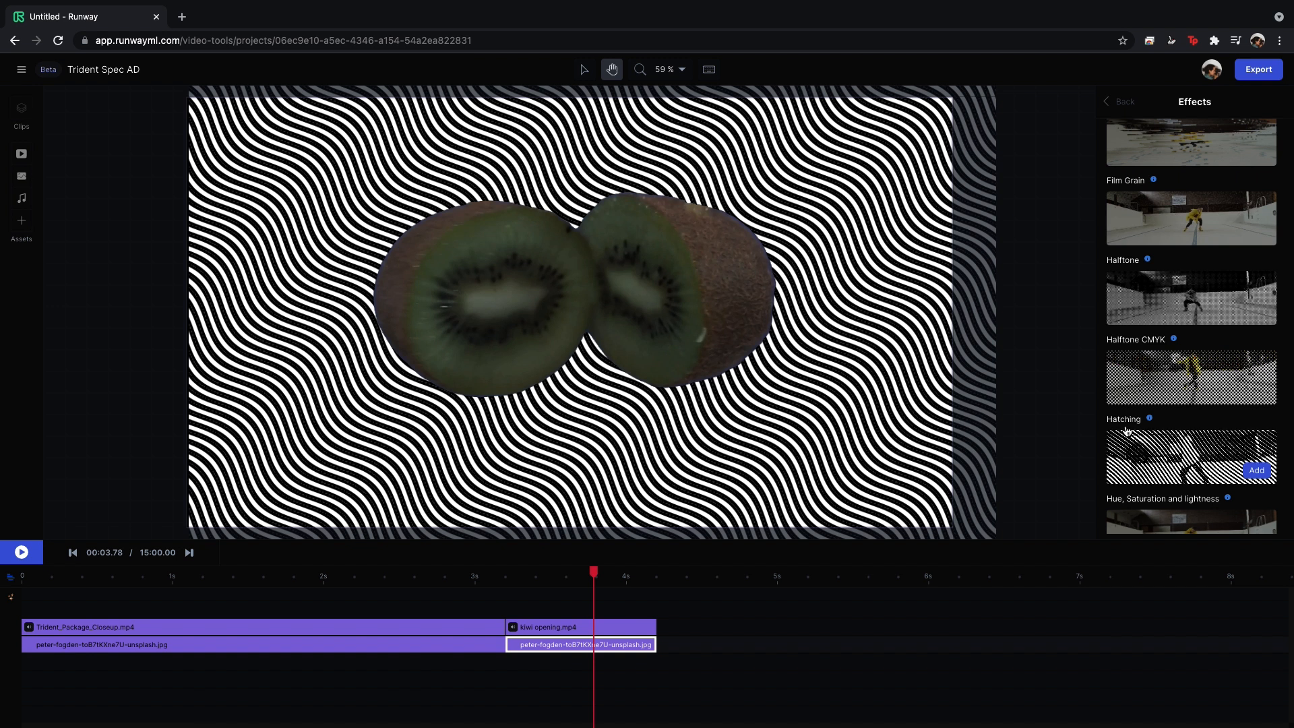
left_click(1256, 470)
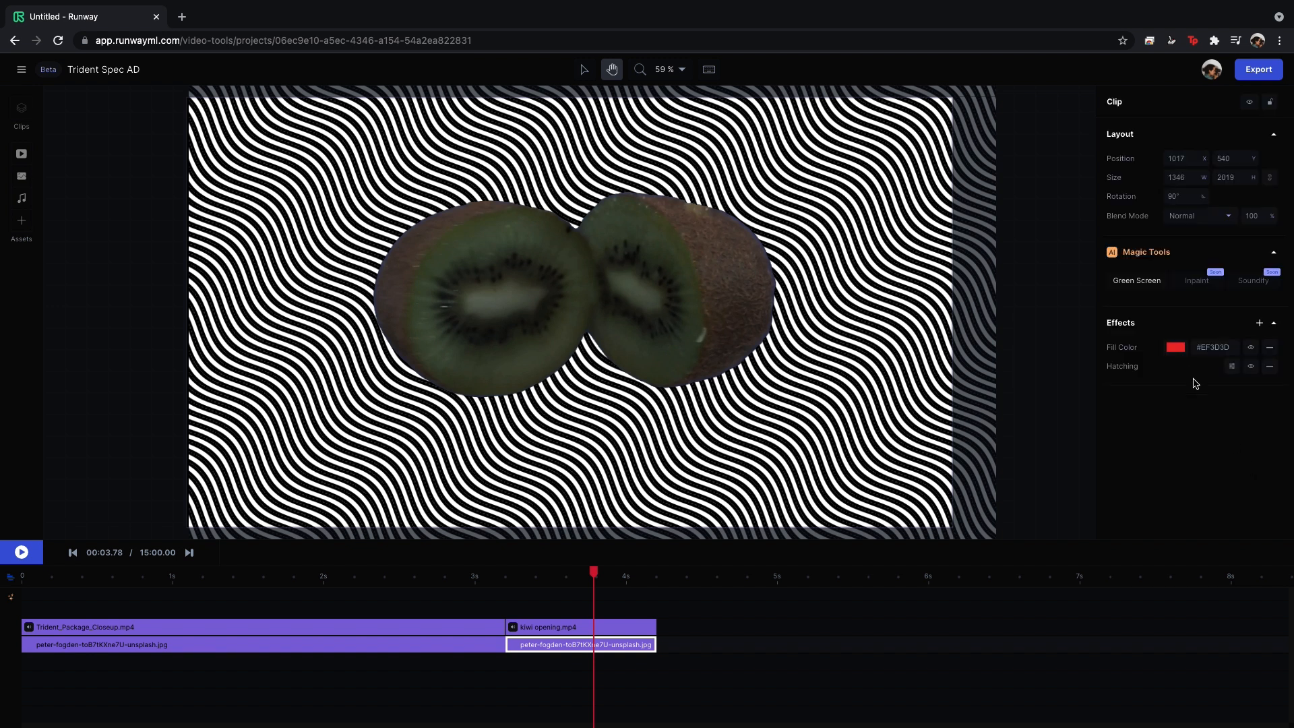
left_click(1231, 366)
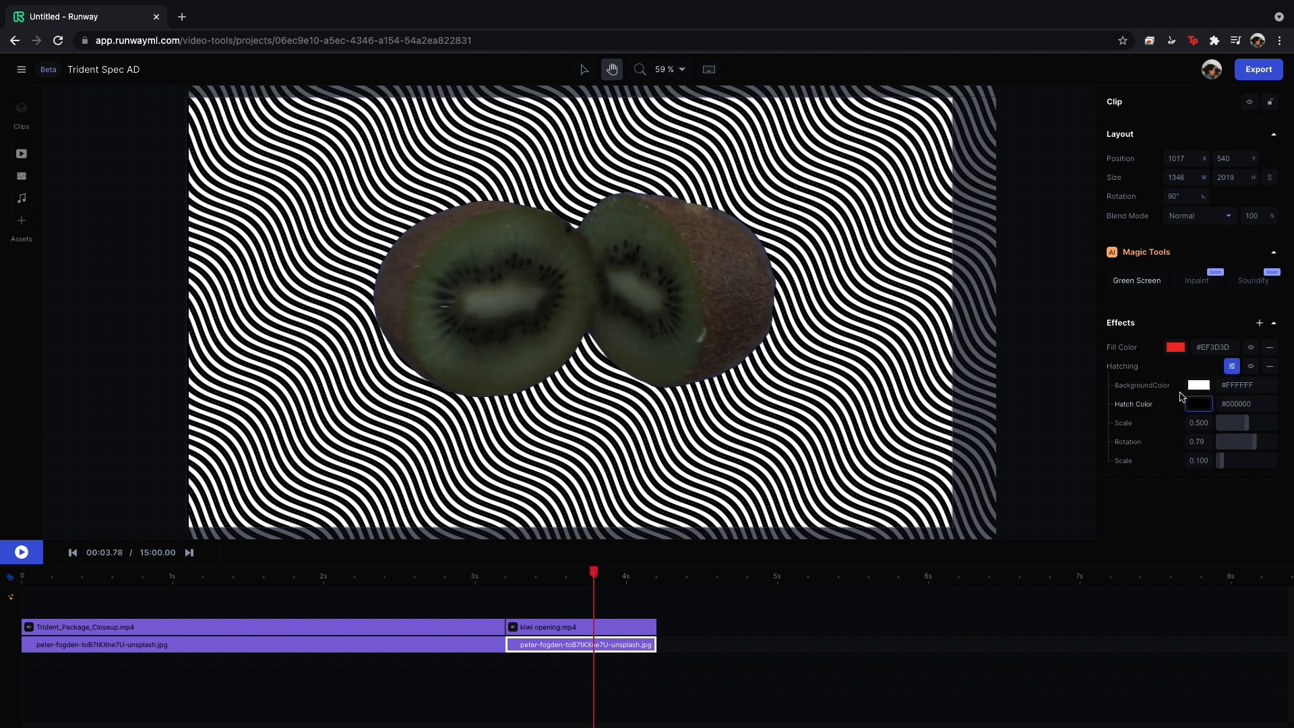
left_click(1198, 385)
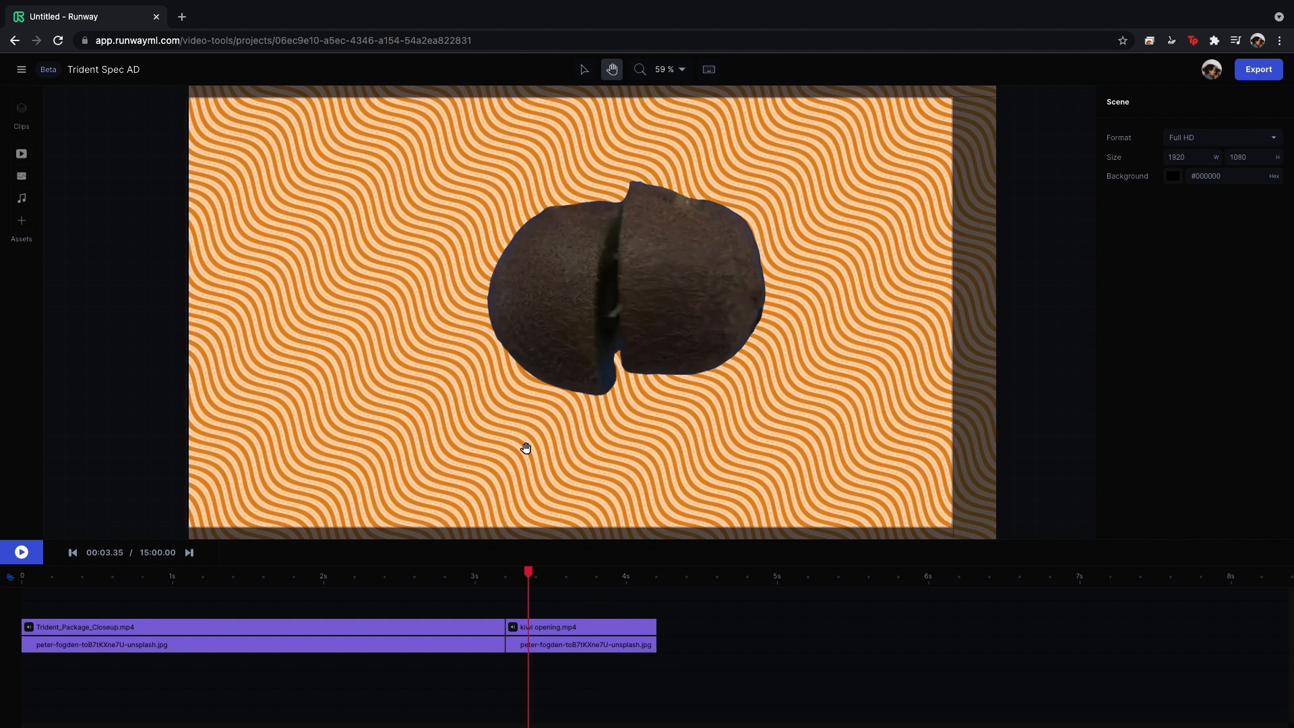
Add a Brightness & Contrast effect to the kiwi opening clip.
left_click(581, 626)
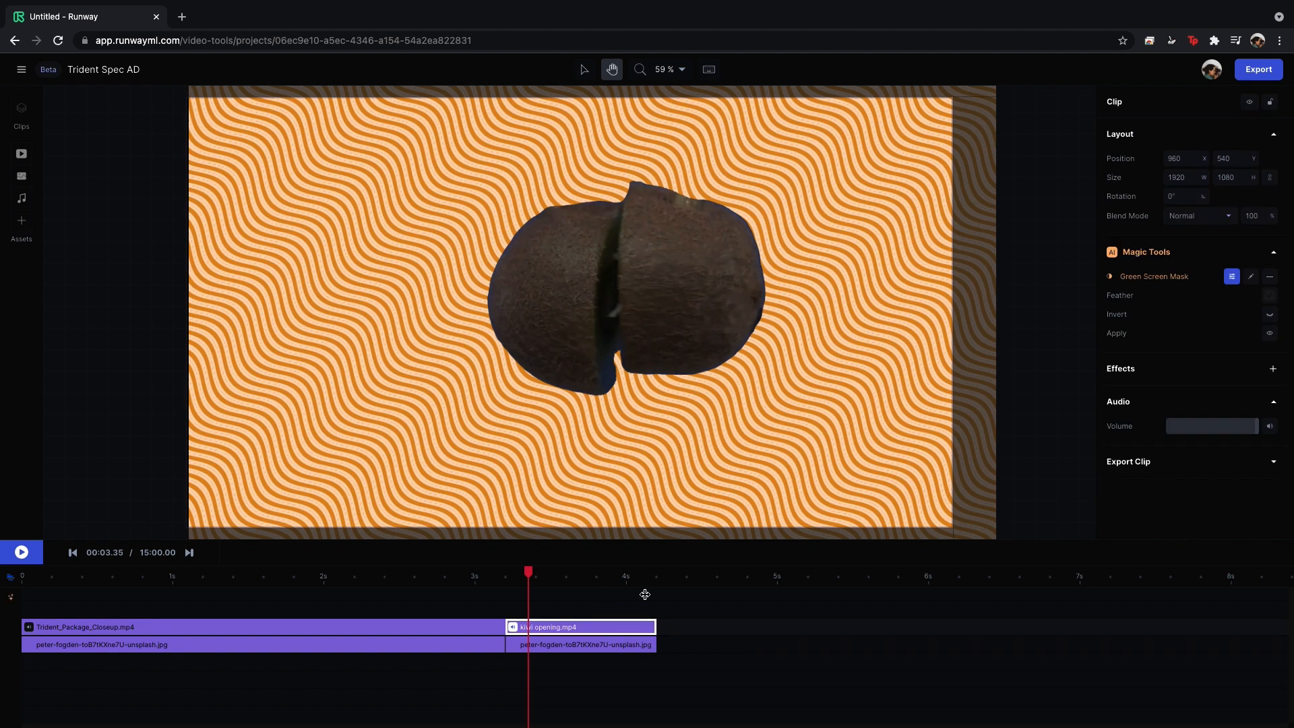
mouse_move(1263, 372)
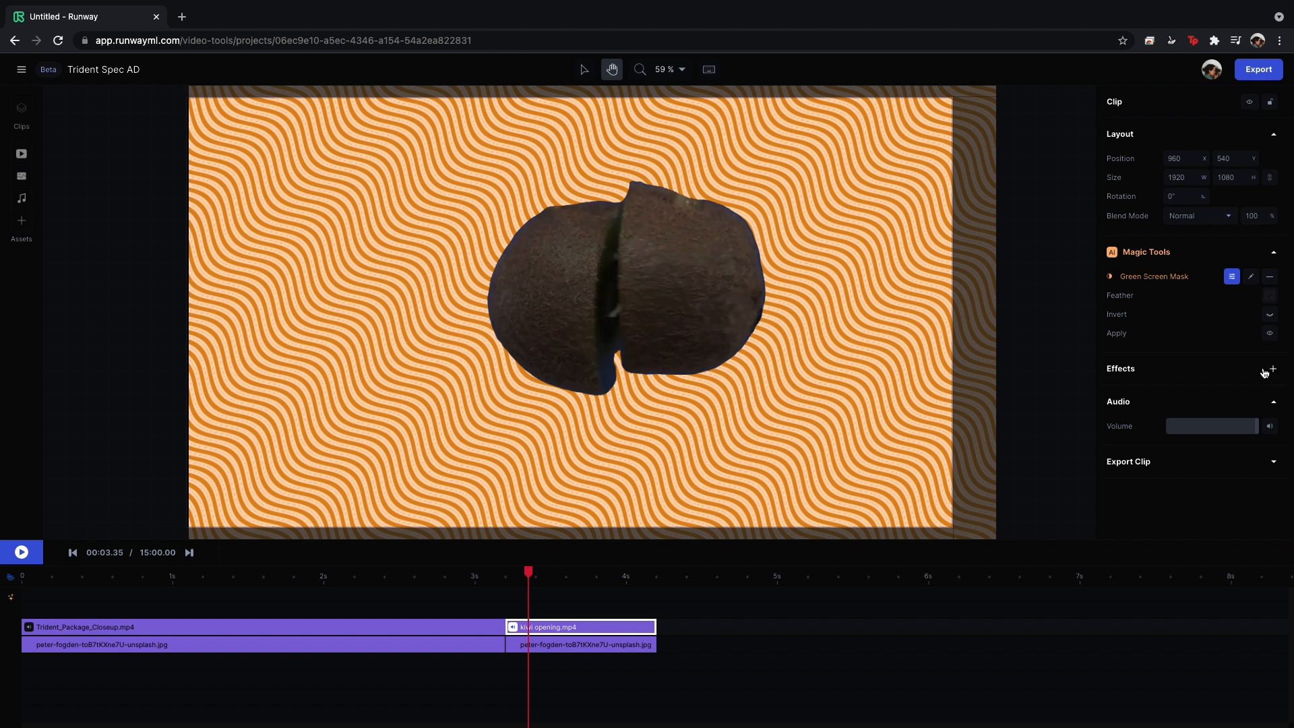
left_click(1260, 368)
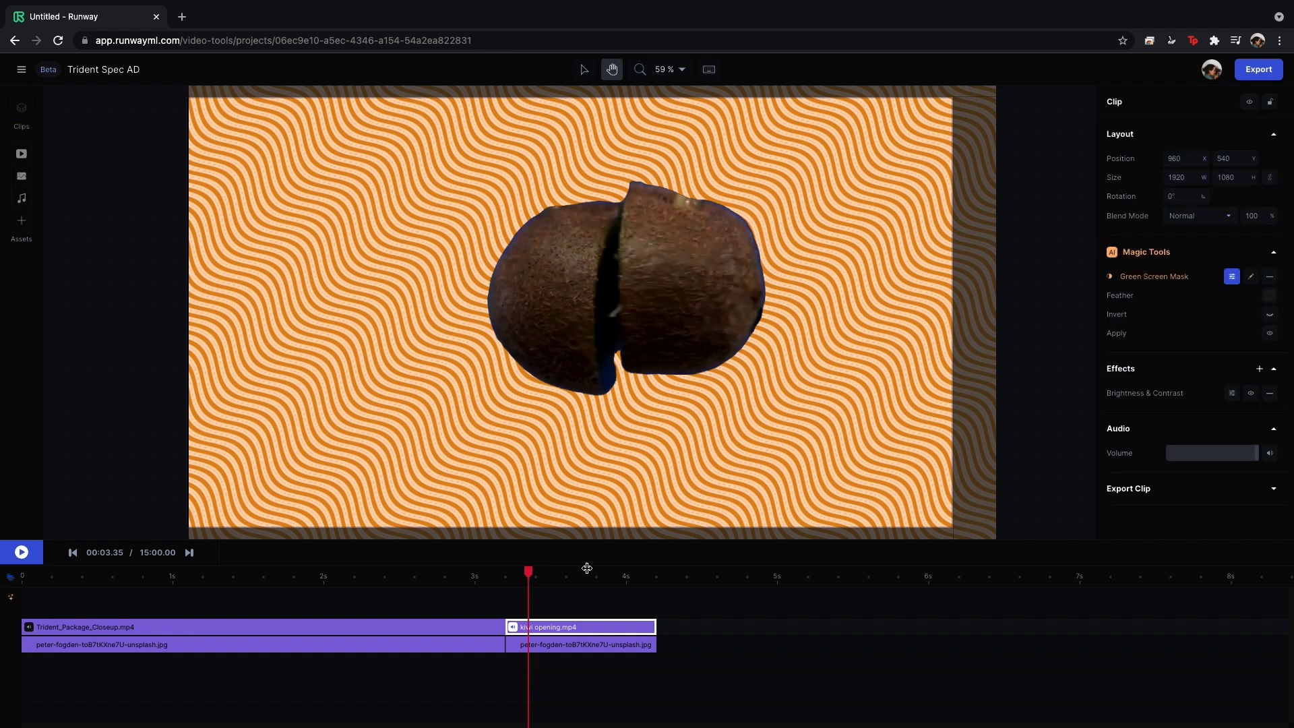
left_click(1270, 393)
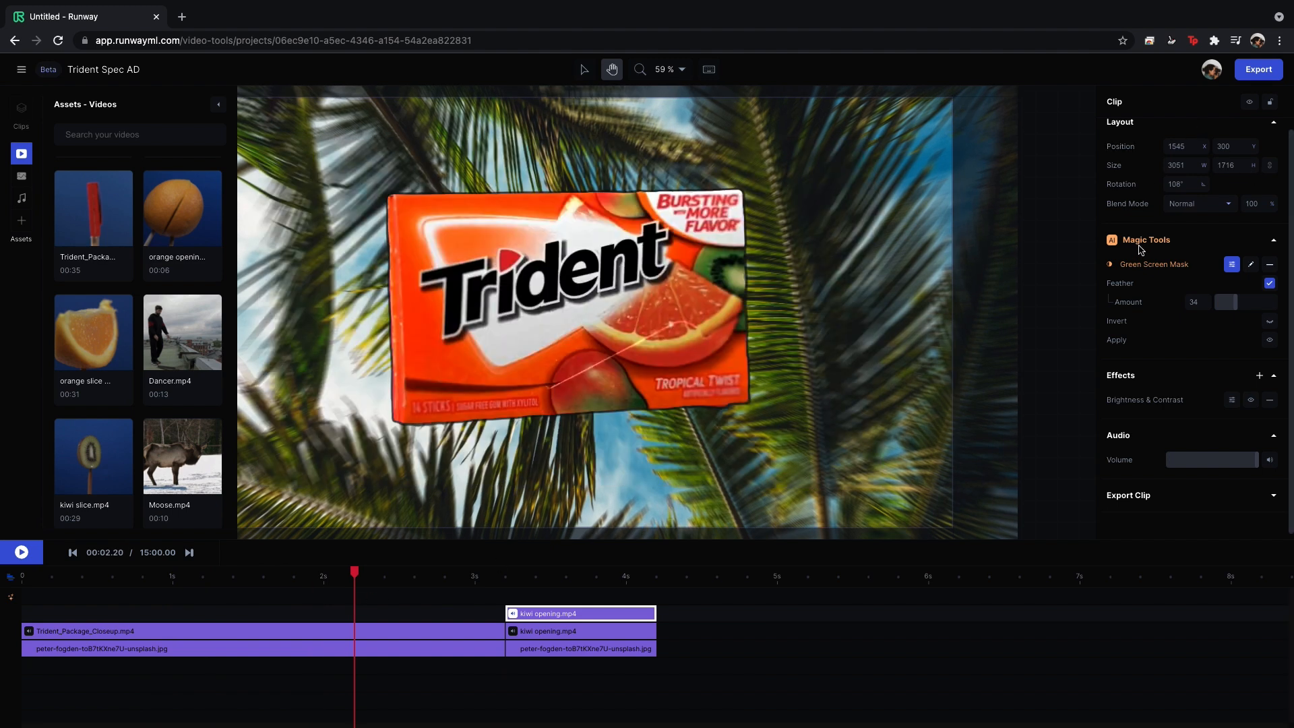
mouse_move(1141, 251)
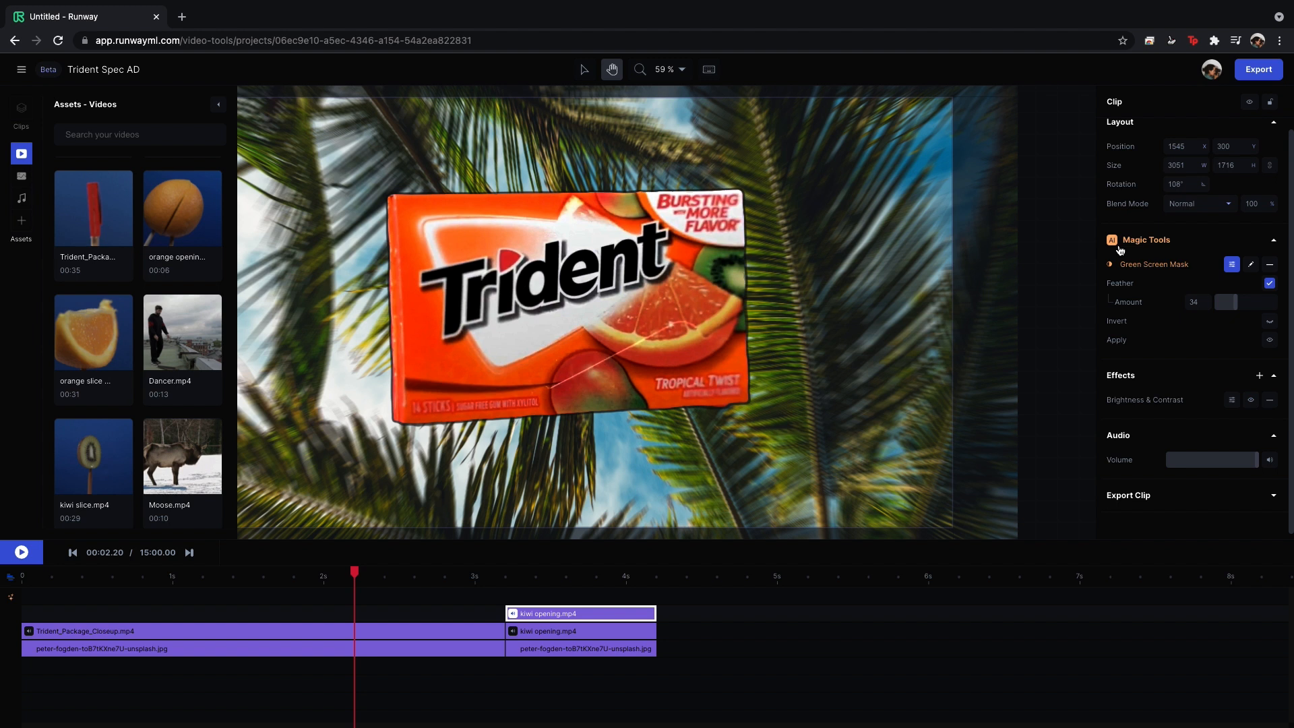
mouse_move(1102, 229)
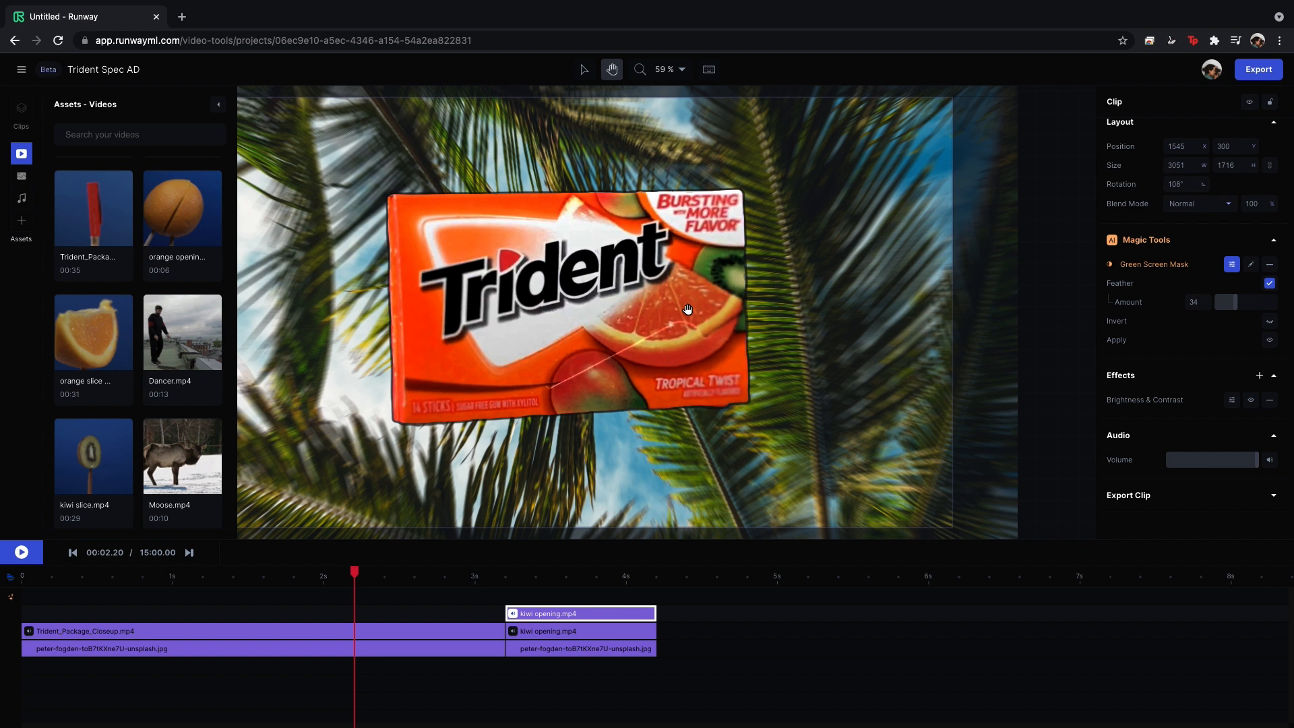
mouse_move(574, 285)
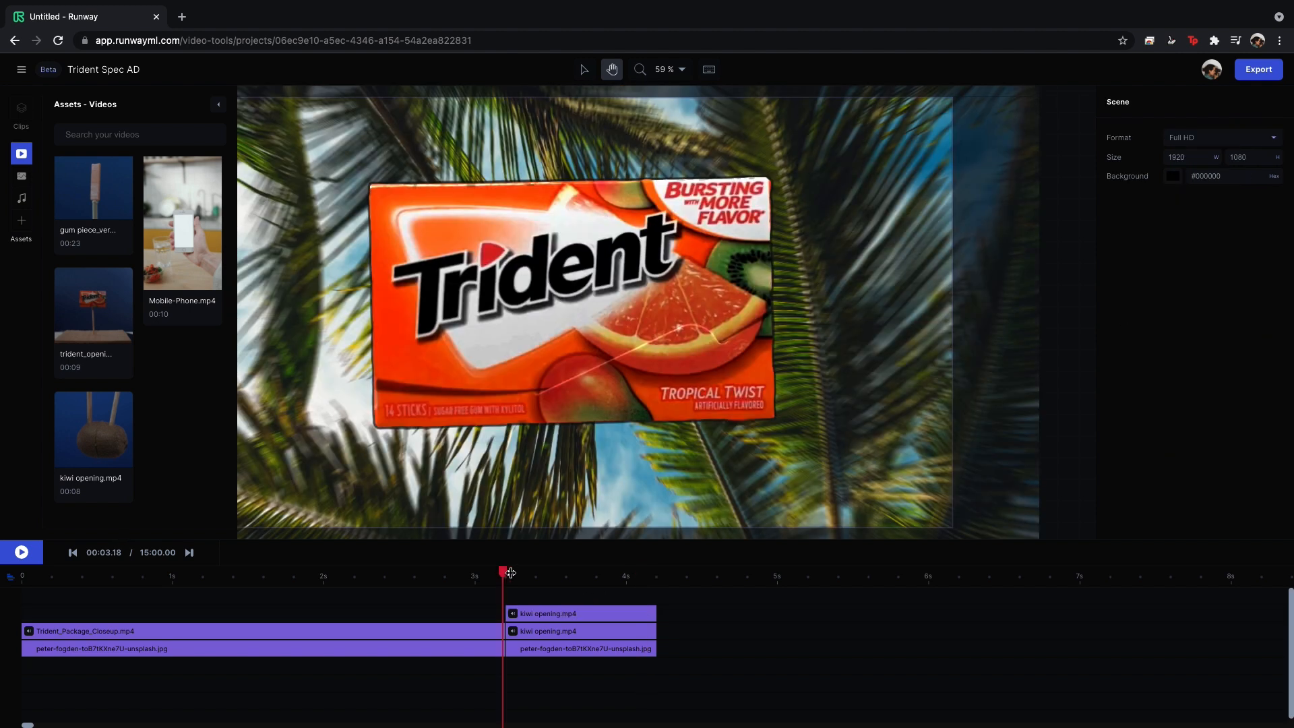
left_click(21, 552)
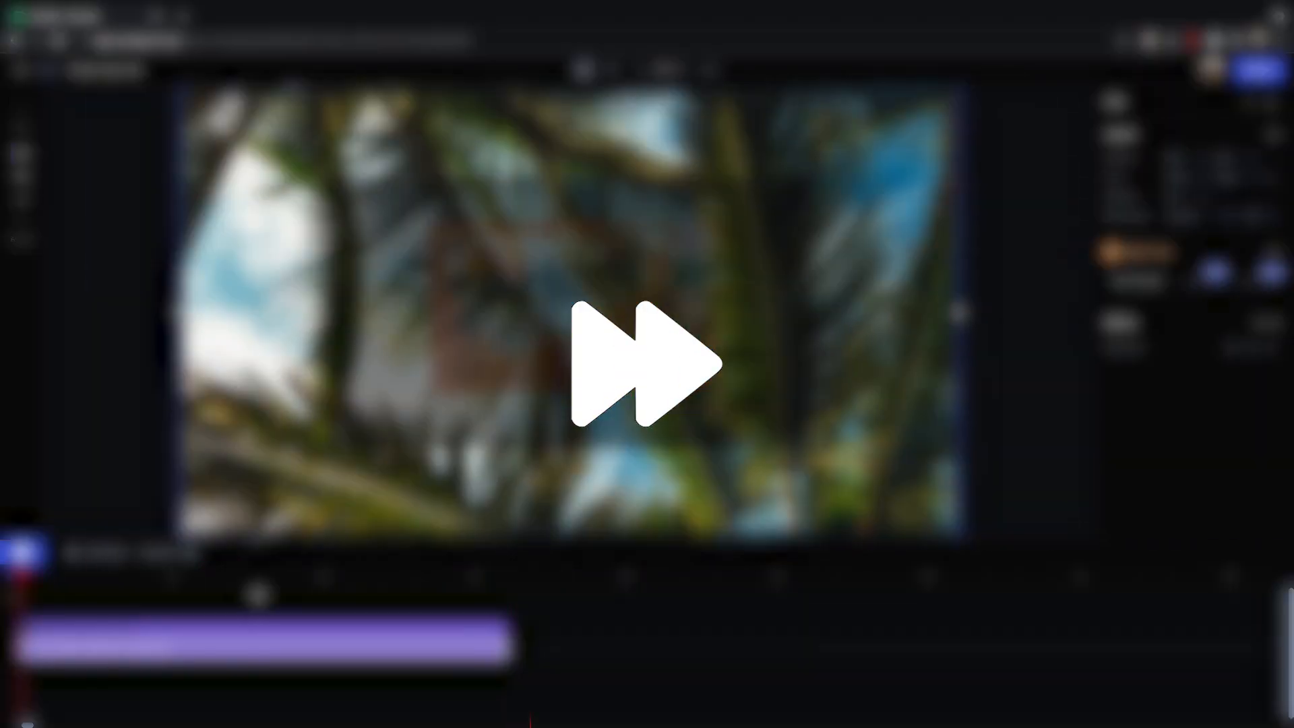